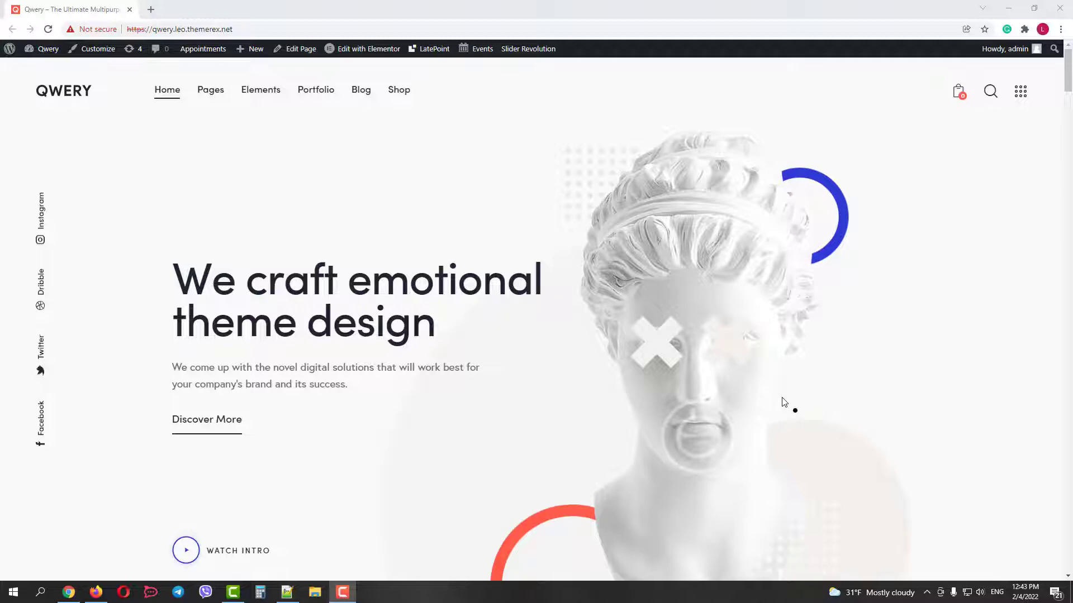
mouse_move(782, 398)
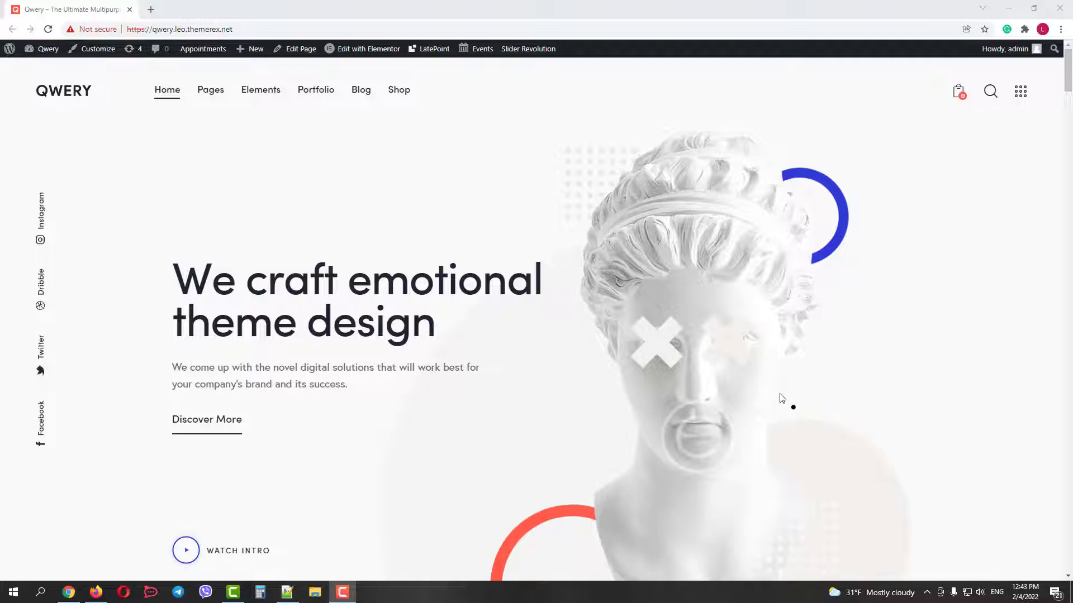
mouse_move(724, 385)
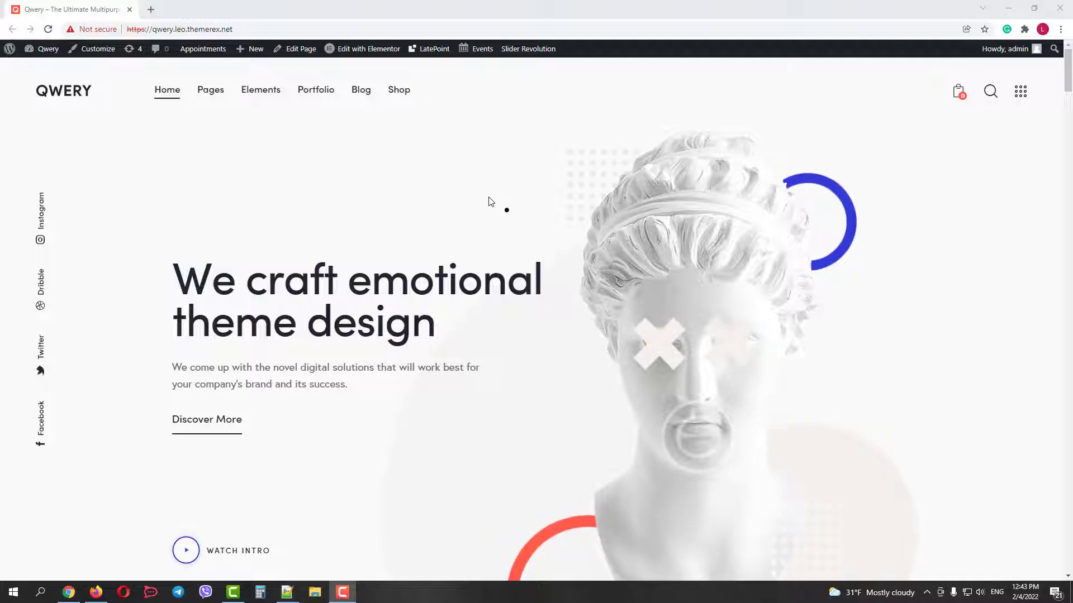
mouse_move(502, 193)
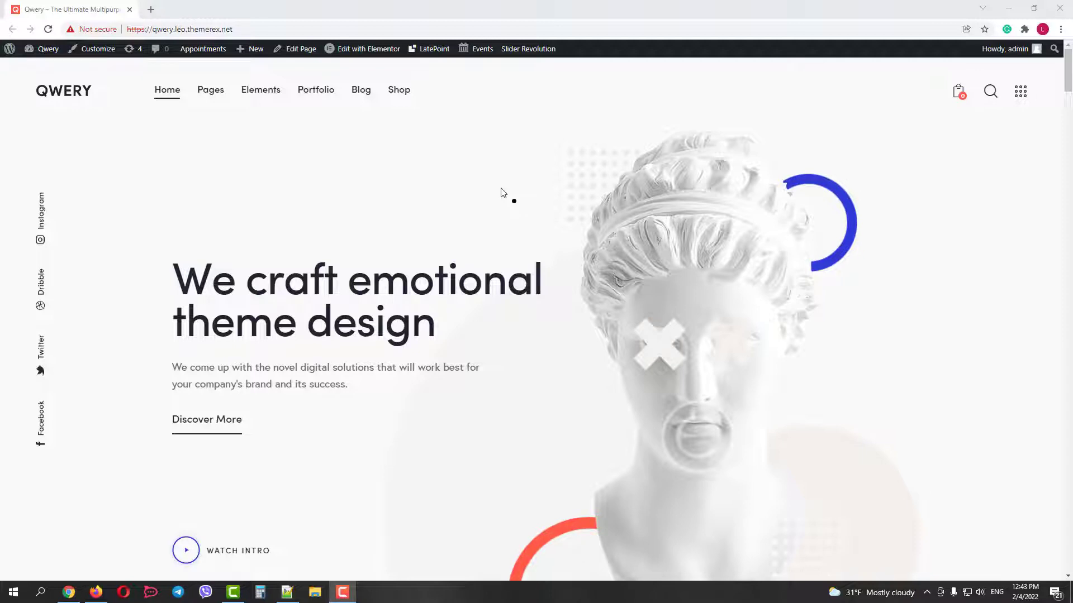
mouse_move(382, 163)
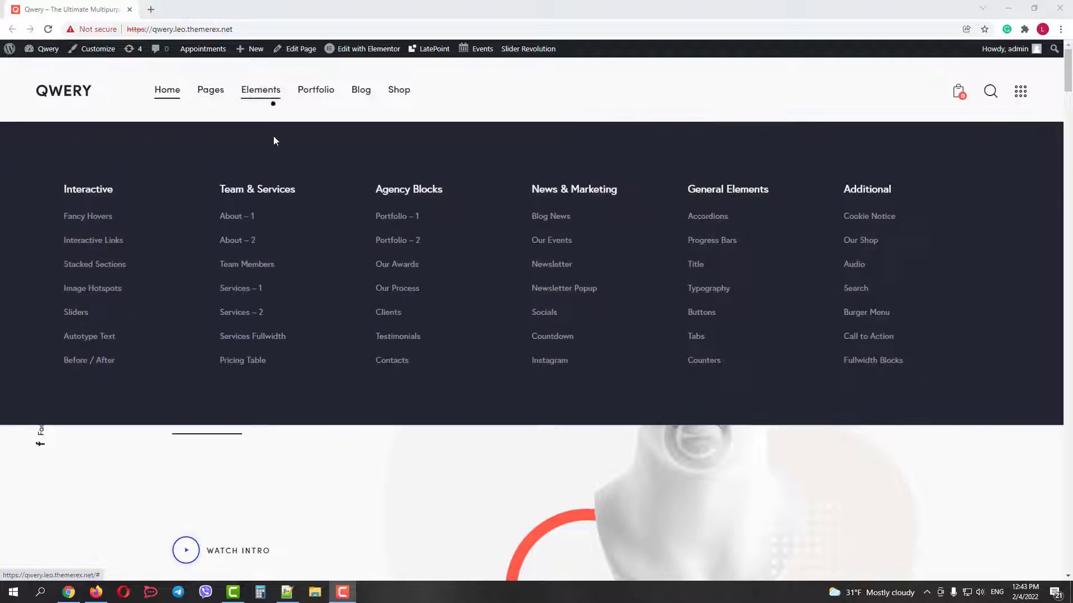
mouse_move(316, 89)
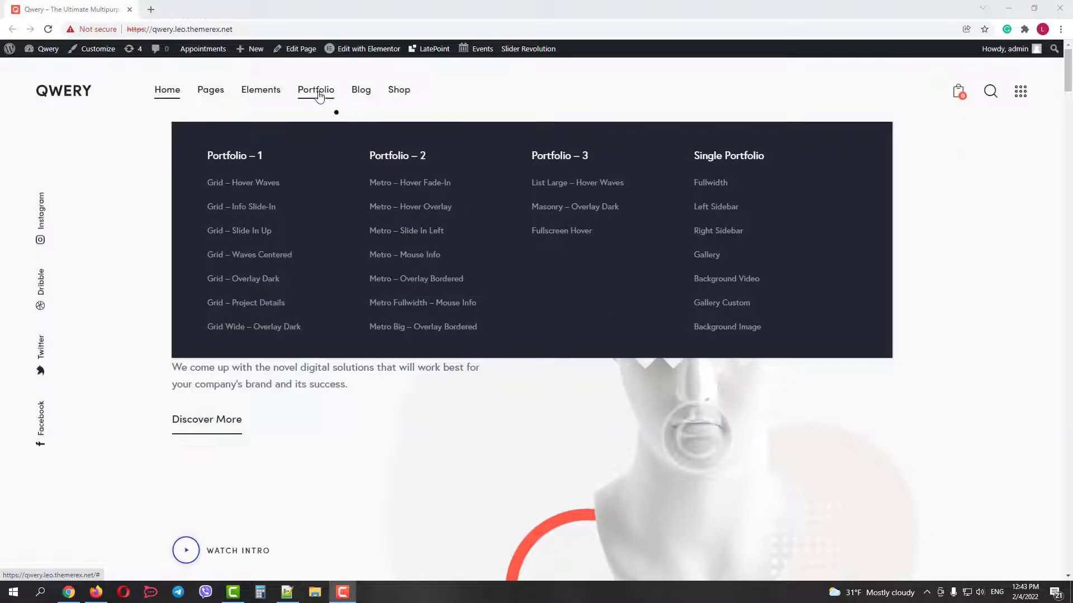
mouse_move(361, 90)
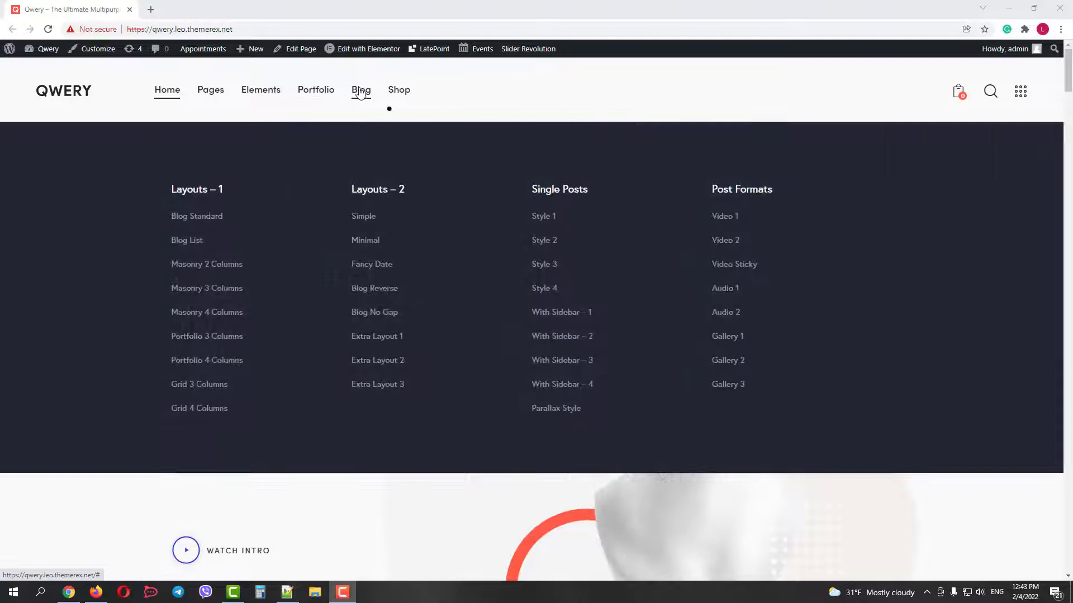
mouse_move(399, 90)
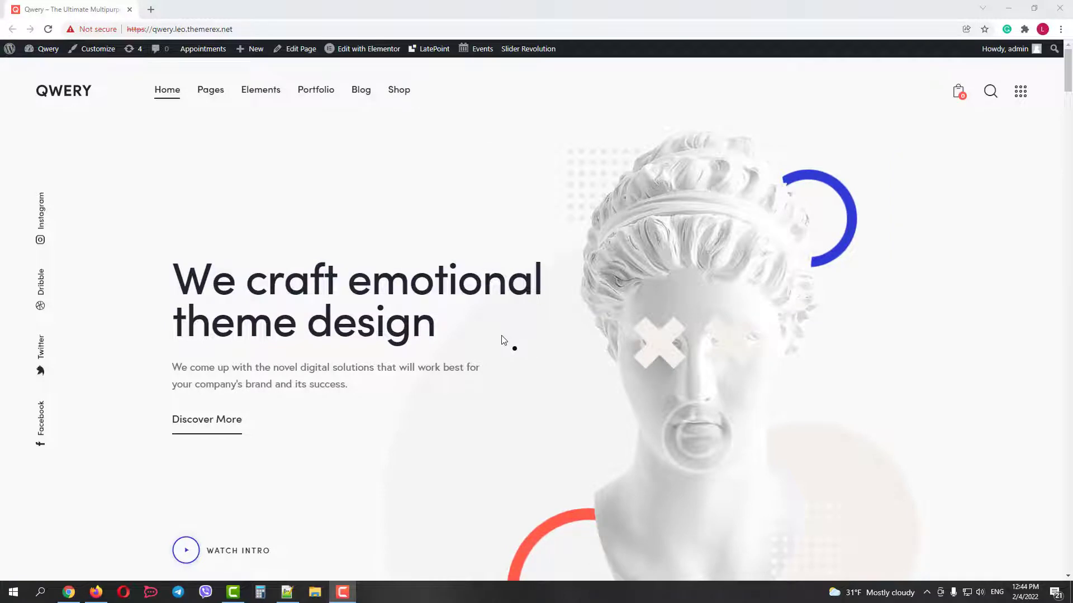
mouse_move(56, 64)
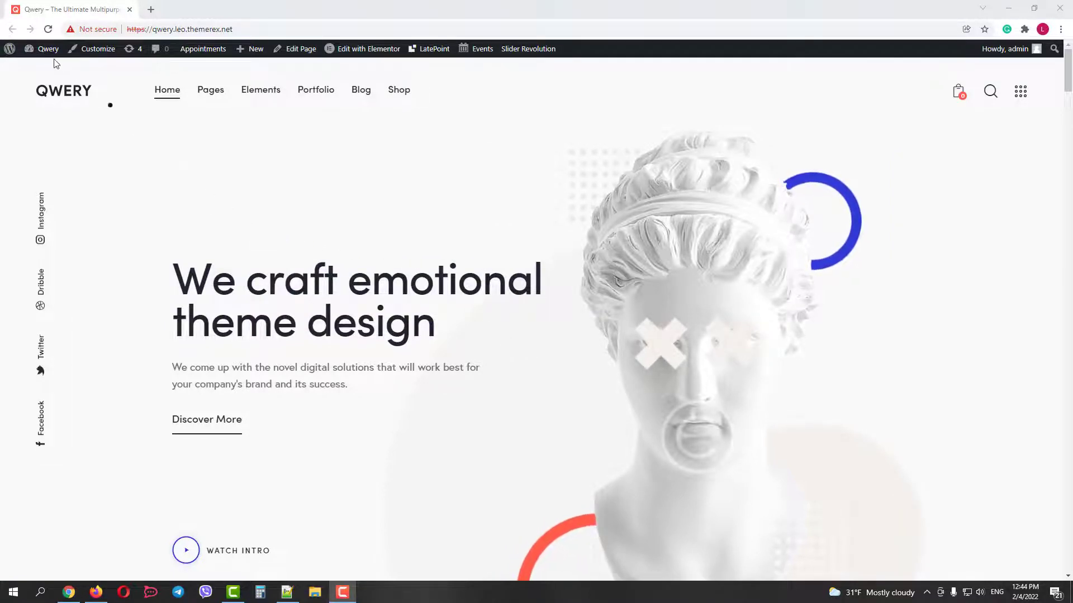
Search the plugin directory for 'content control' from Plugins > Add New.
click(47, 48)
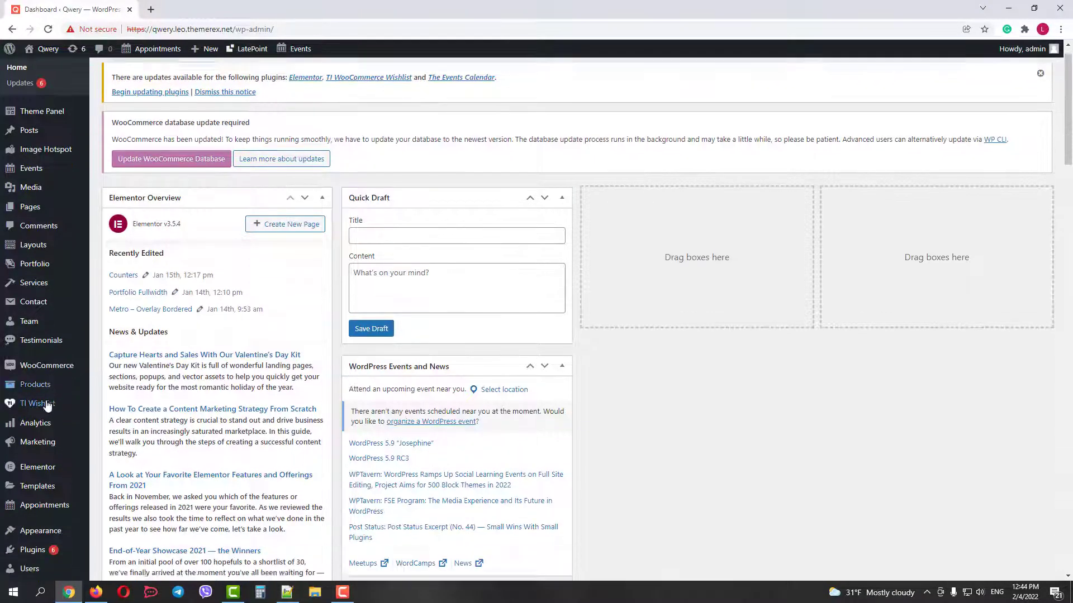
click(33, 550)
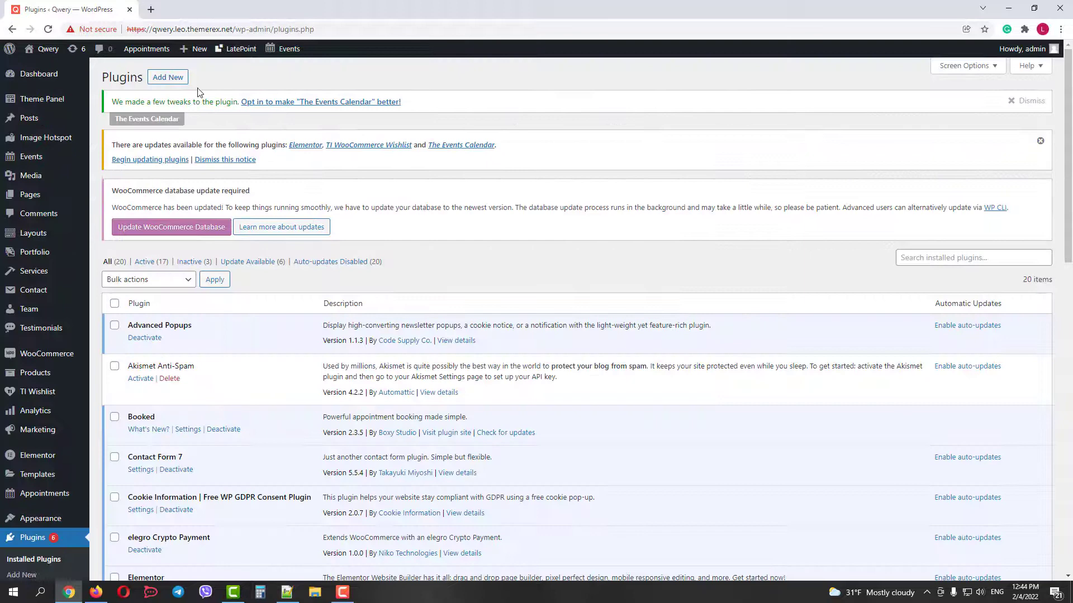
click(167, 77)
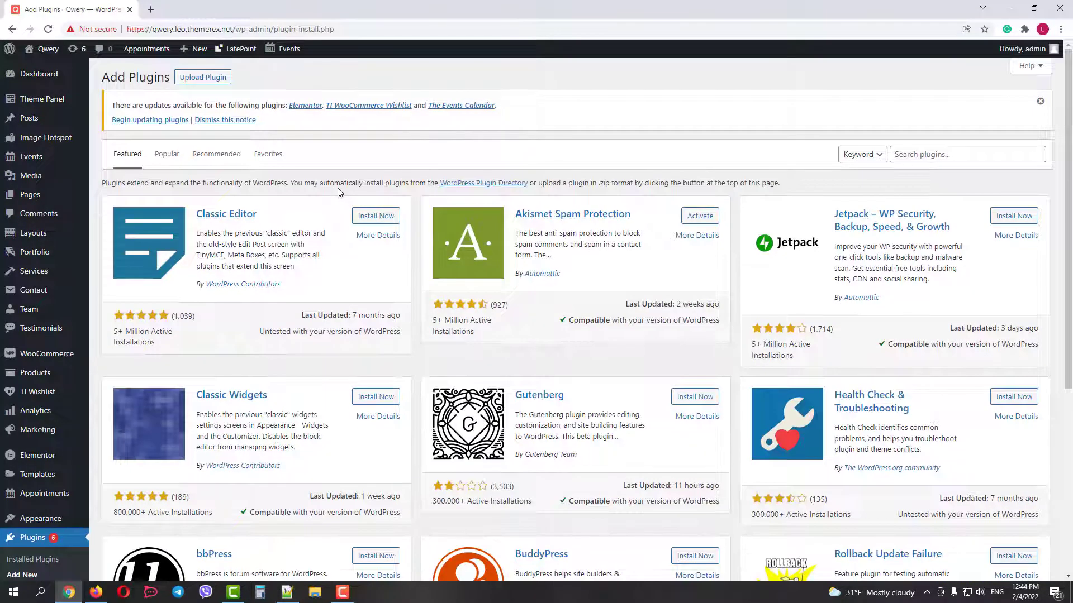
click(966, 154)
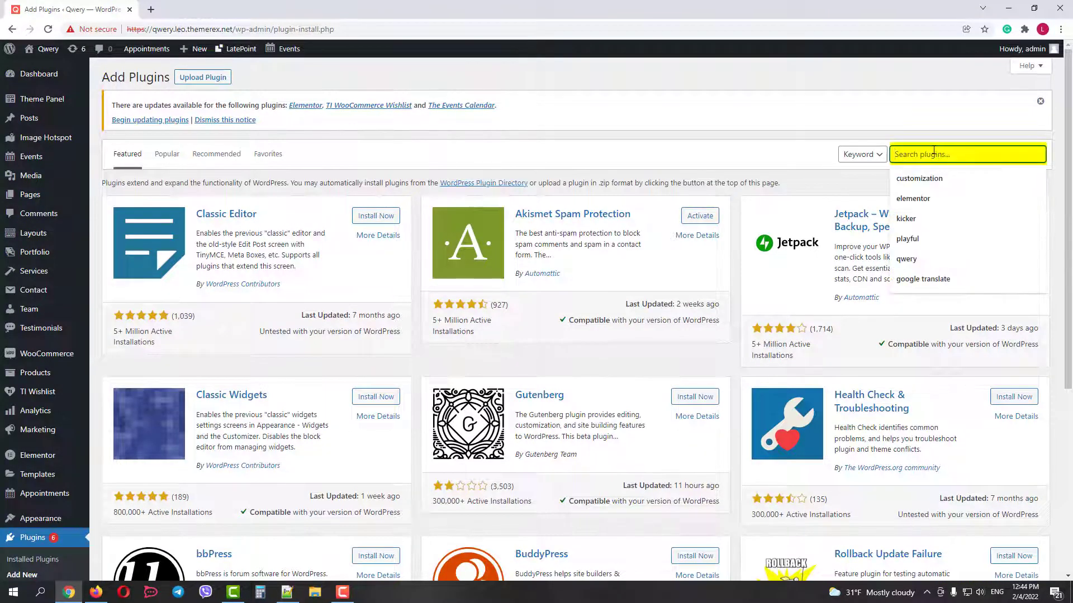
text(content c)
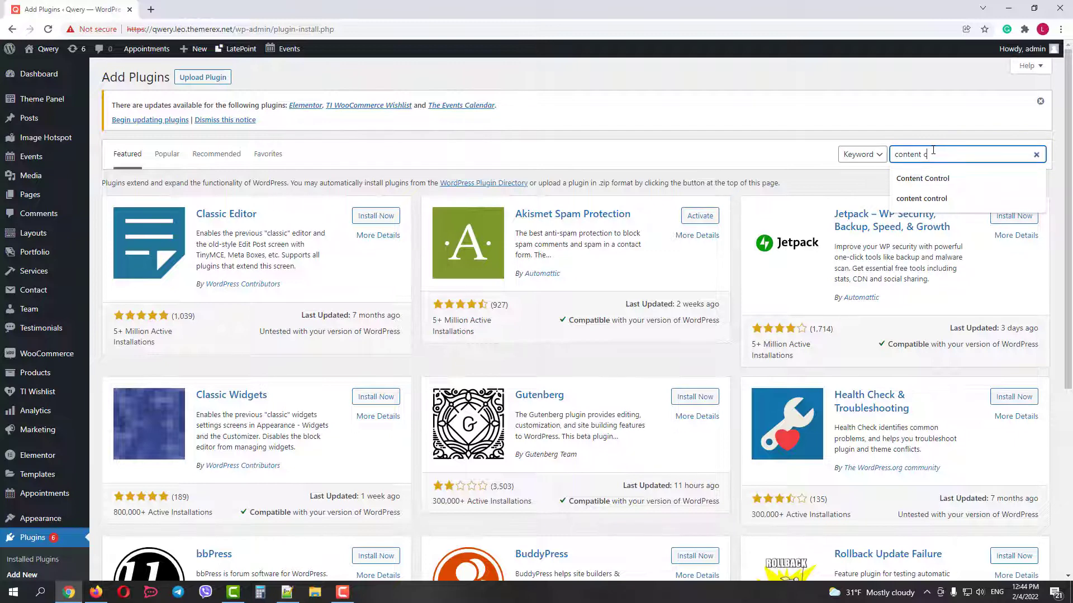
click(922, 177)
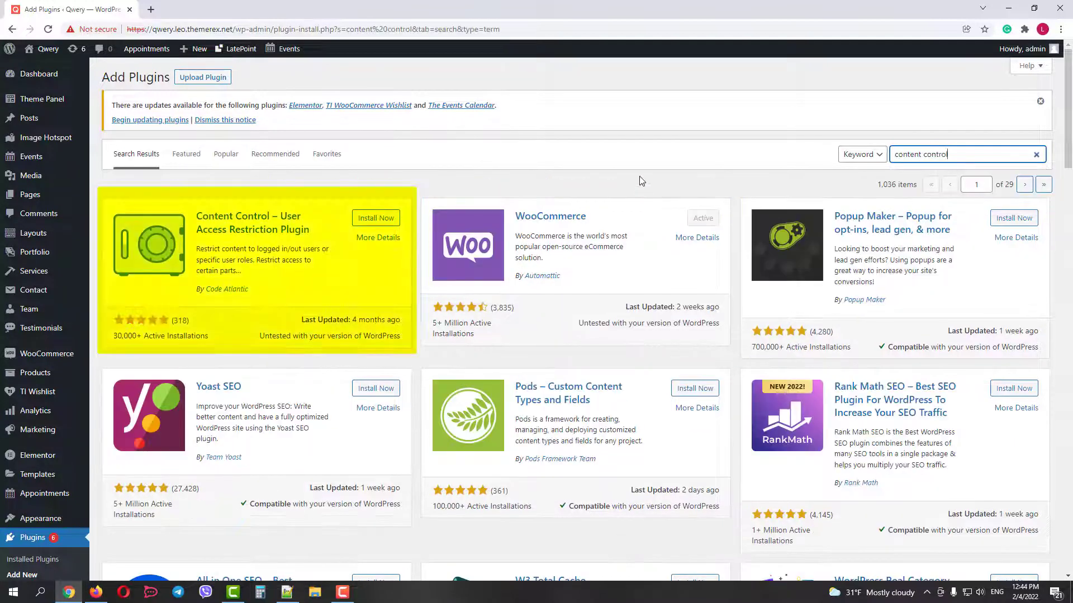
Install the Content Control plugin and start activating it.
click(375, 218)
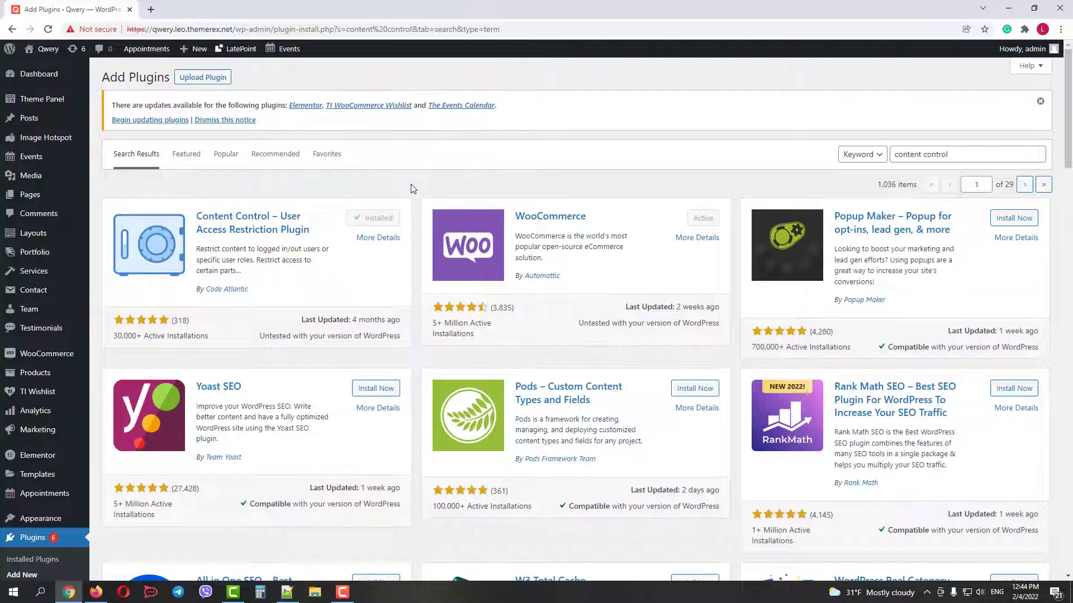
click(380, 218)
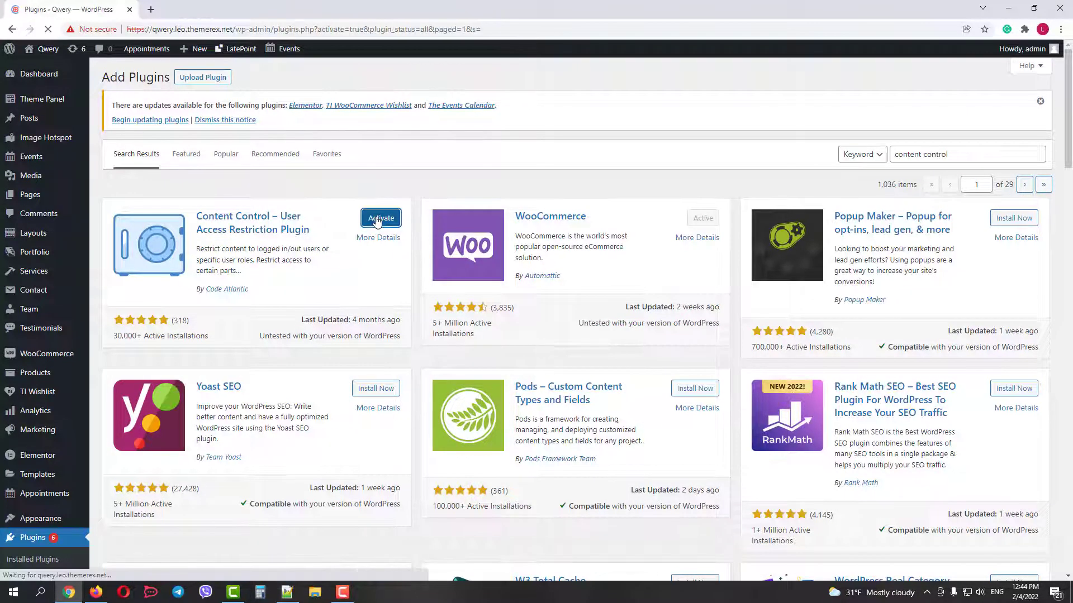
Finish activating Content Control and go to its settings page under Settings.
click(380, 218)
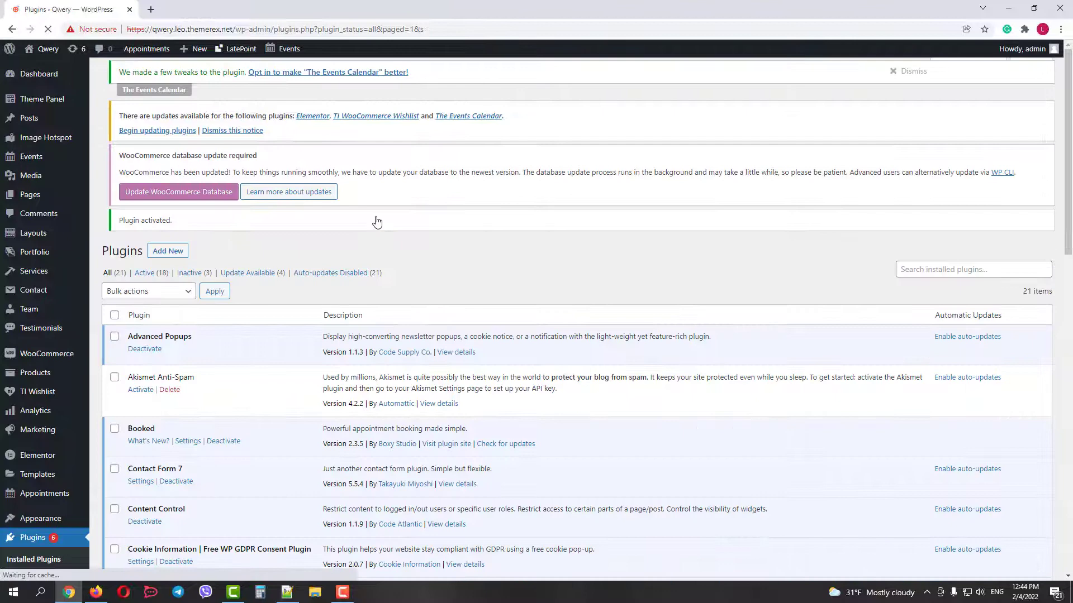
mouse_move(29, 308)
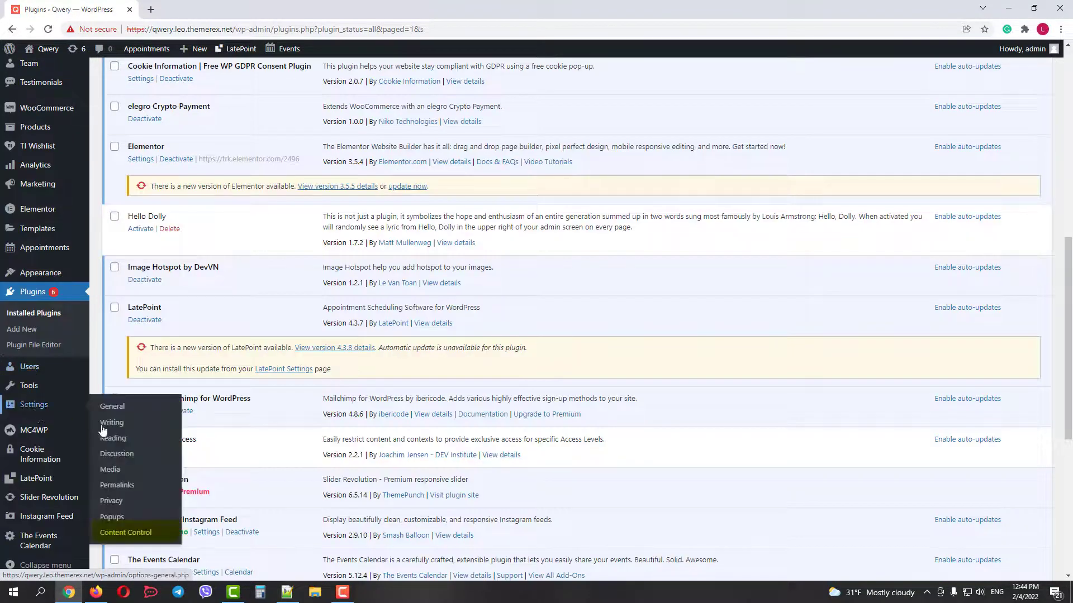
click(125, 532)
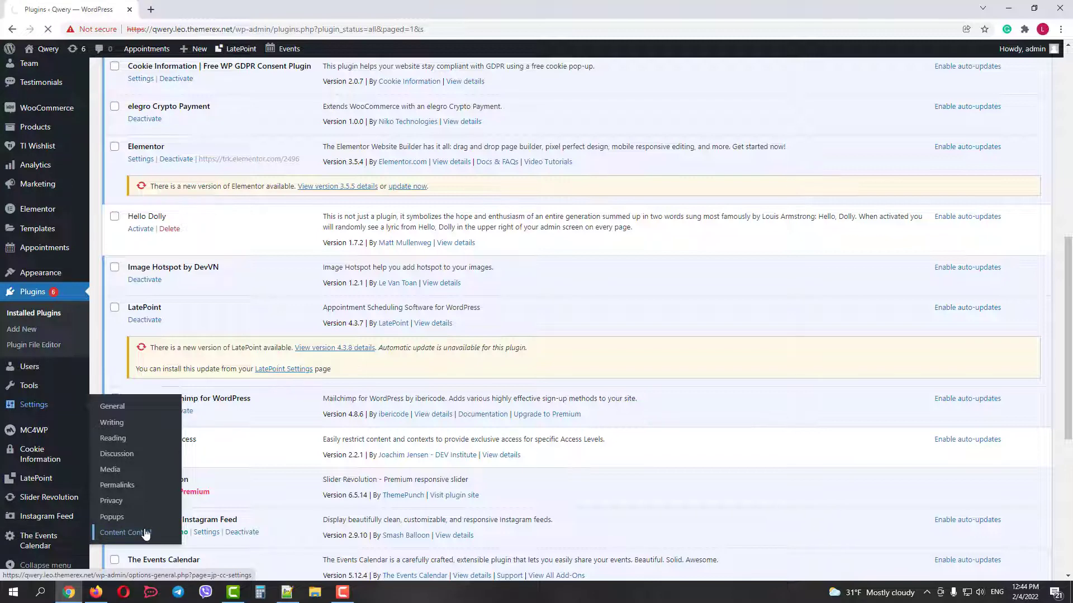
click(124, 532)
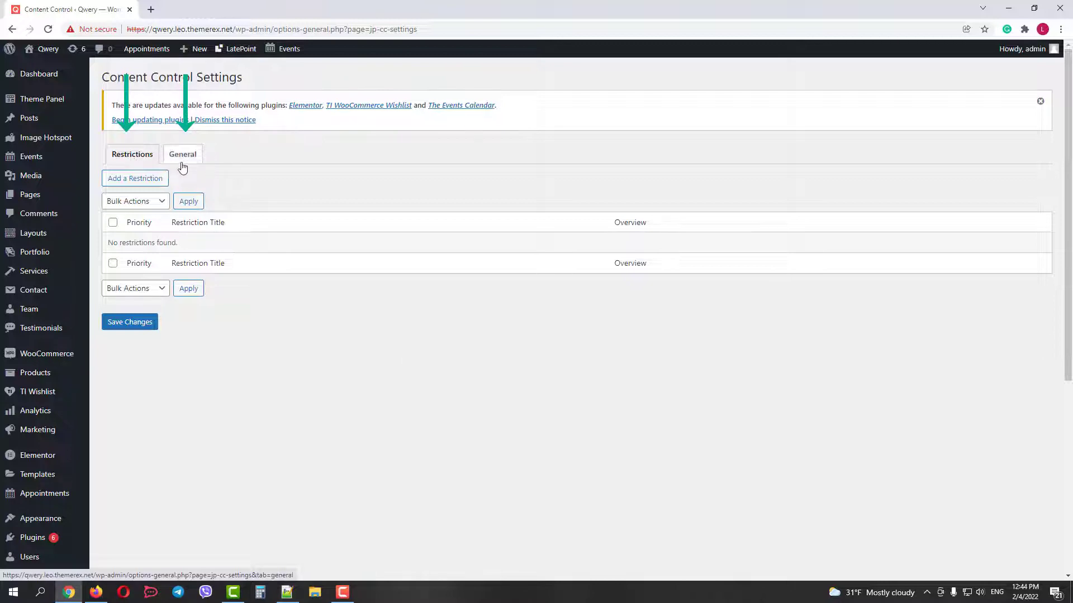
Review the General settings, return to Restrictions and start a new restriction.
click(182, 155)
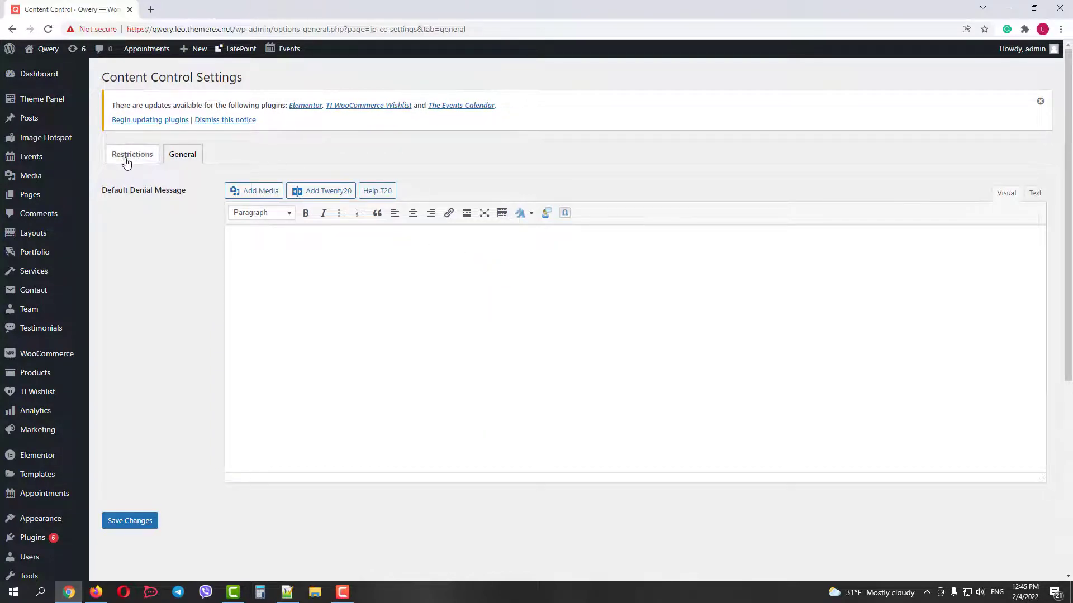
click(132, 154)
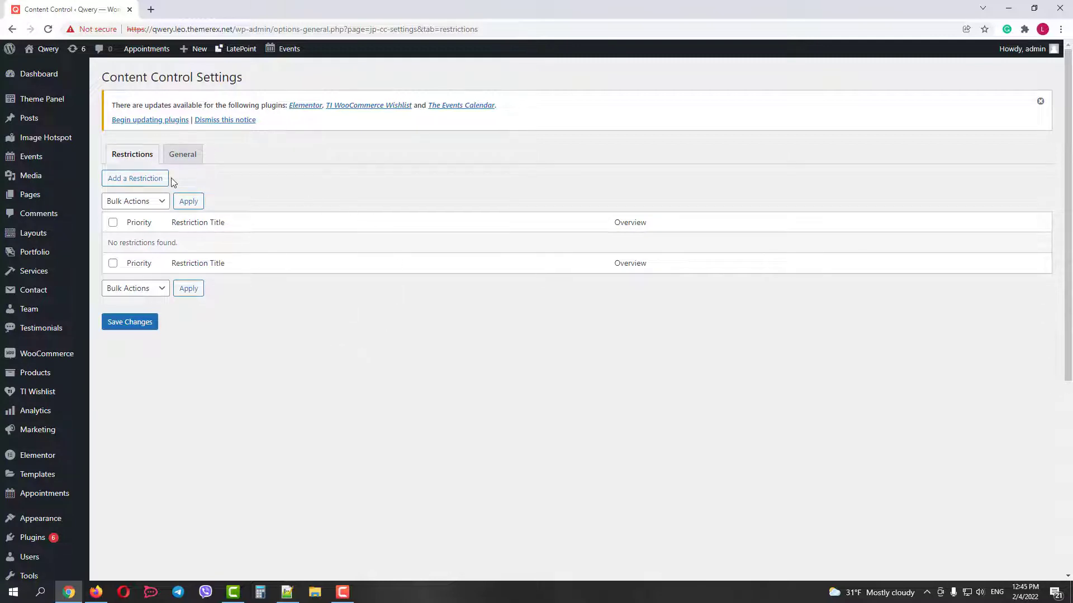
click(135, 177)
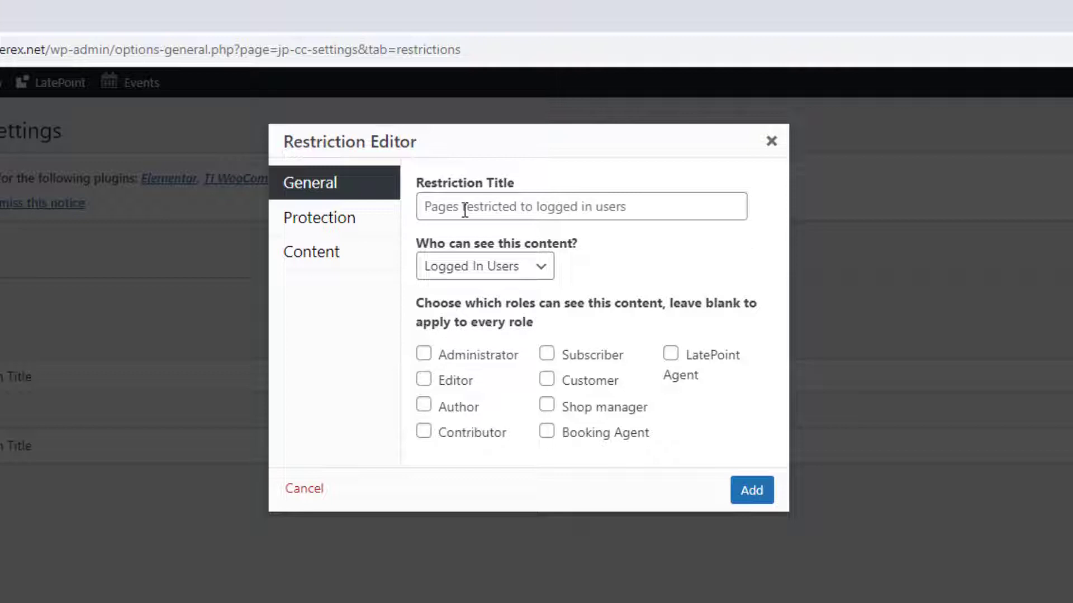
Title the restriction 'Entire Site' and keep it limited to logged-in users.
text(Entire Site)
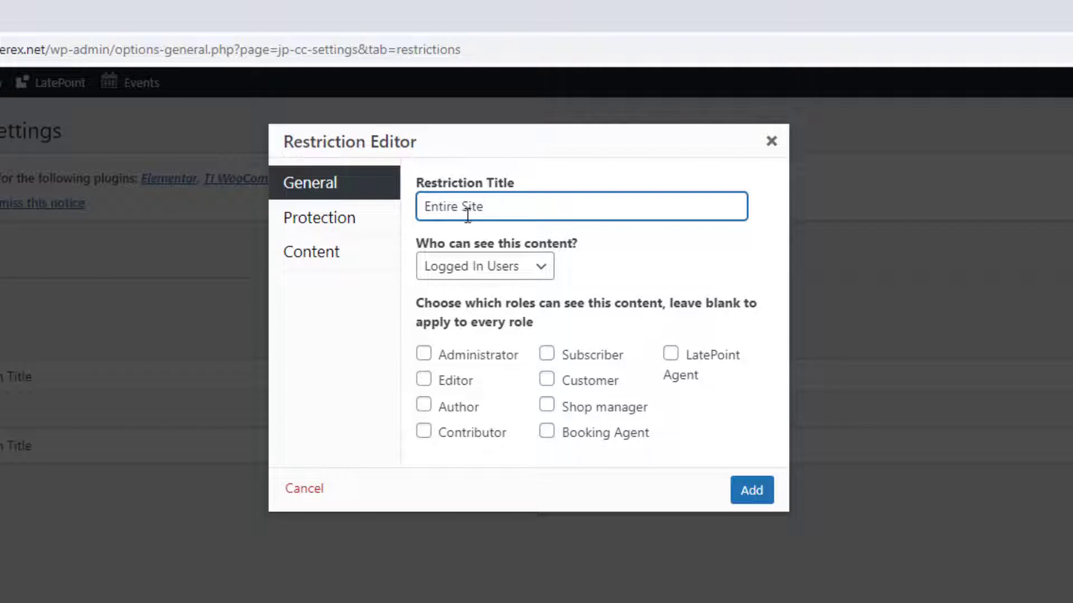
click(484, 266)
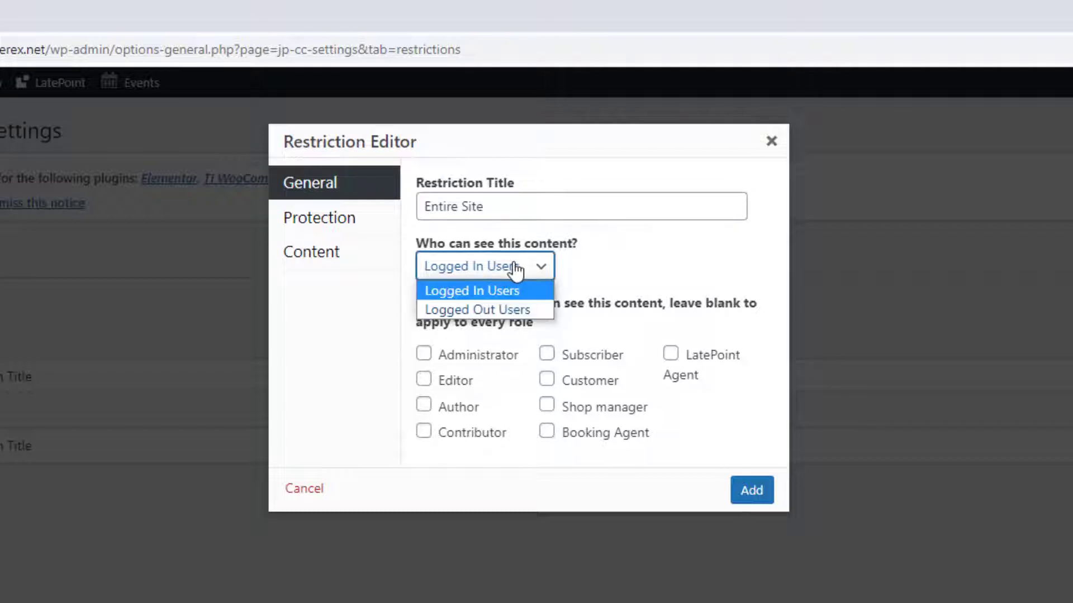
click(472, 291)
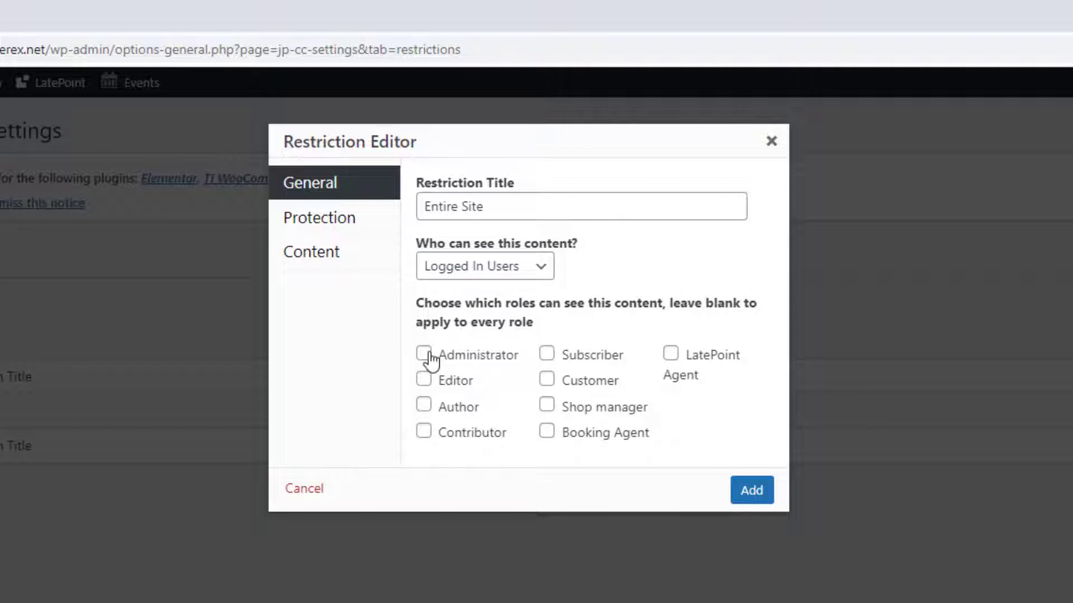
Allow the Administrator, Editor, Author, Subscriber, Customer and Shop manager roles to see content.
click(423, 354)
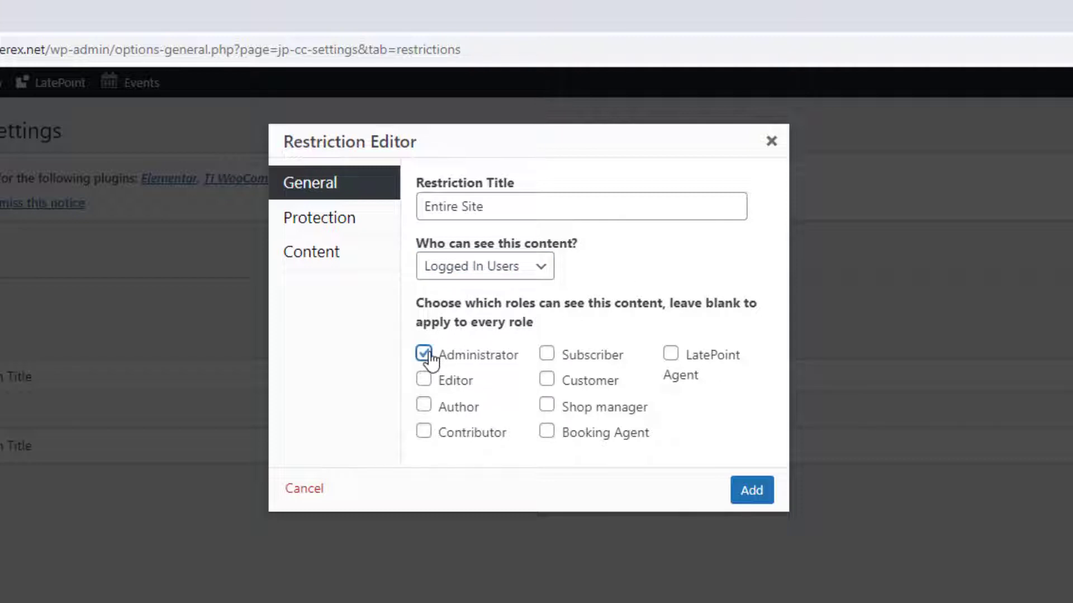
click(423, 380)
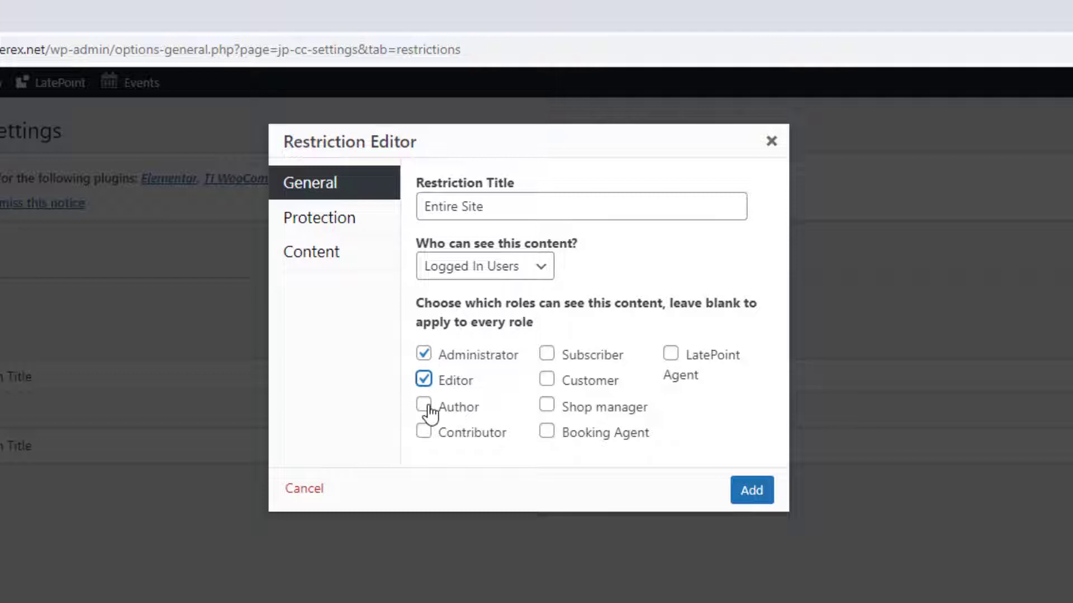
click(423, 405)
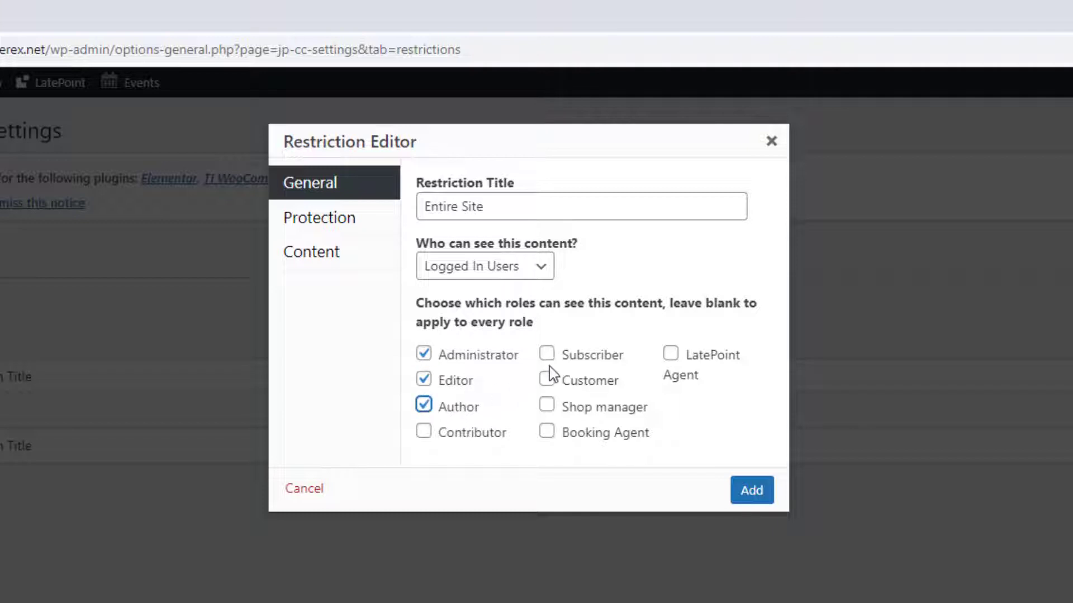
click(546, 406)
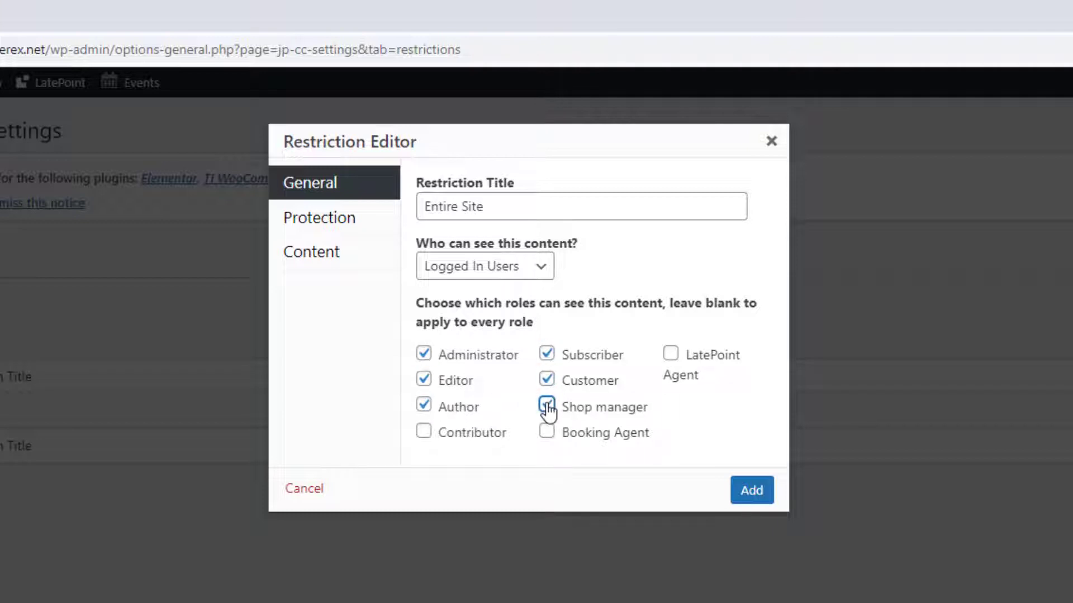
click(546, 404)
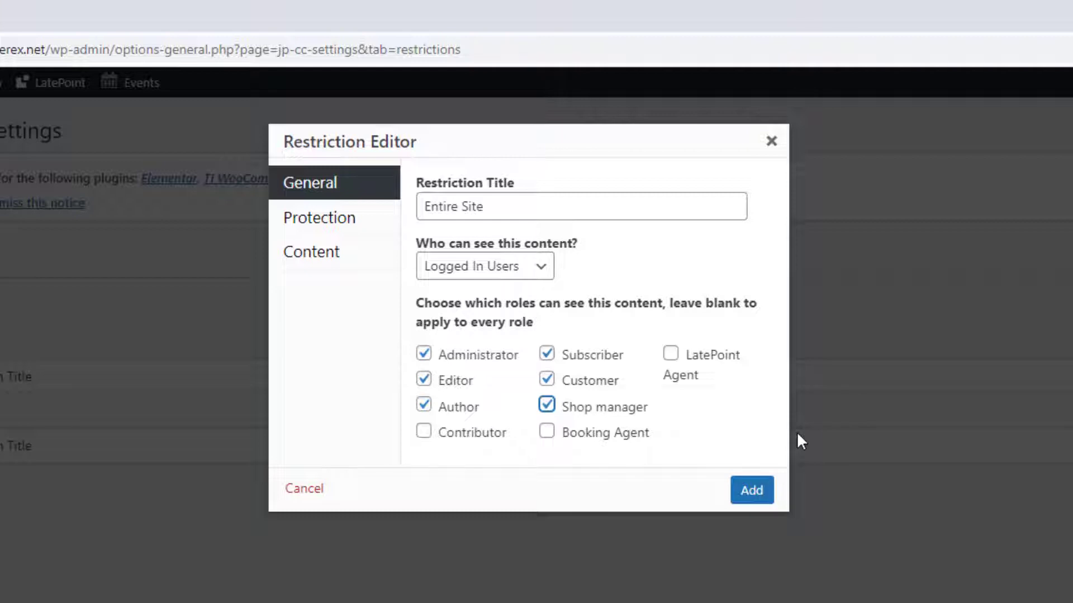
Keep protection as Redirect to Login & Back after trying Custom Message, then view content conditions.
click(318, 218)
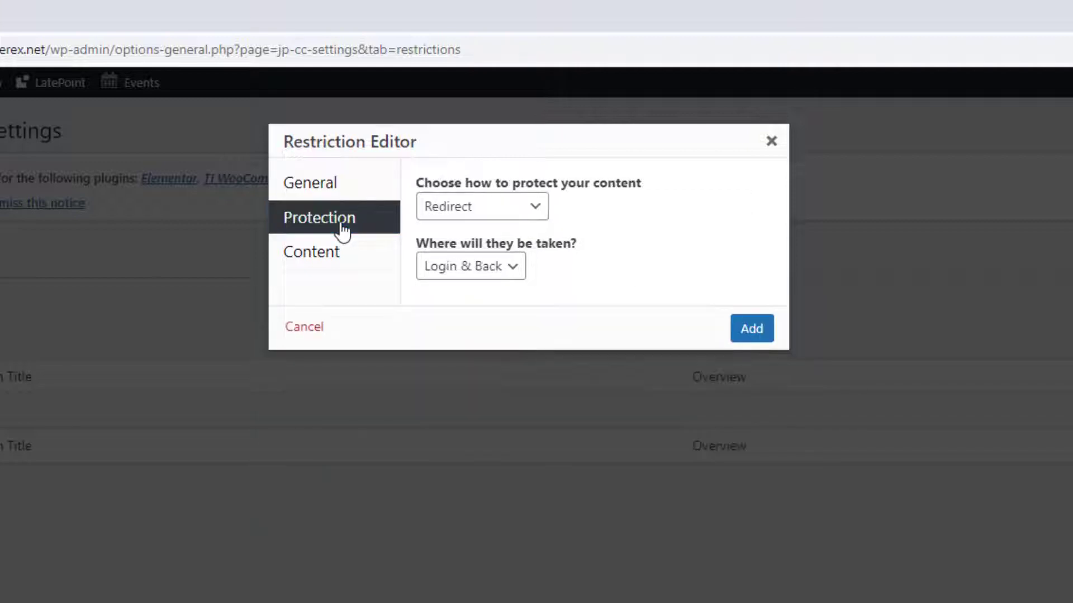
click(480, 205)
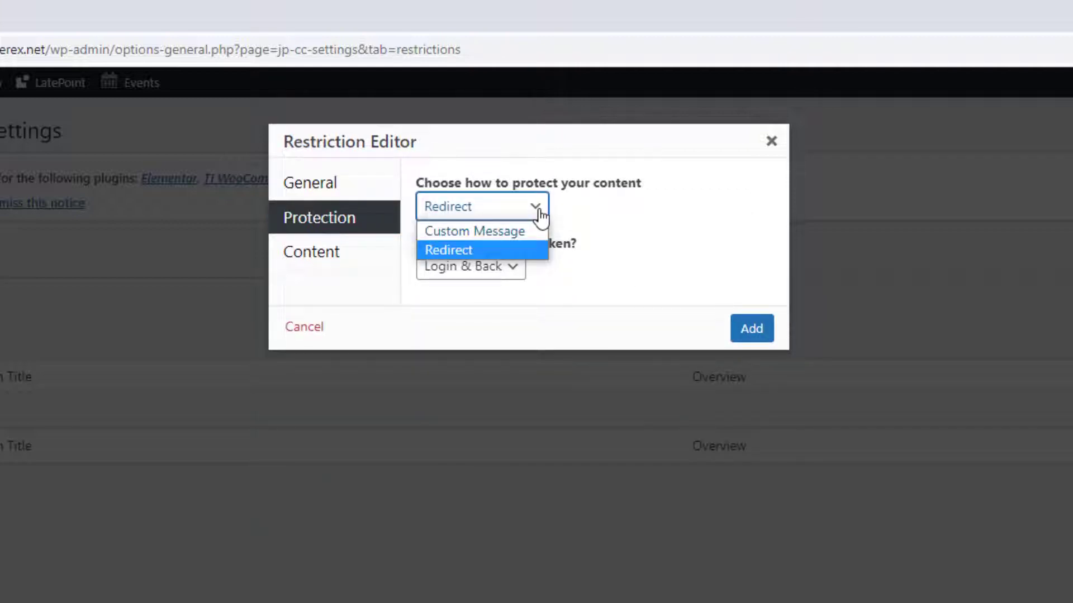
click(473, 230)
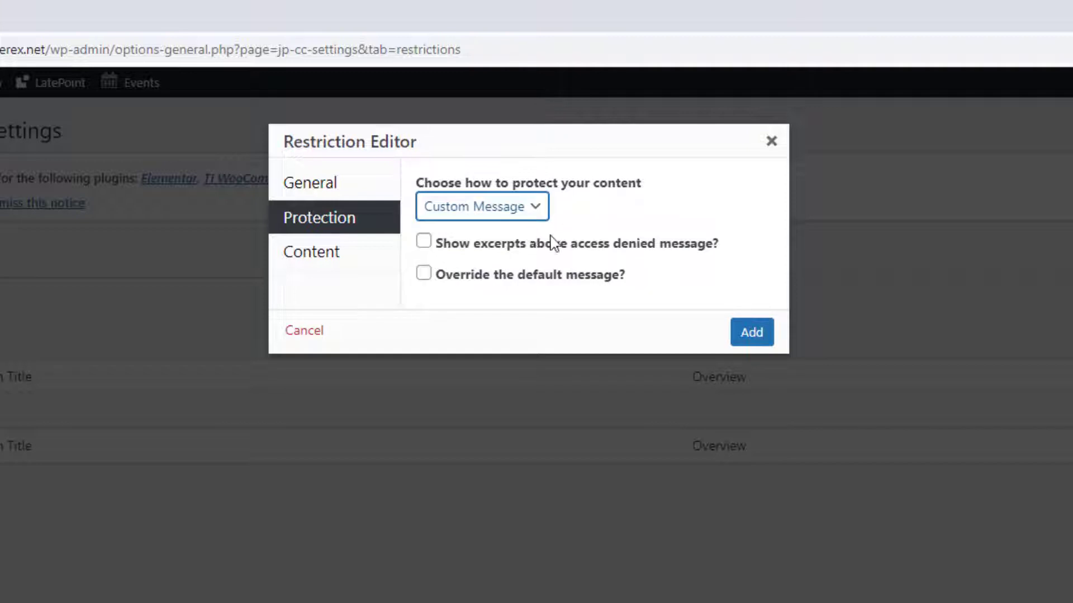
click(481, 206)
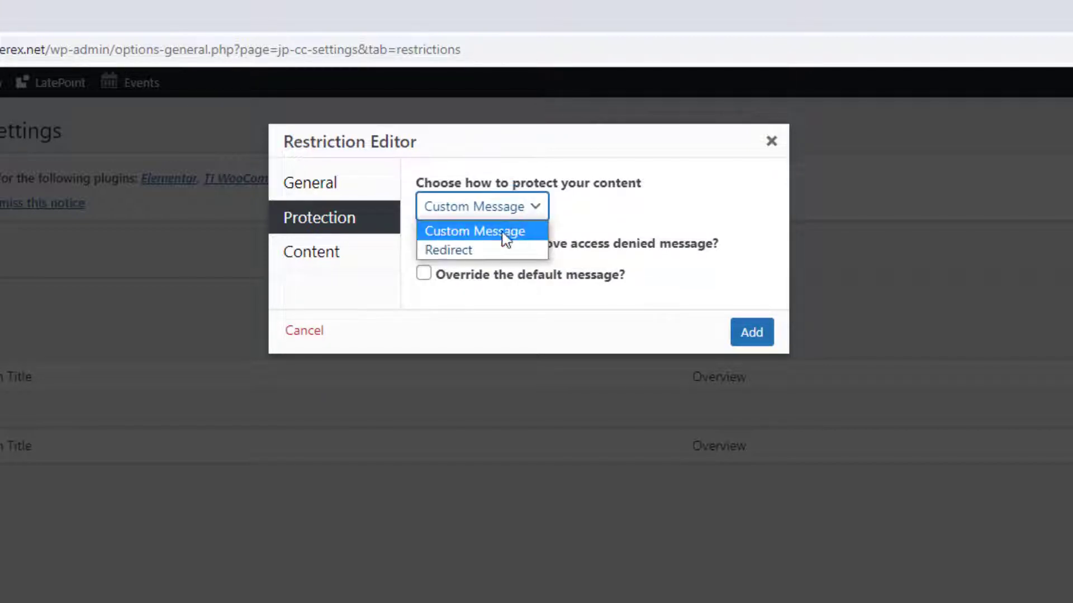
click(448, 249)
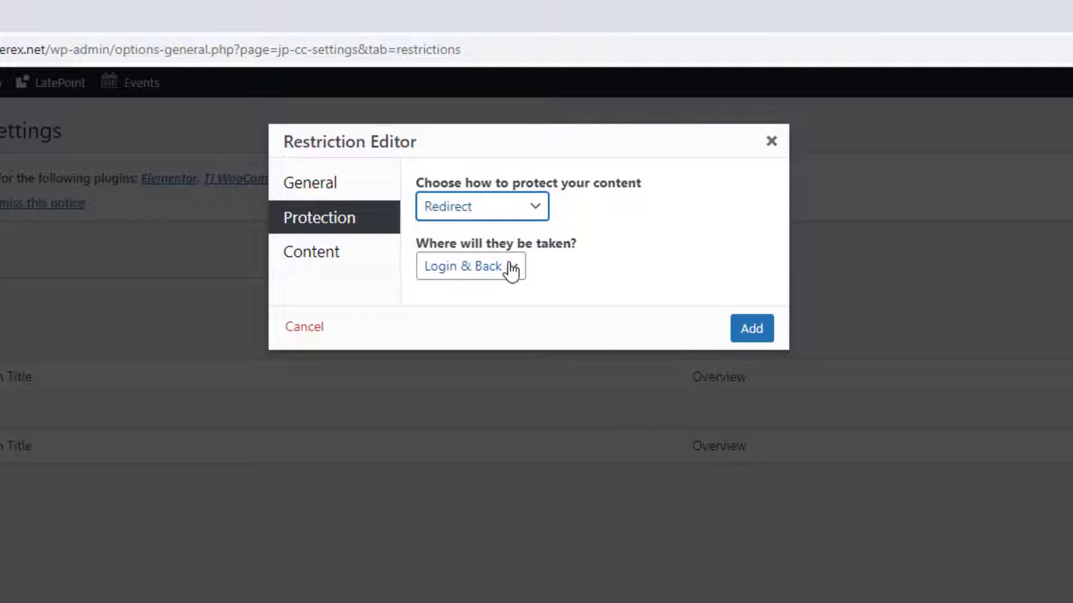
click(470, 266)
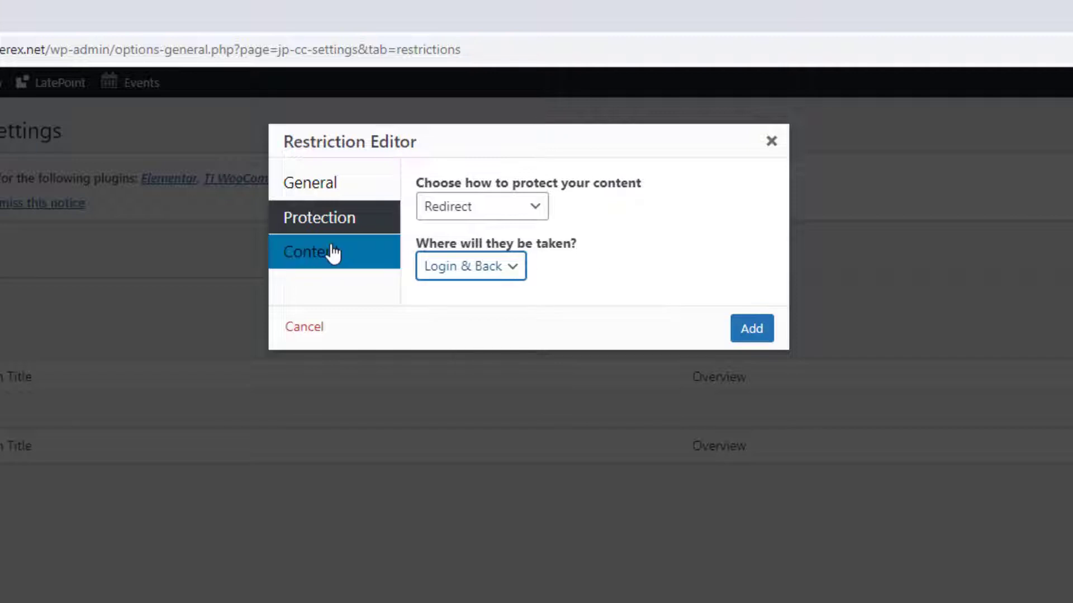
click(319, 251)
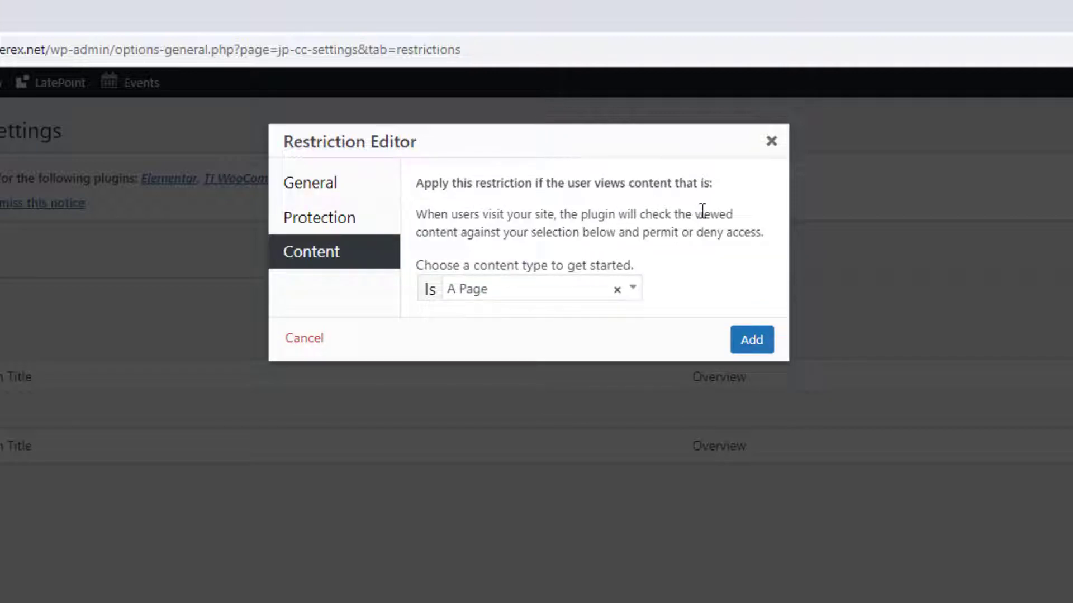
mouse_move(540, 294)
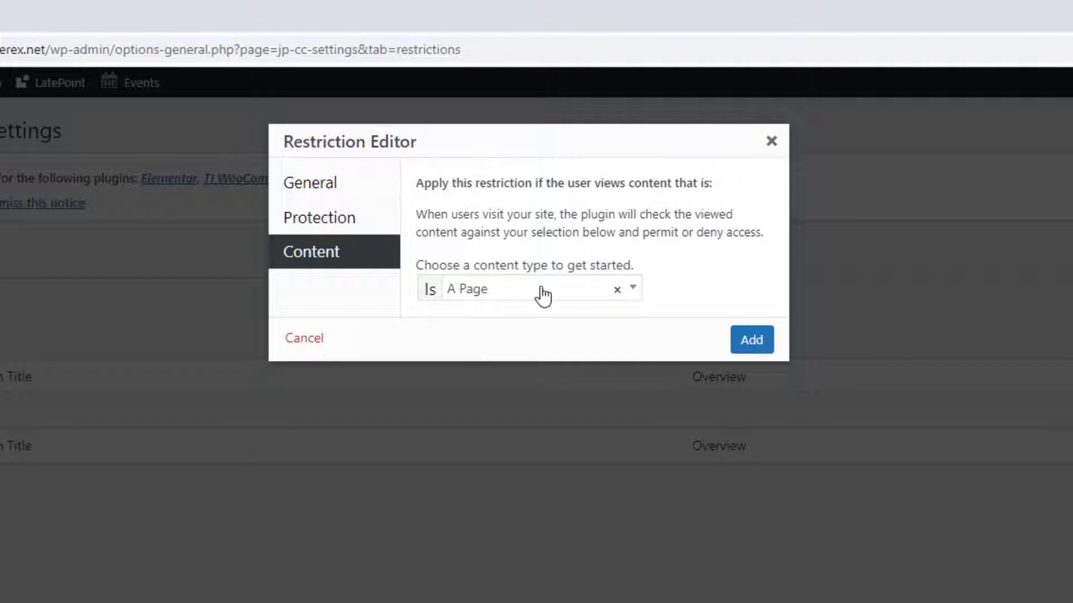
Set content conditions to A Page OR A Post, with a third A Page condition added.
click(527, 289)
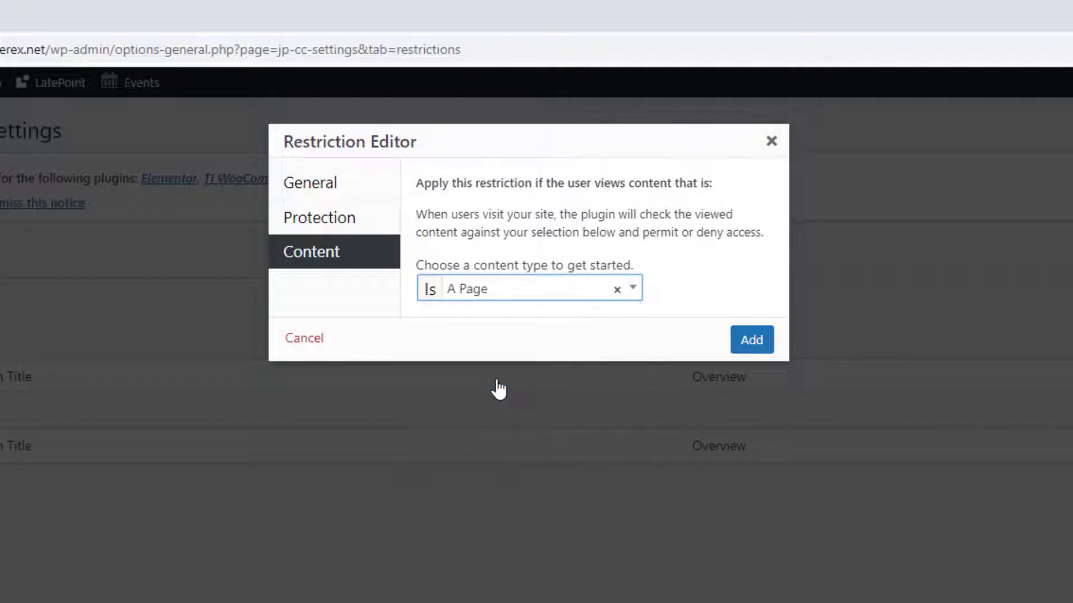
click(429, 288)
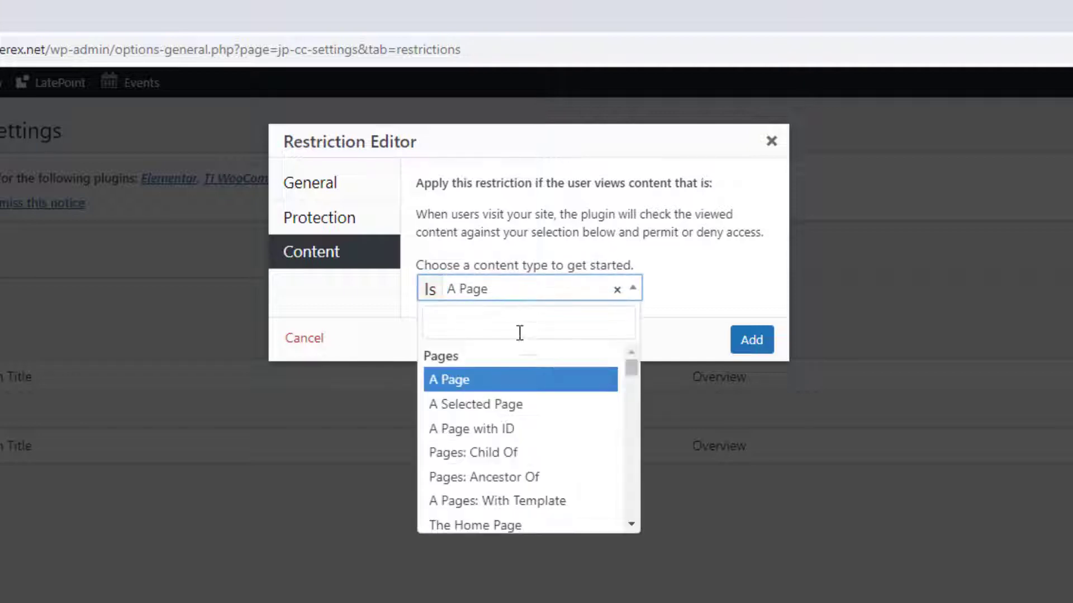
click(449, 379)
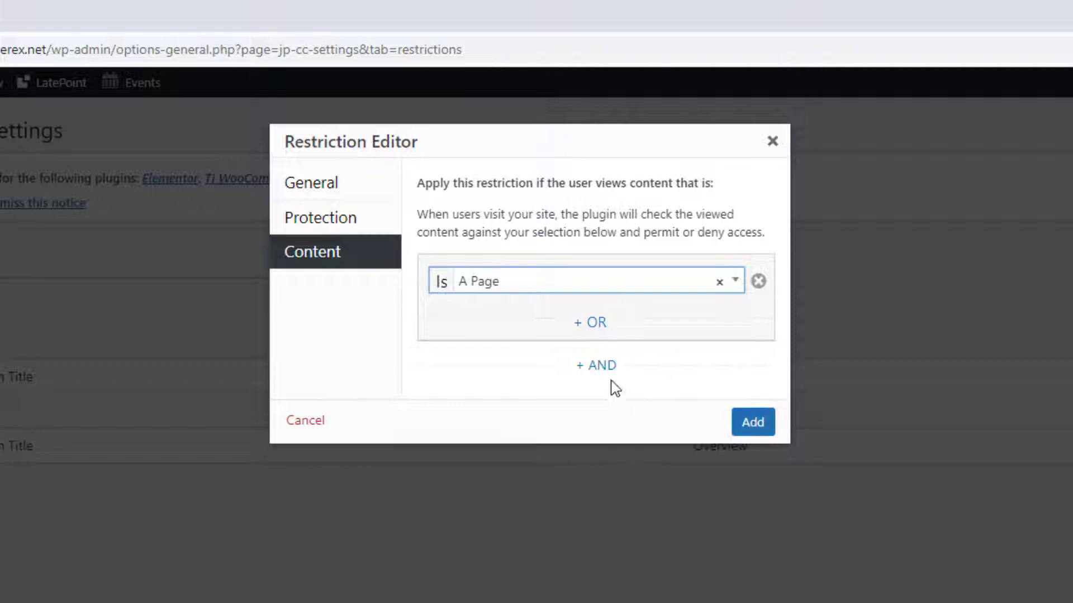
click(589, 322)
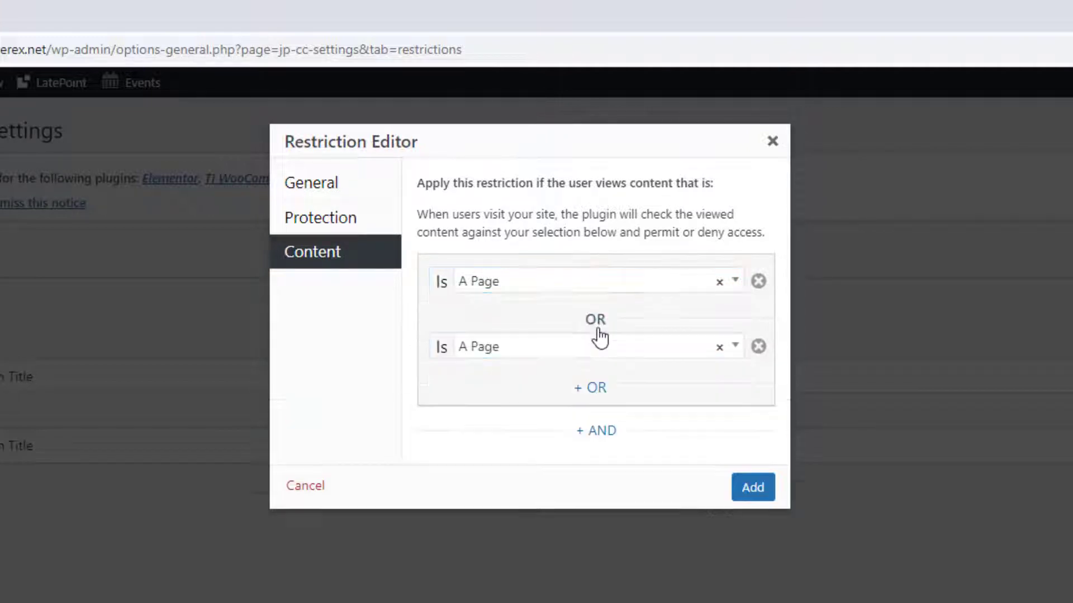
click(589, 347)
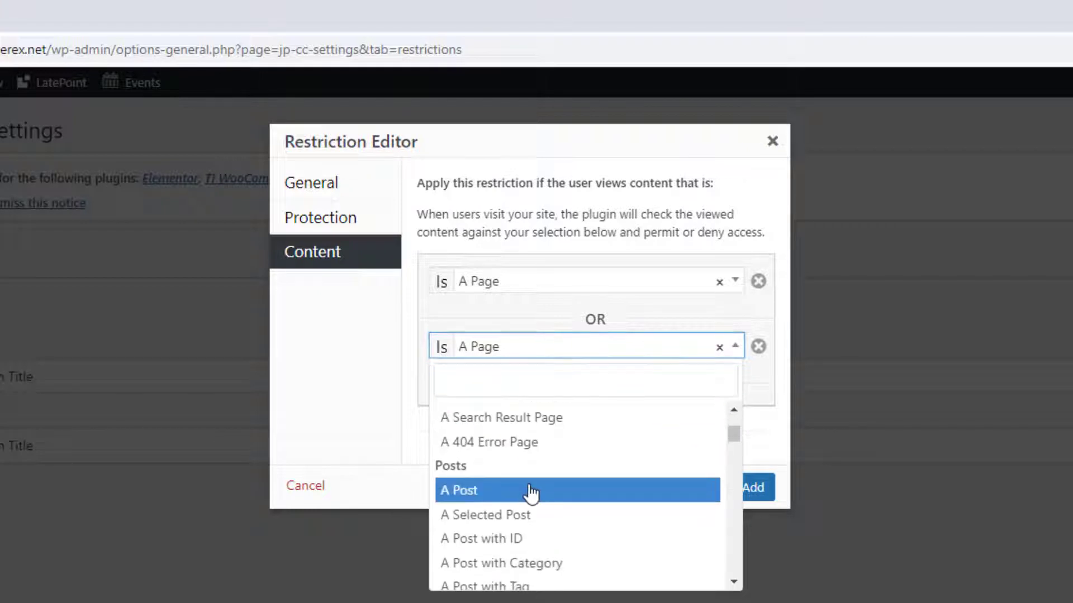
click(458, 489)
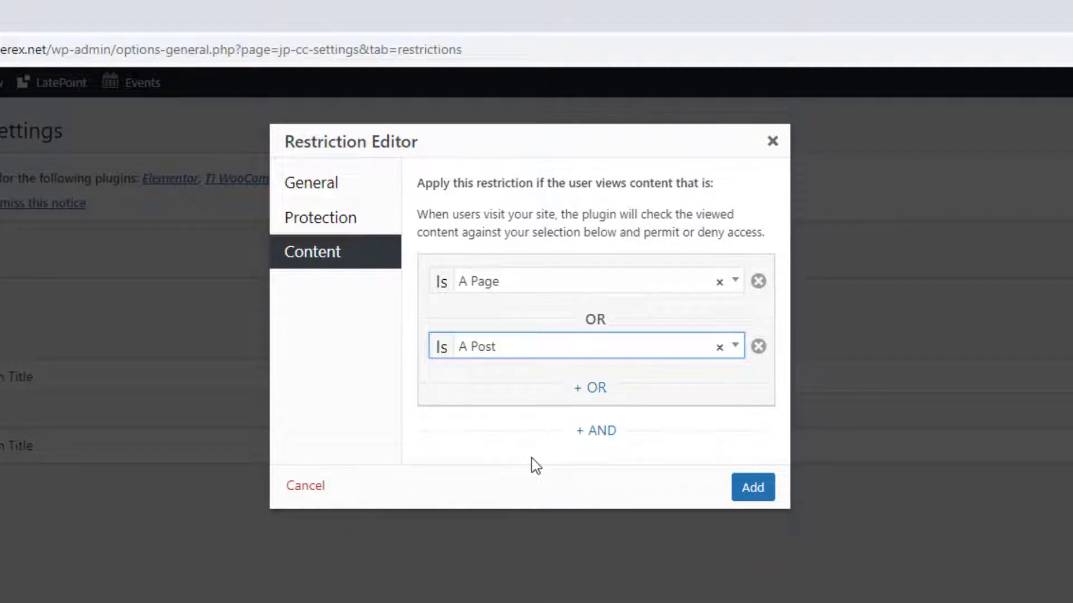
mouse_move(589, 387)
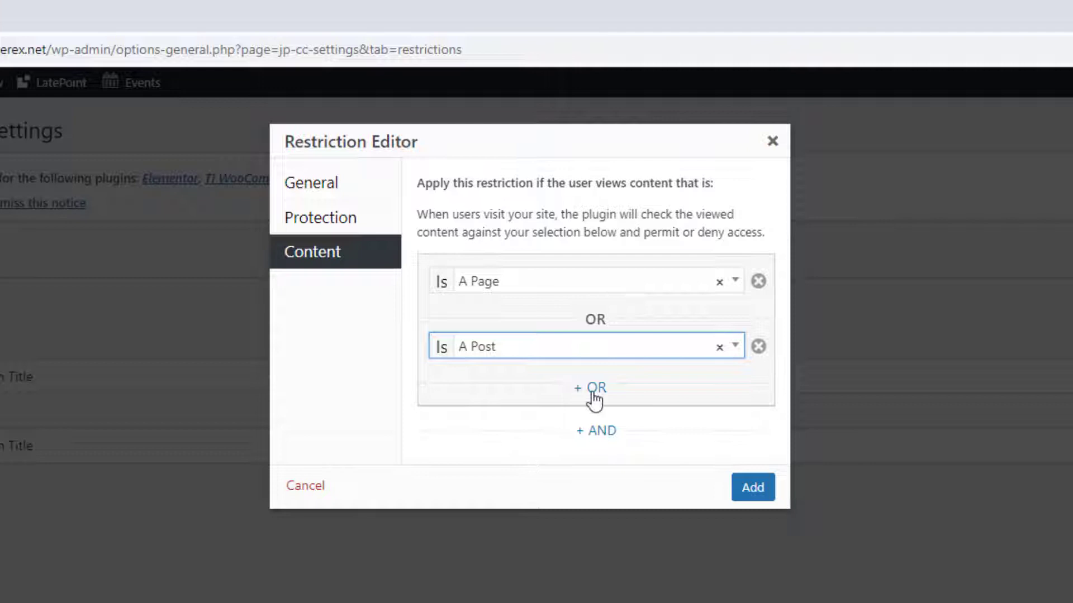
click(588, 388)
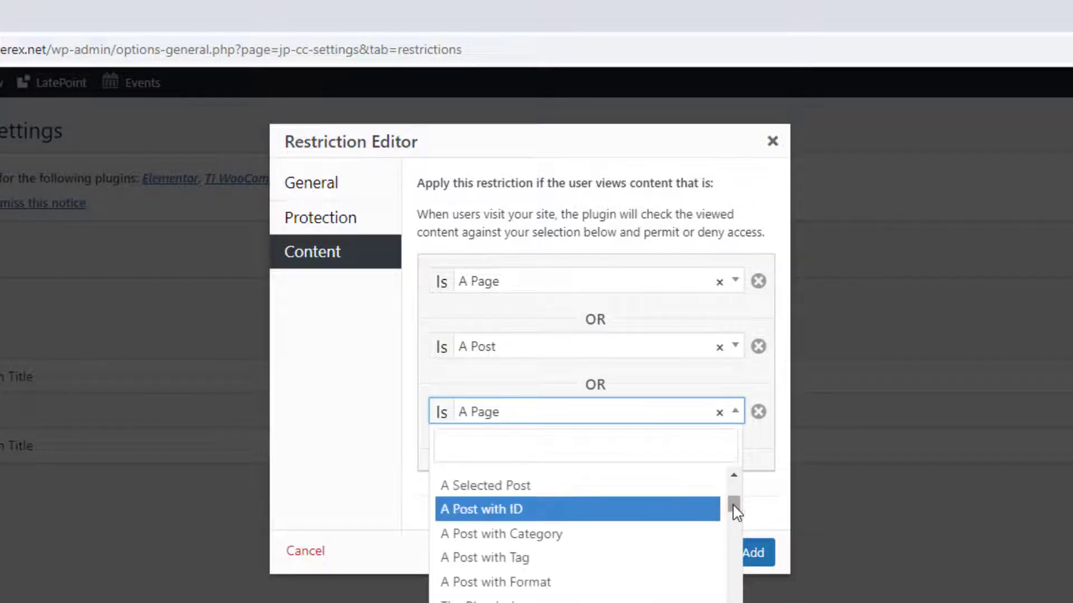
Add the finished Entire Site restriction to the restrictions list.
scroll(down, 3)
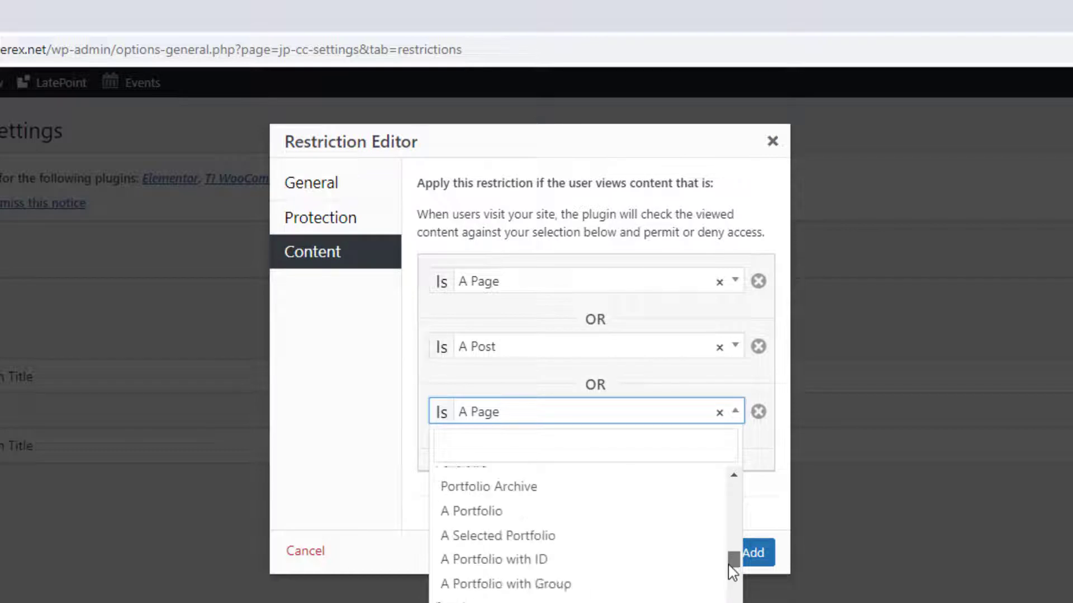
scroll(down, 3)
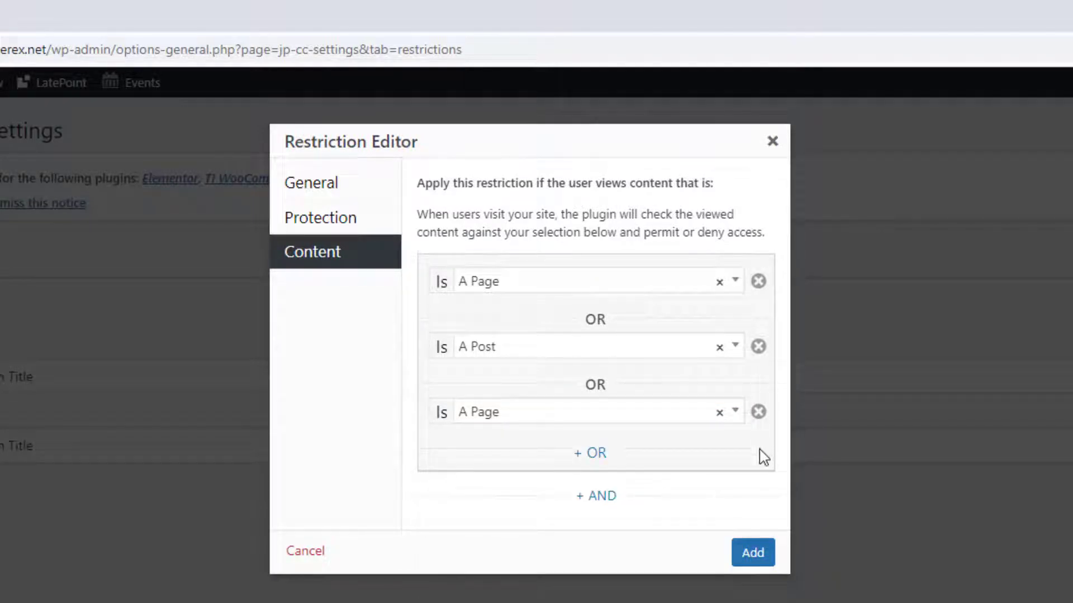
click(757, 413)
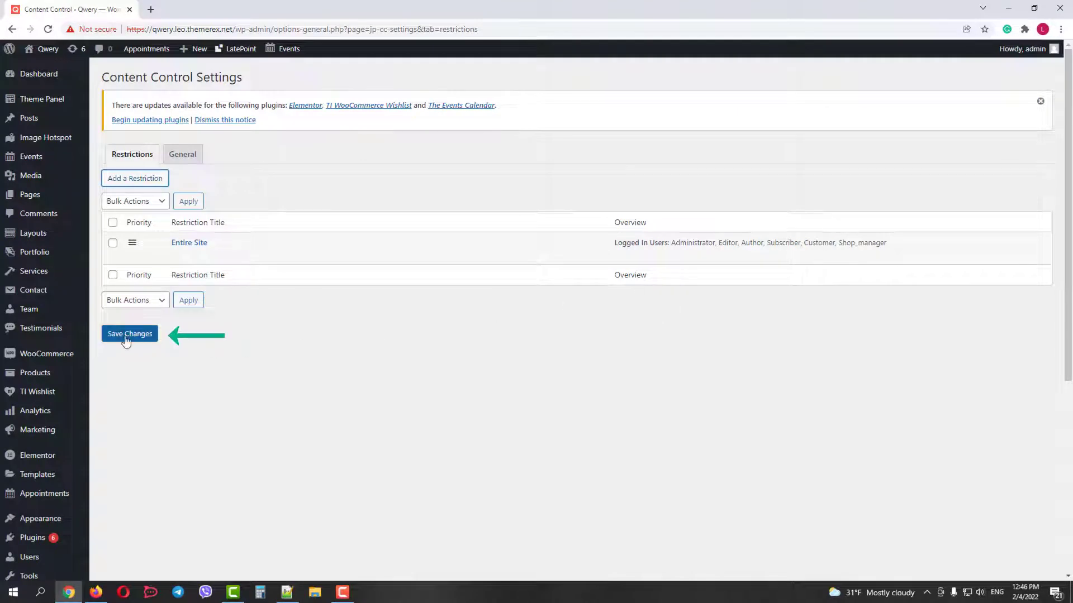
Save the Content Control settings and head to the public site to check the restriction.
click(130, 333)
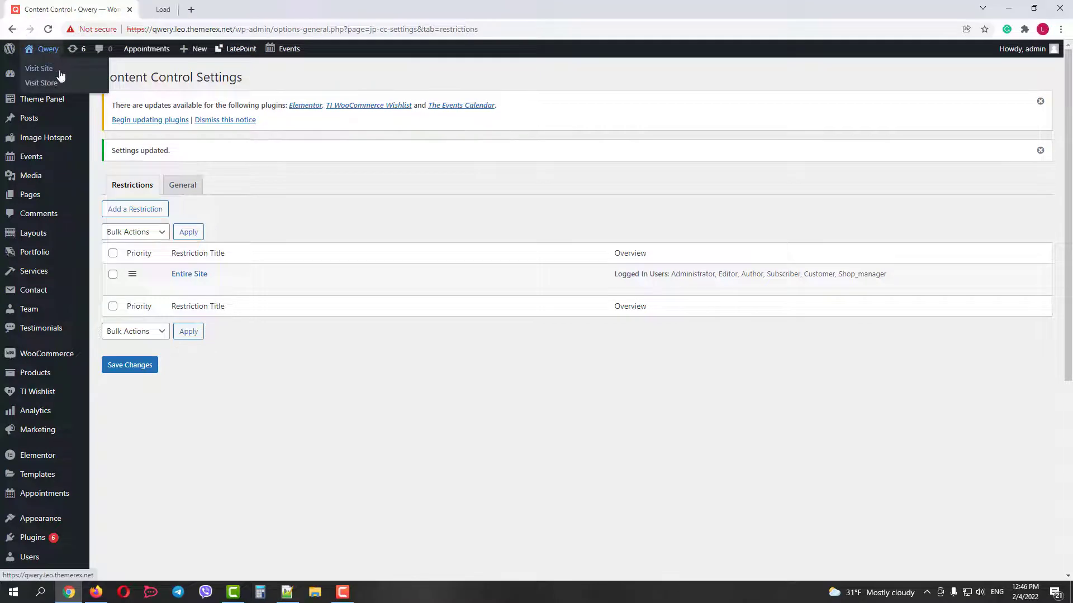
click(38, 68)
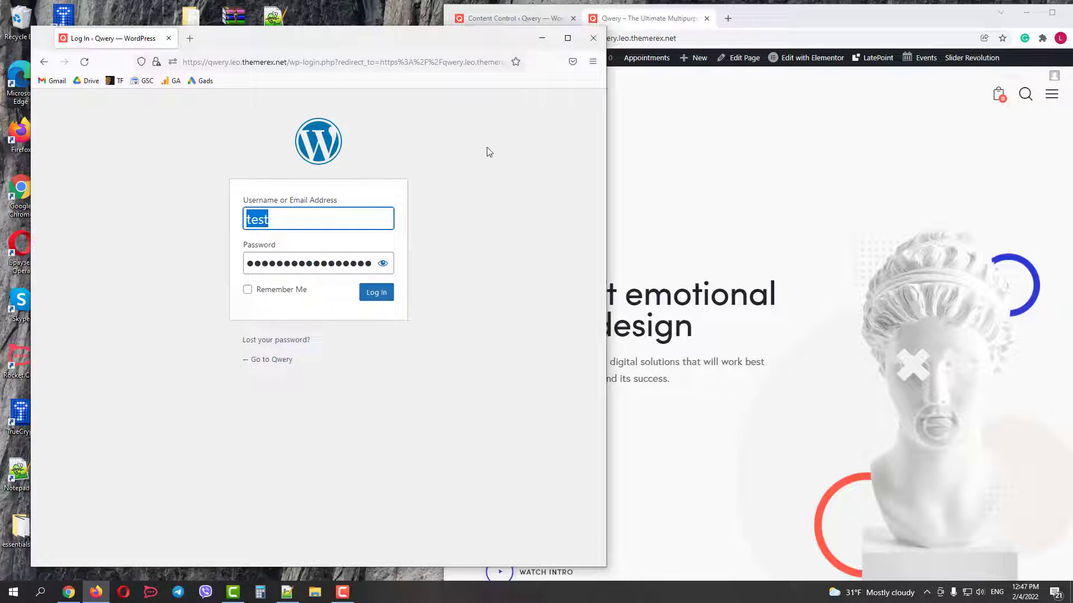
mouse_move(418, 164)
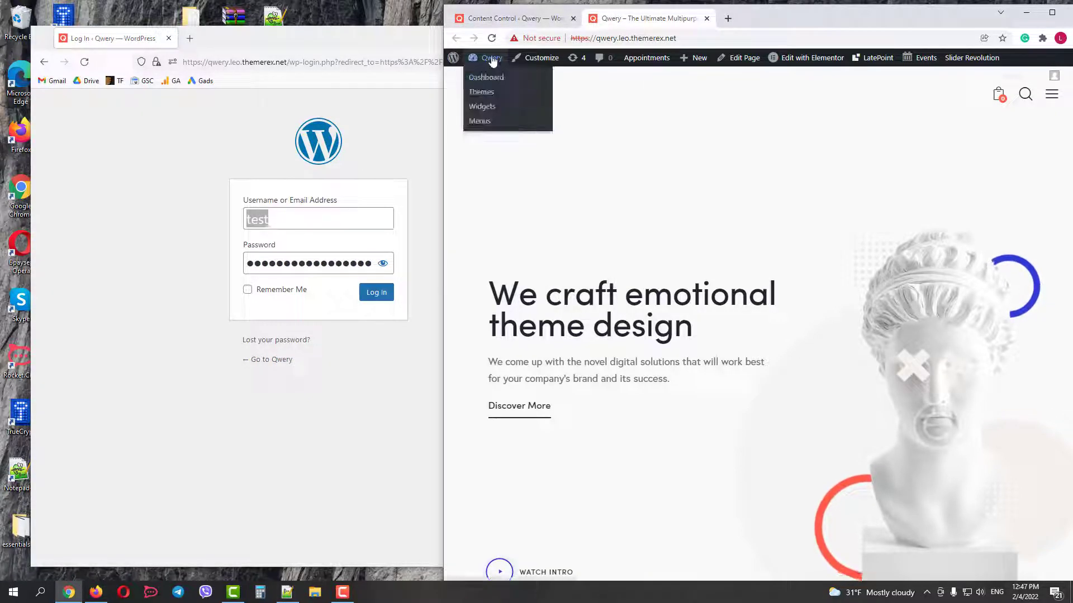
Return from the front-end home page to the admin dashboard via the admin bar.
click(481, 92)
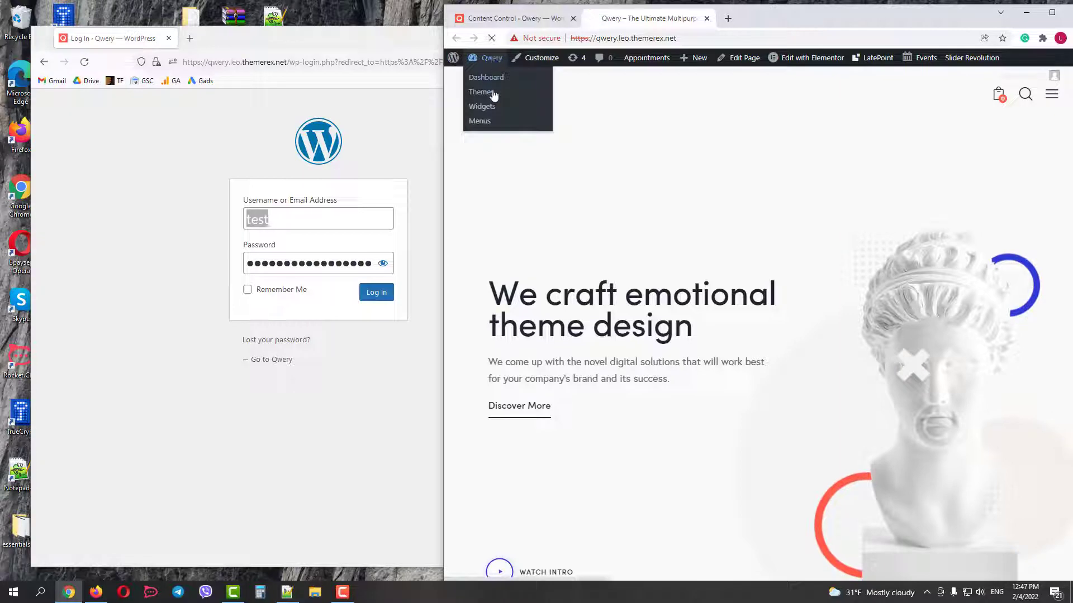
click(486, 77)
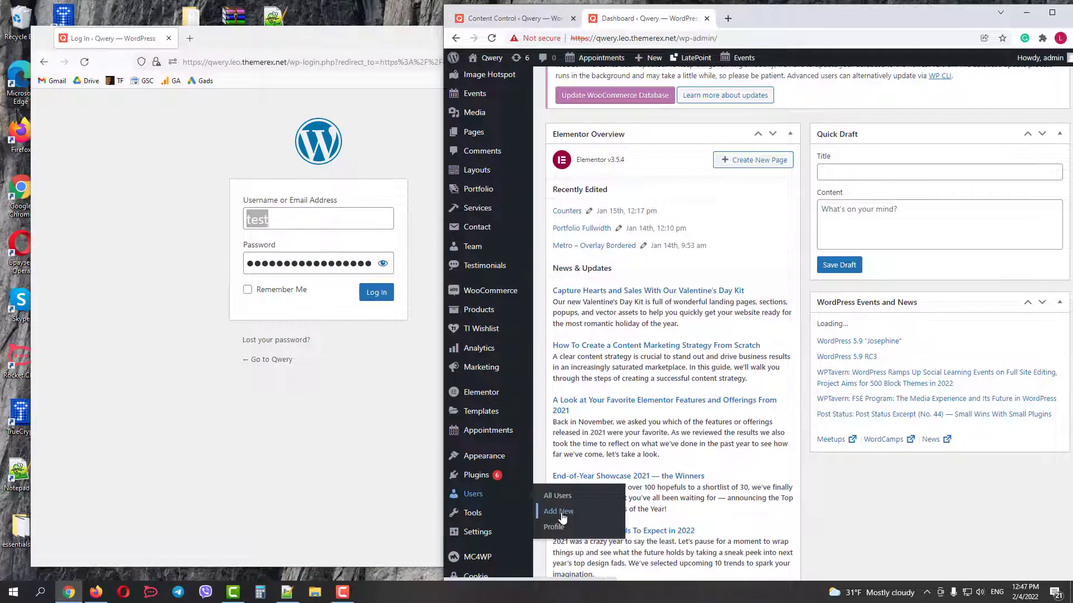
click(559, 511)
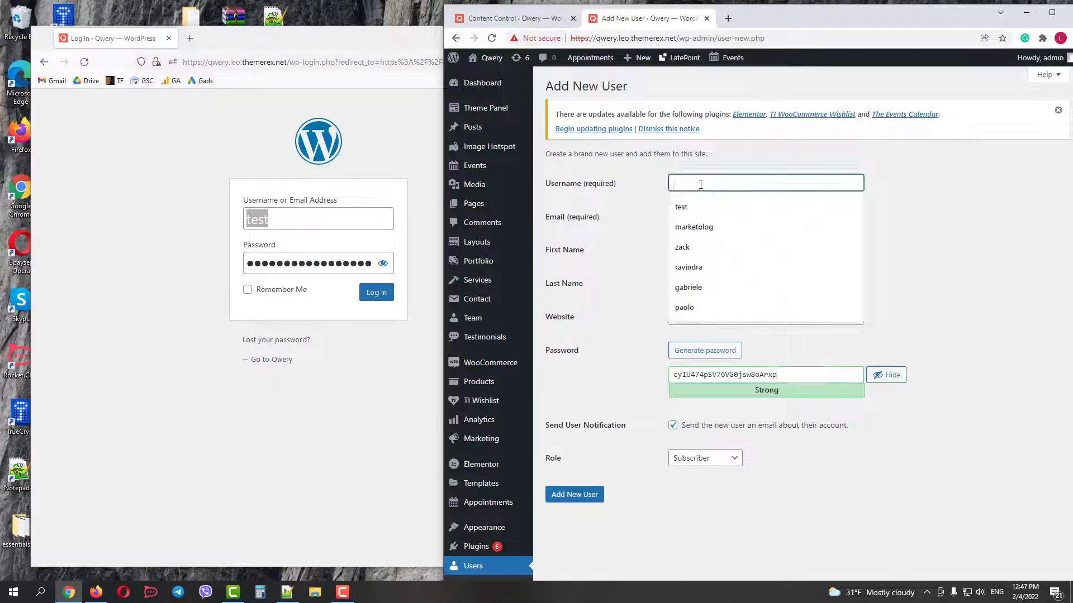
text(test@tes)
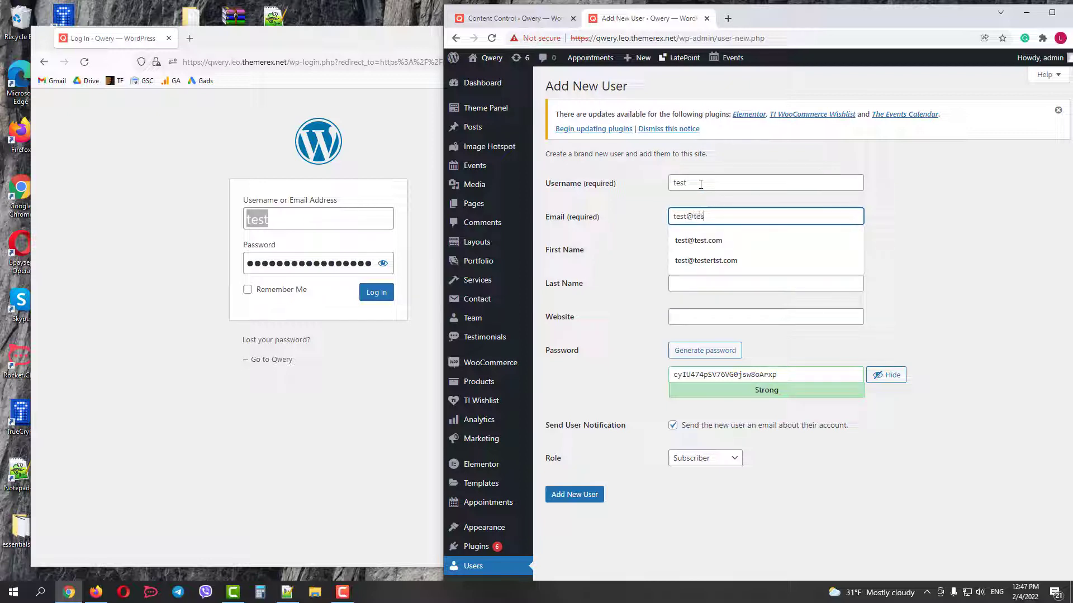
click(697, 240)
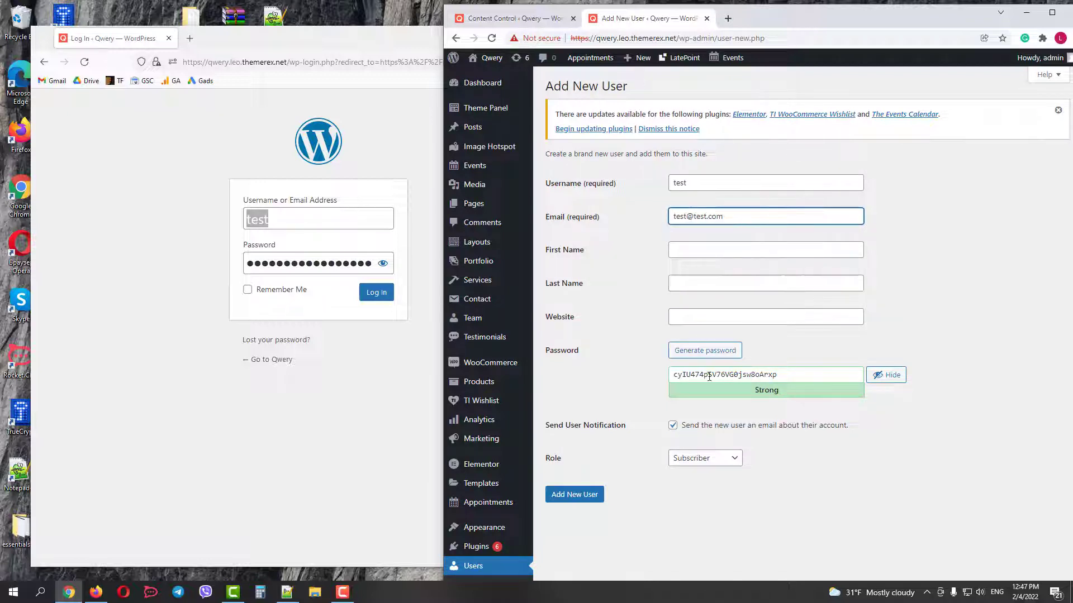
click(704, 459)
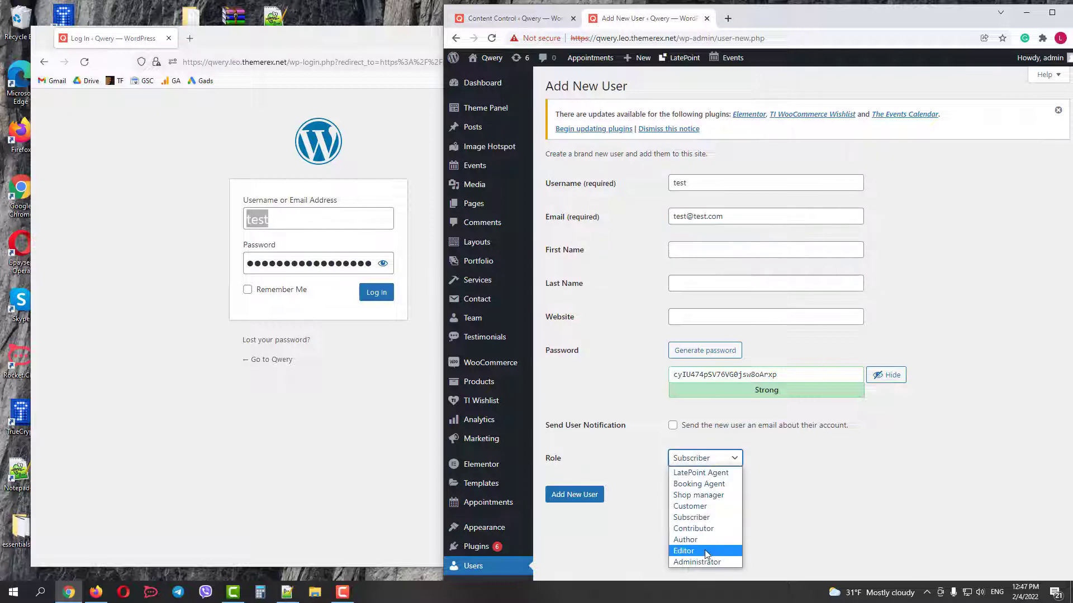
mouse_move(697, 495)
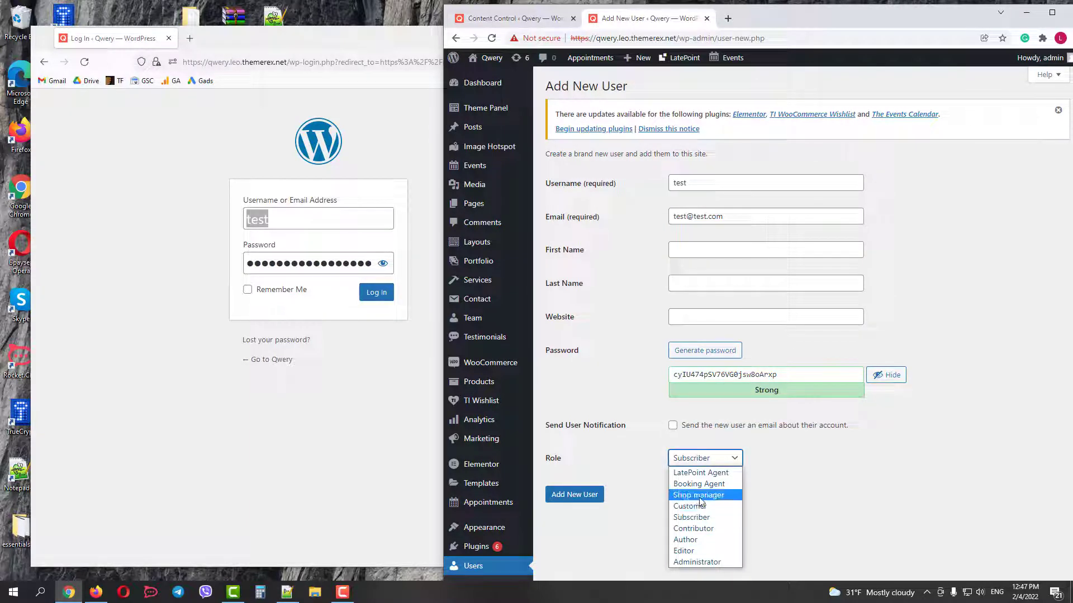
click(697, 495)
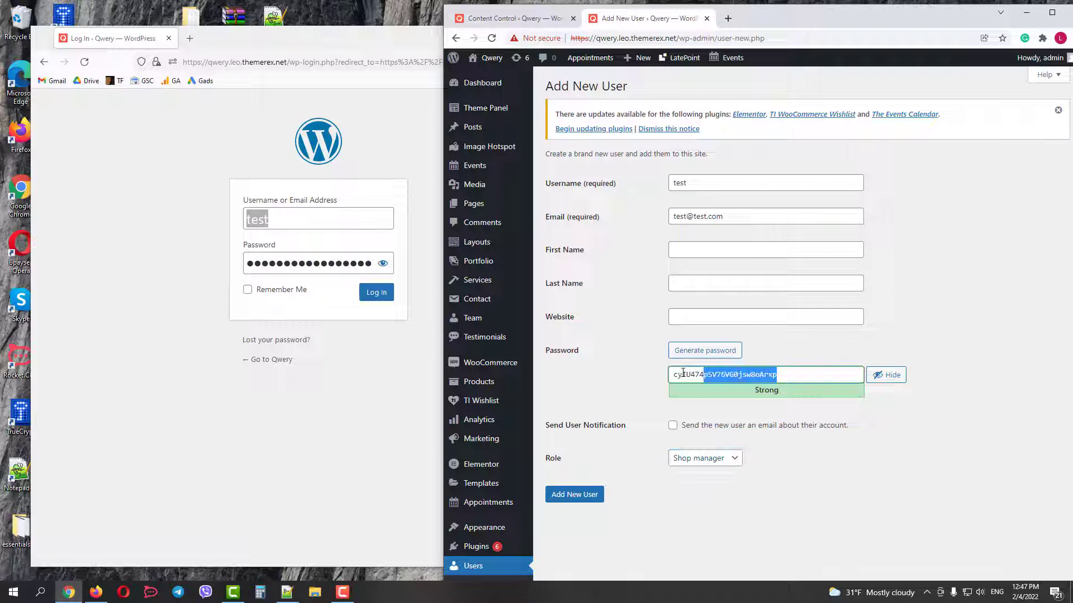
triple_click(721, 374)
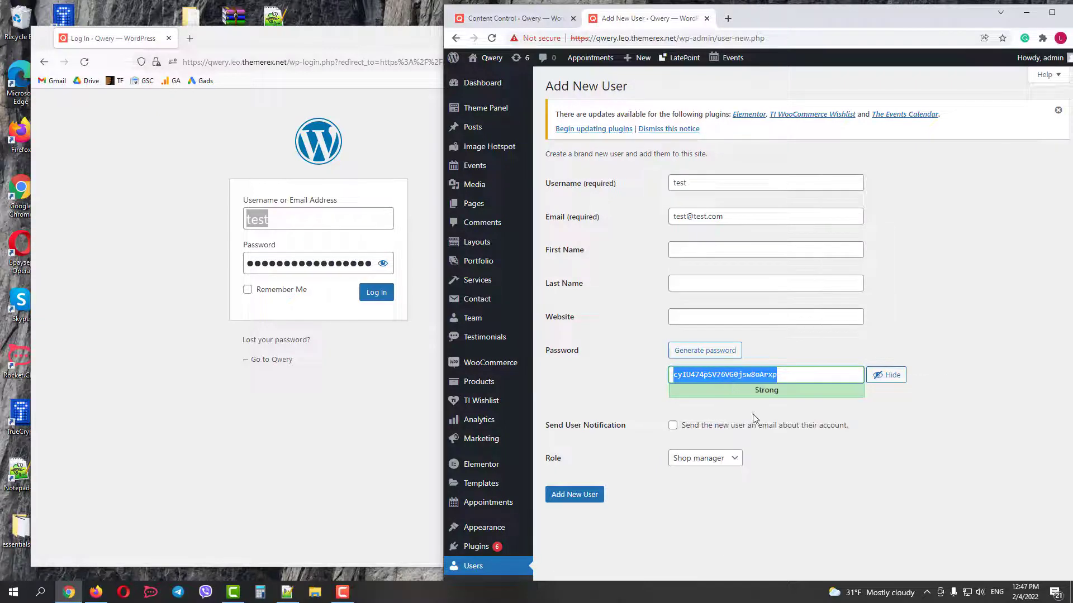
click(574, 494)
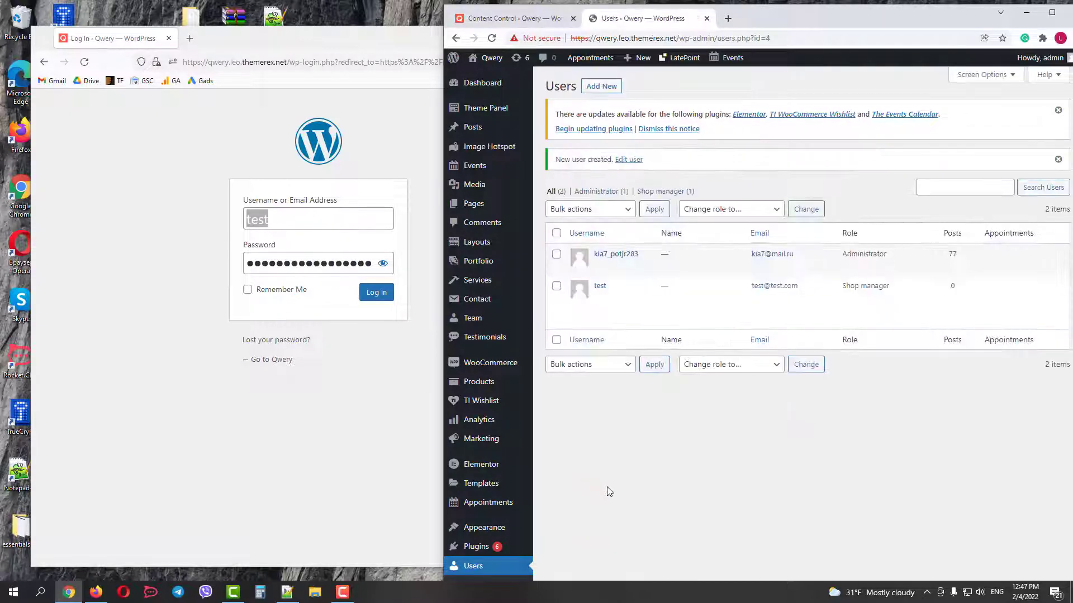
mouse_move(313, 419)
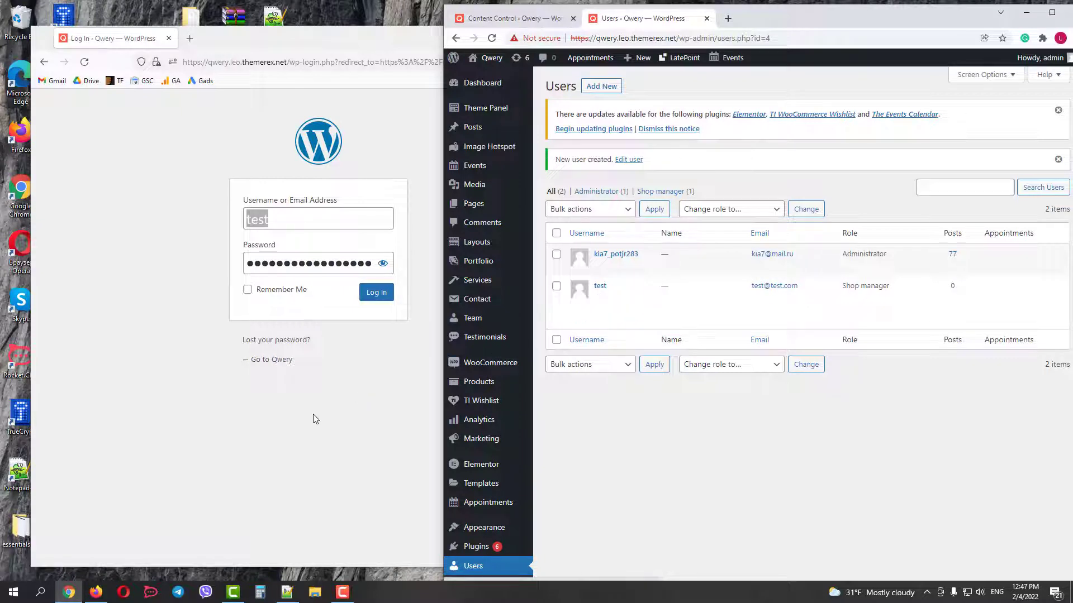
click(318, 264)
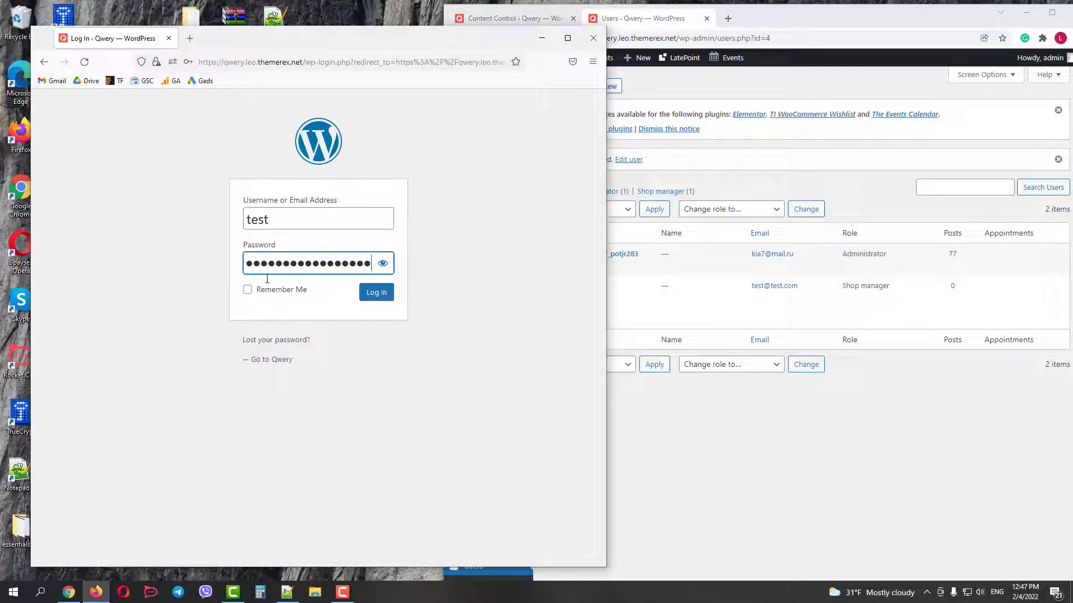
Log in to the site as the test user, then log out from the Howdy menu.
click(375, 292)
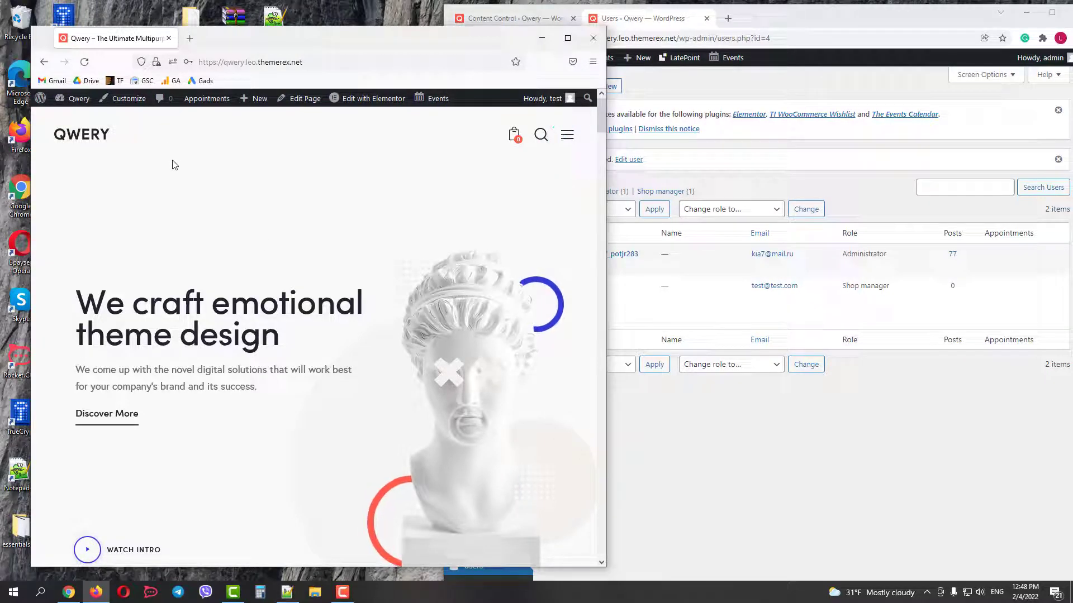
scroll(down, 3)
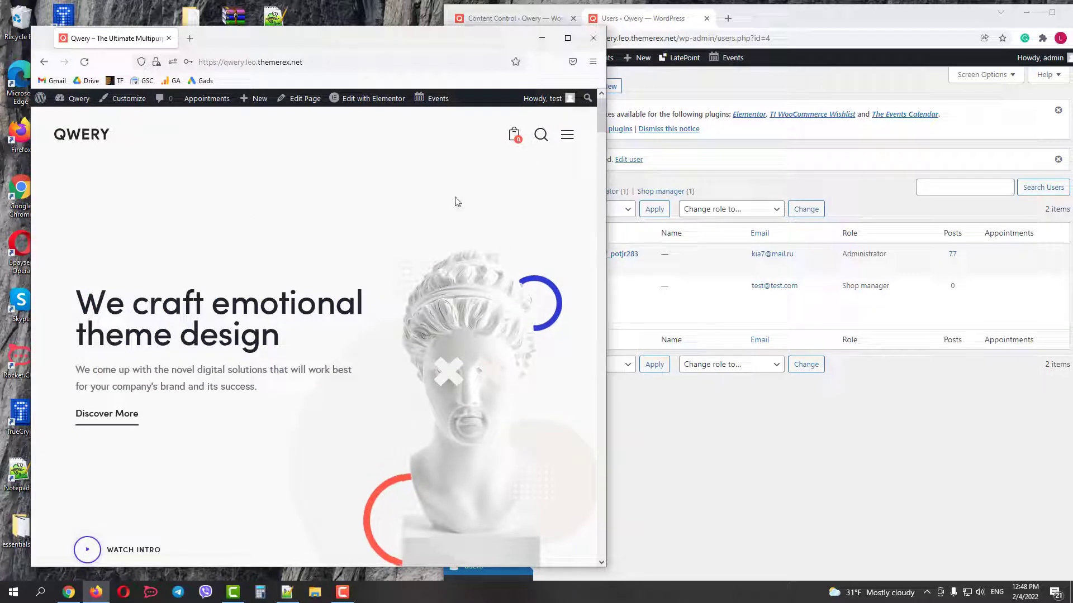
click(540, 98)
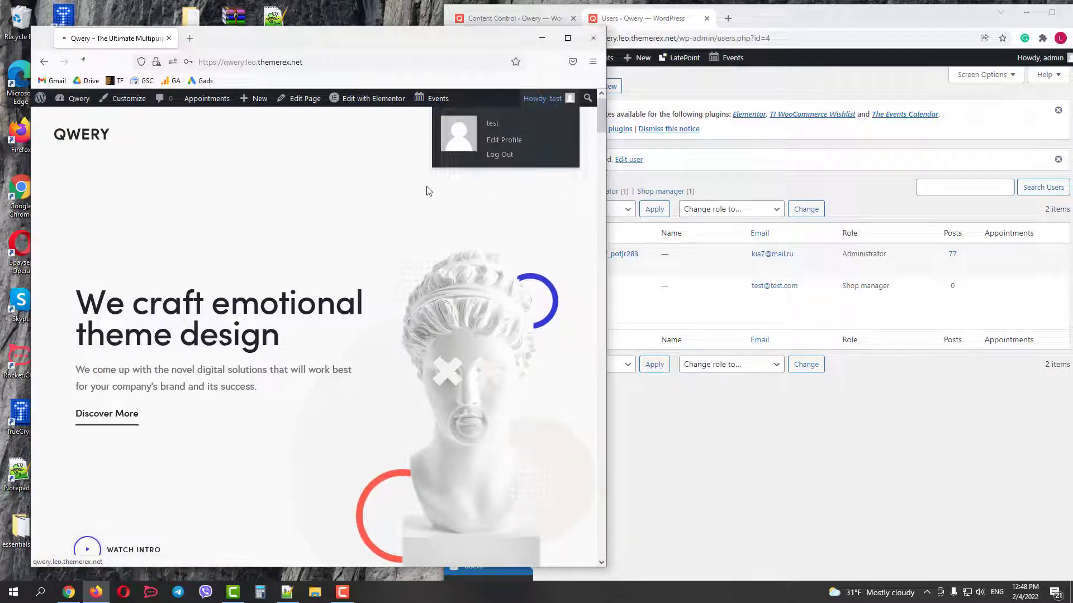
click(499, 155)
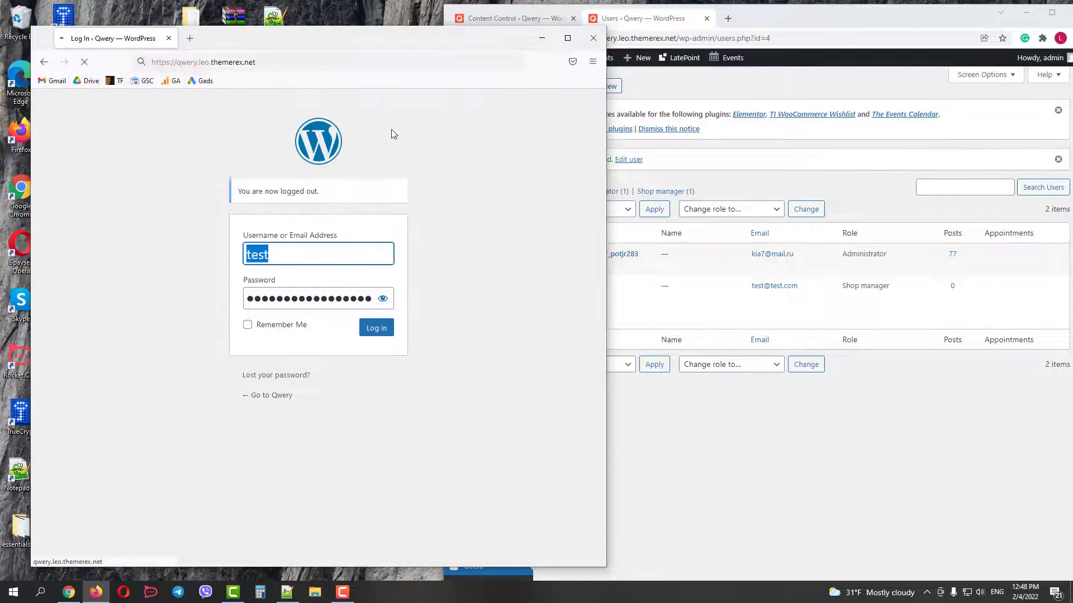
click(376, 327)
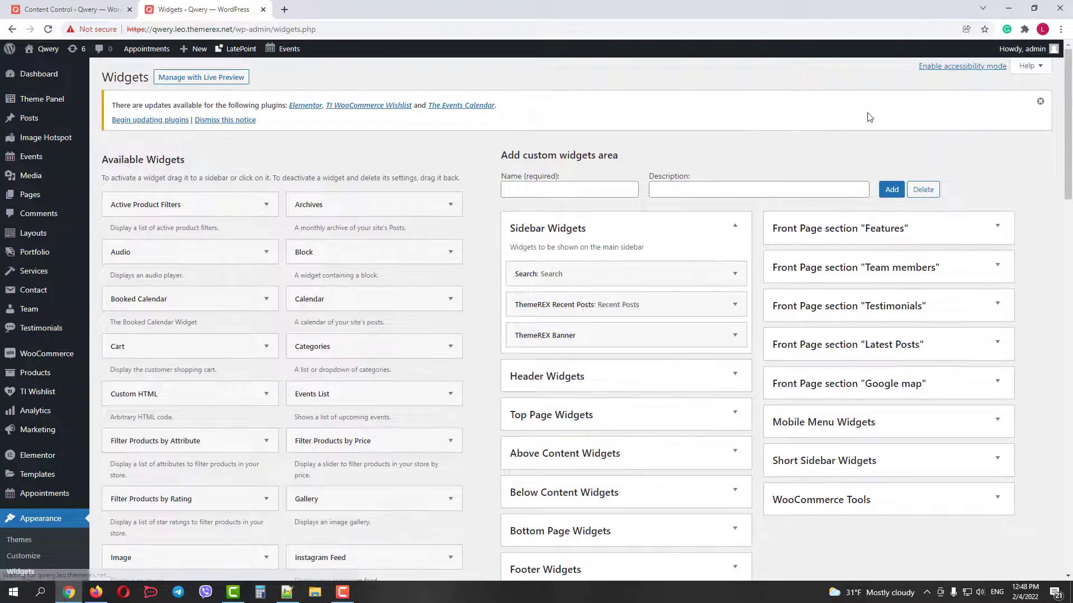
Make the ThemeREX Banner widget visible only to Logged In Users with the Shop manager role and save.
scroll(down, 3)
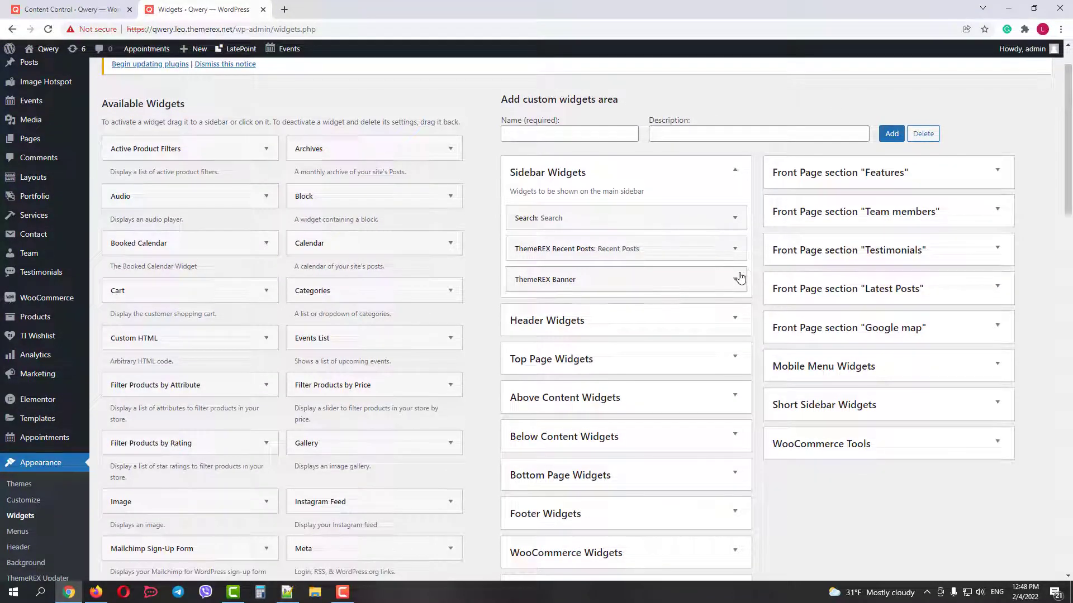
click(734, 248)
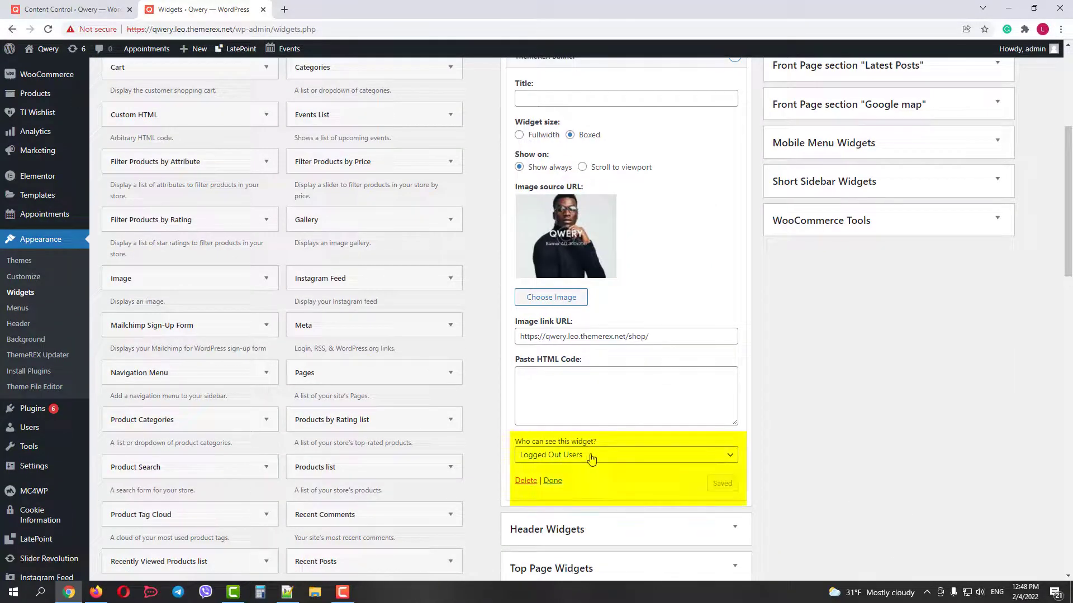
click(625, 455)
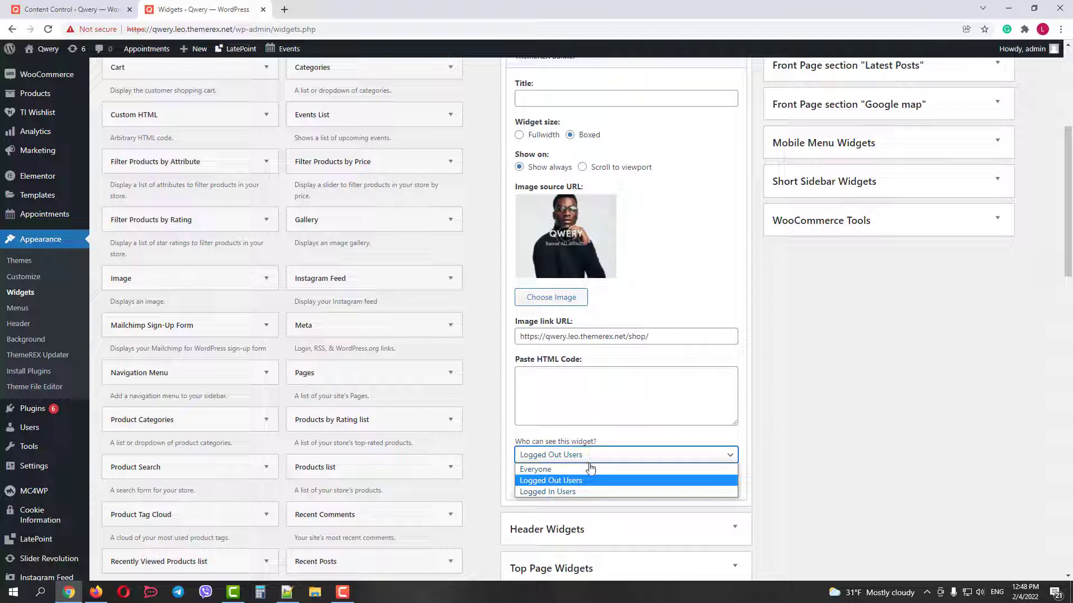
click(547, 491)
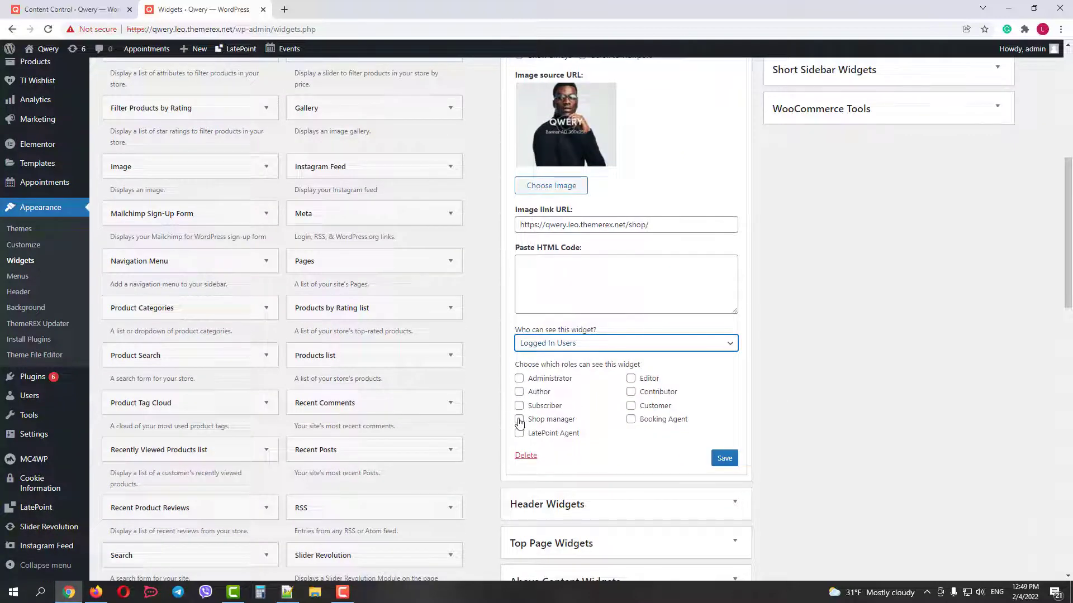
click(519, 419)
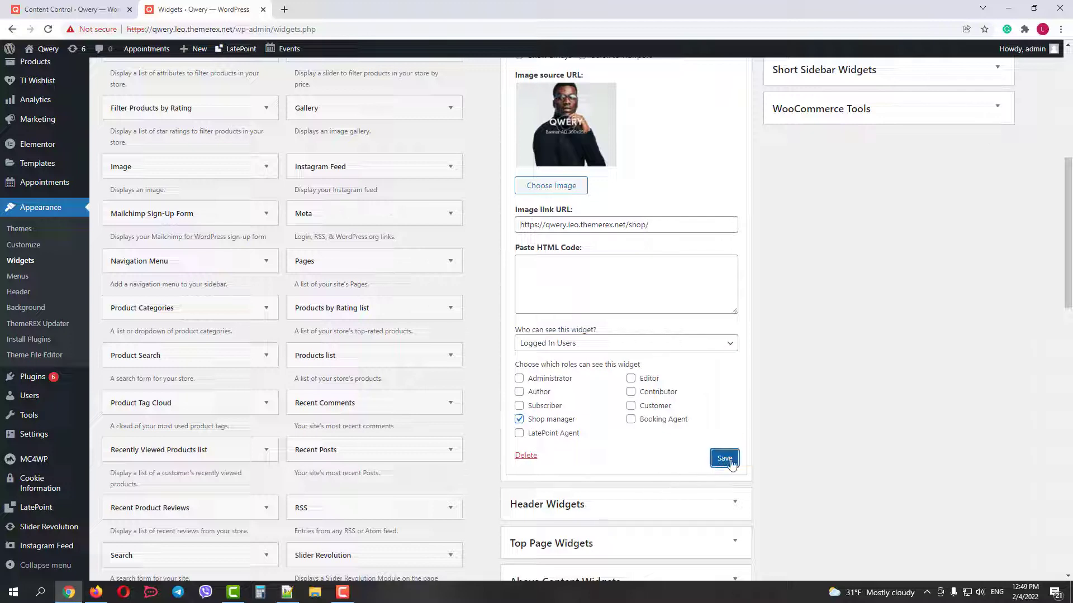
click(723, 458)
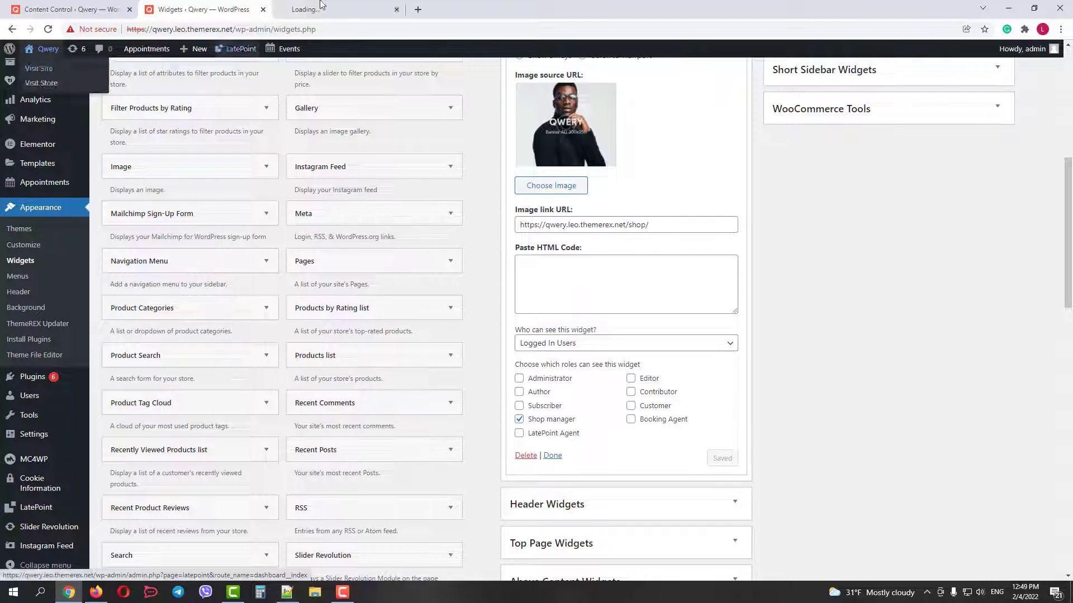
Visit the live site as the test user and view the With Sidebar – 1 blog post.
click(338, 9)
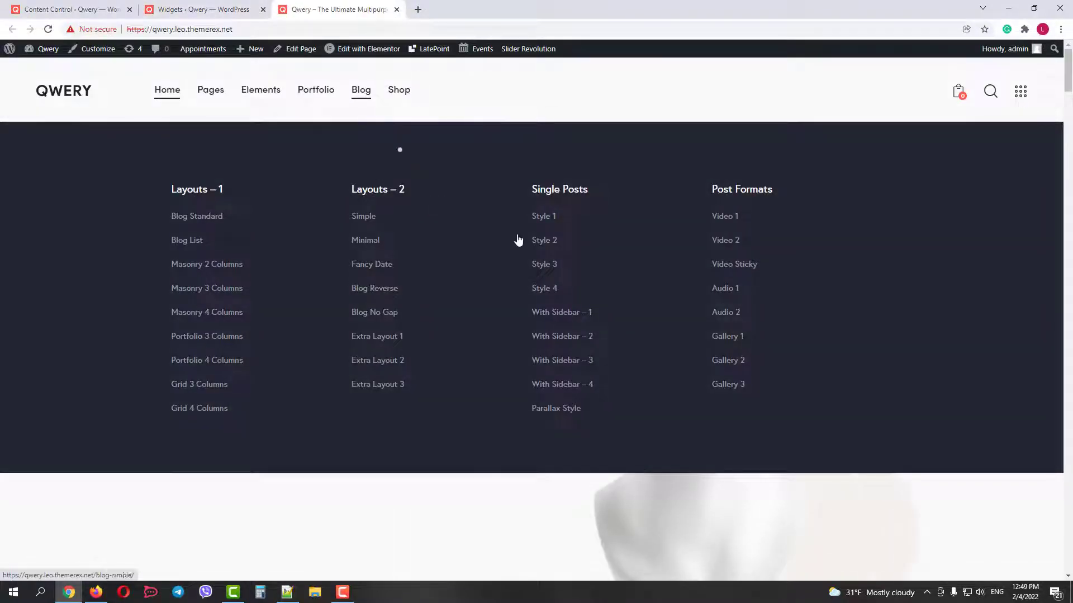
click(562, 312)
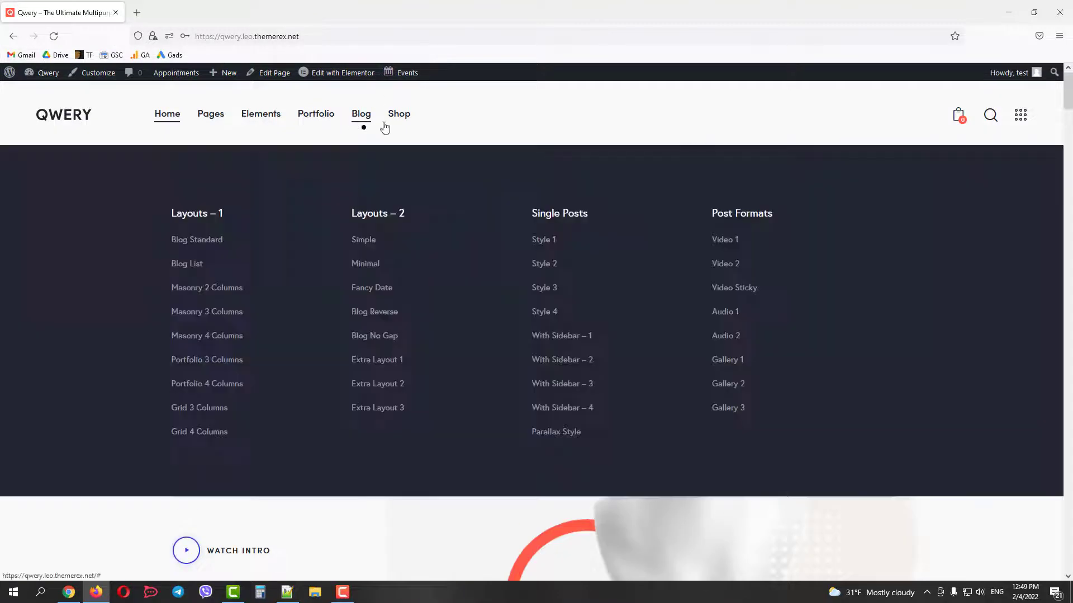
mouse_move(561, 335)
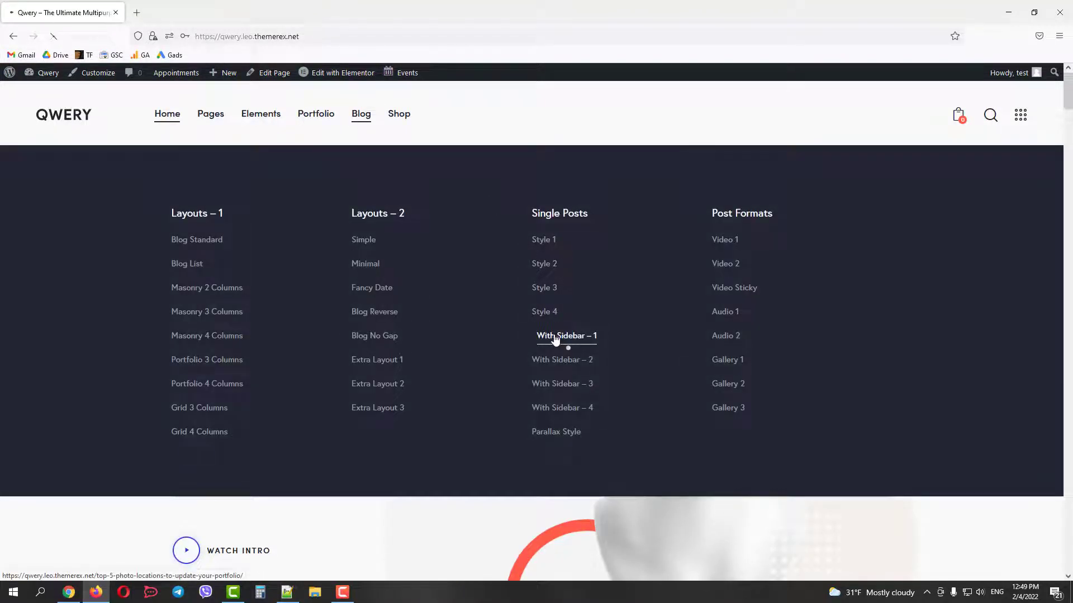
click(566, 335)
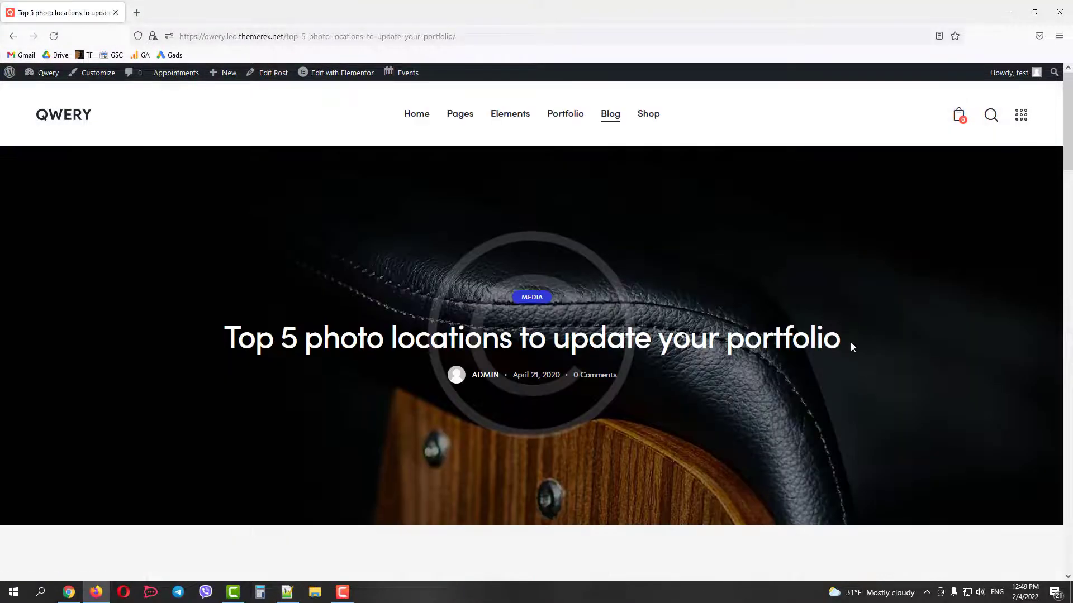
scroll(down, 3)
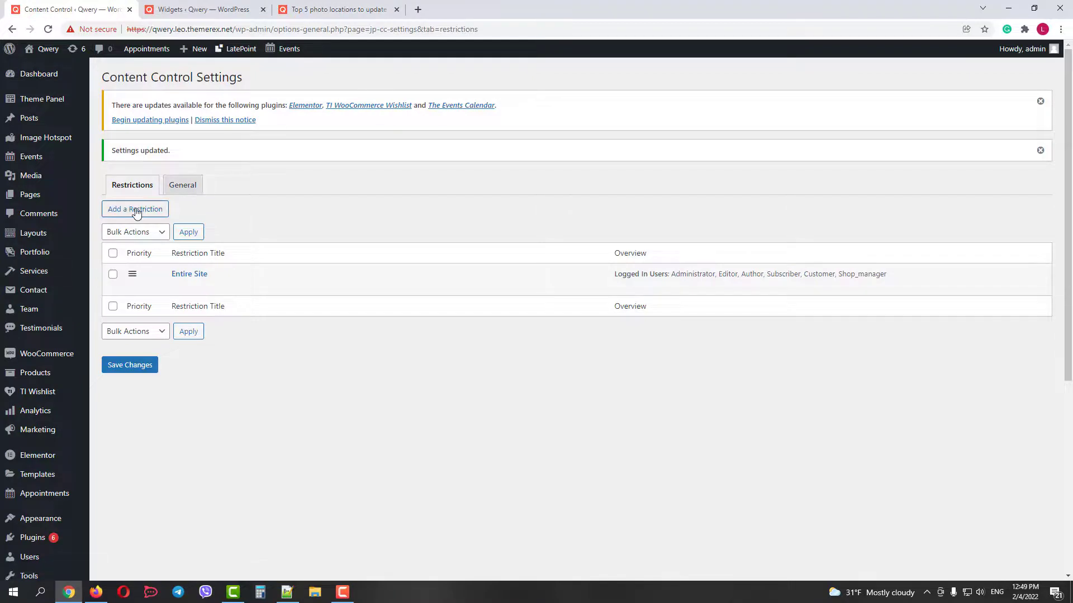
Add a restriction titled Paid Content protected by Redirect to a Custom URL.
click(135, 209)
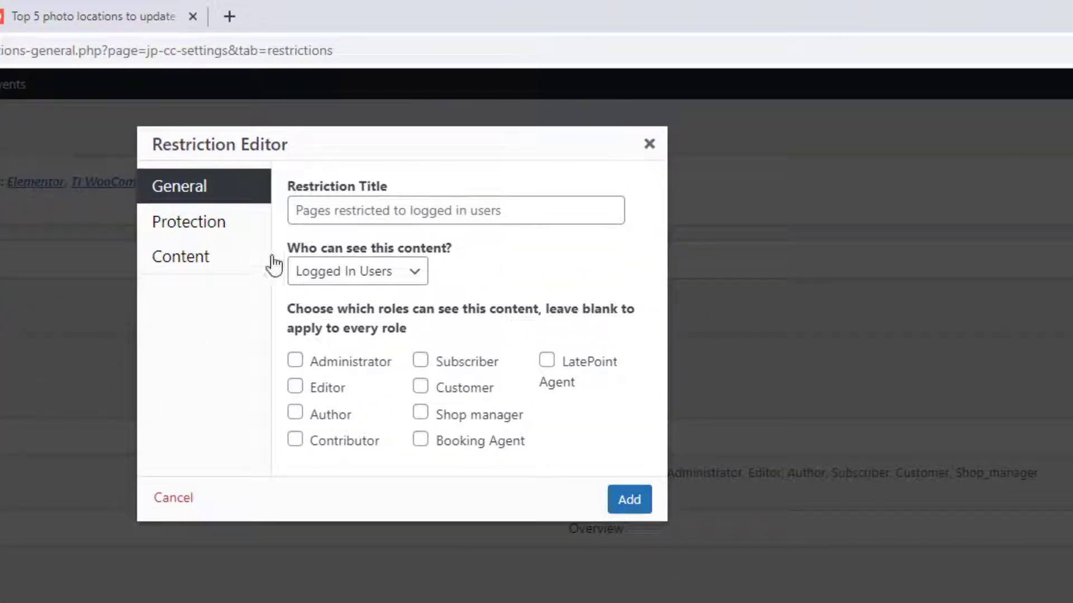
text(Paid Content)
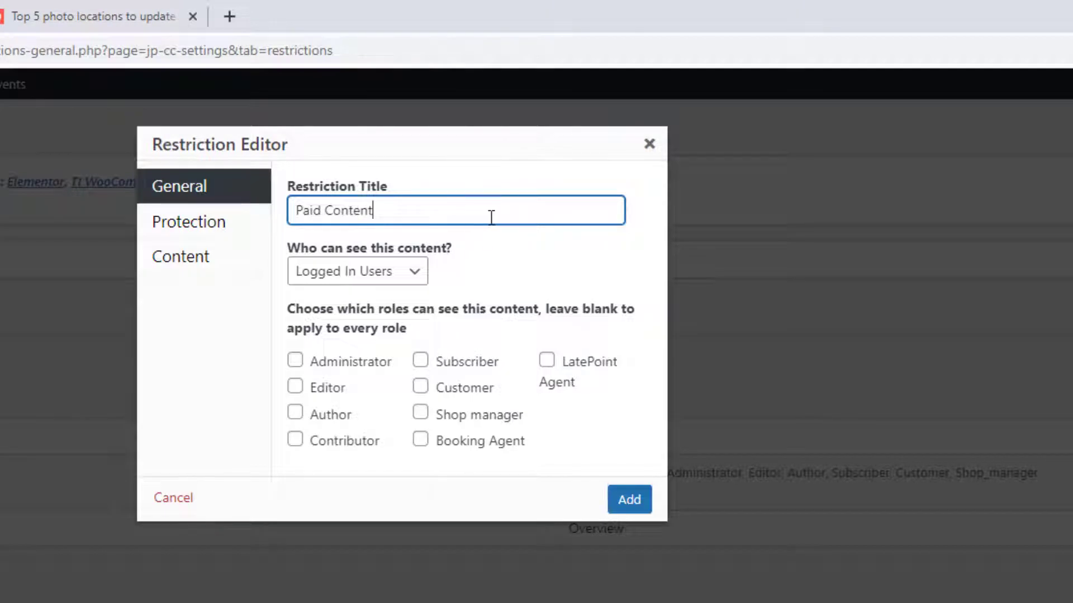
mouse_move(458, 400)
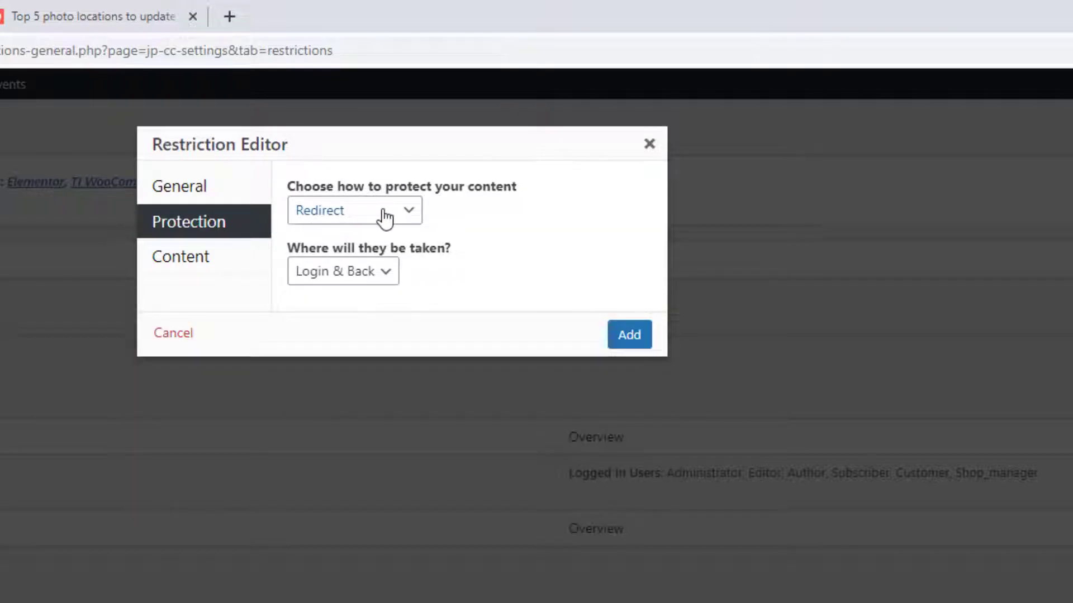
click(342, 270)
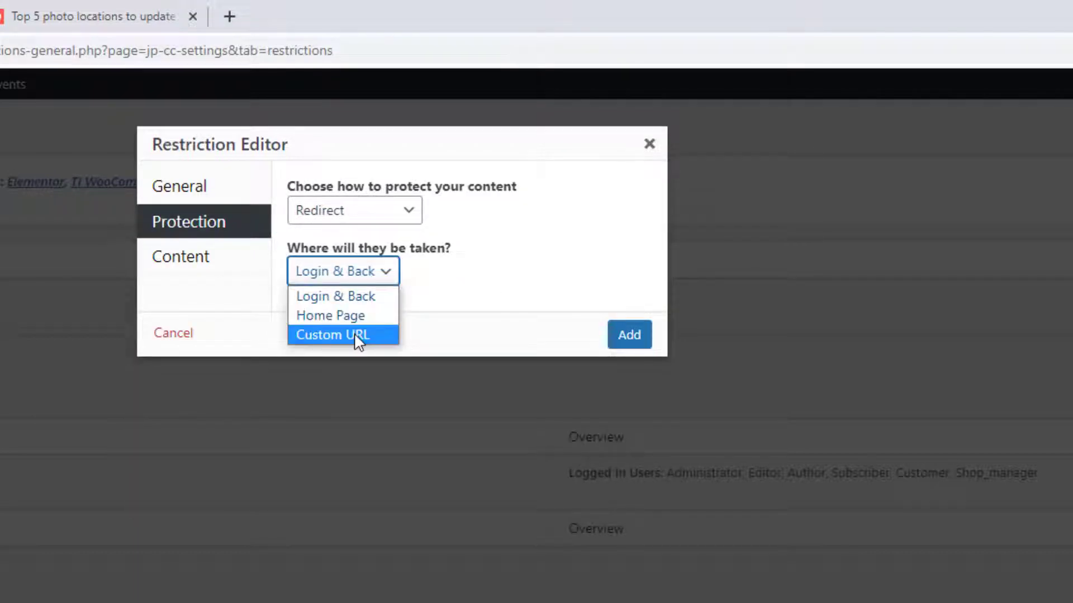
click(343, 334)
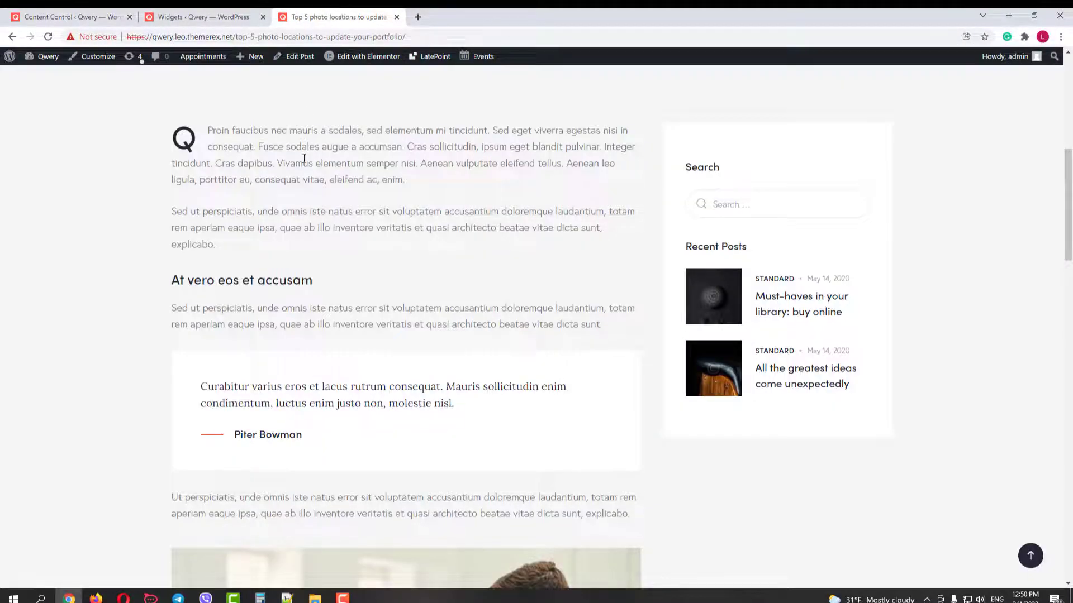
scroll(up, 3)
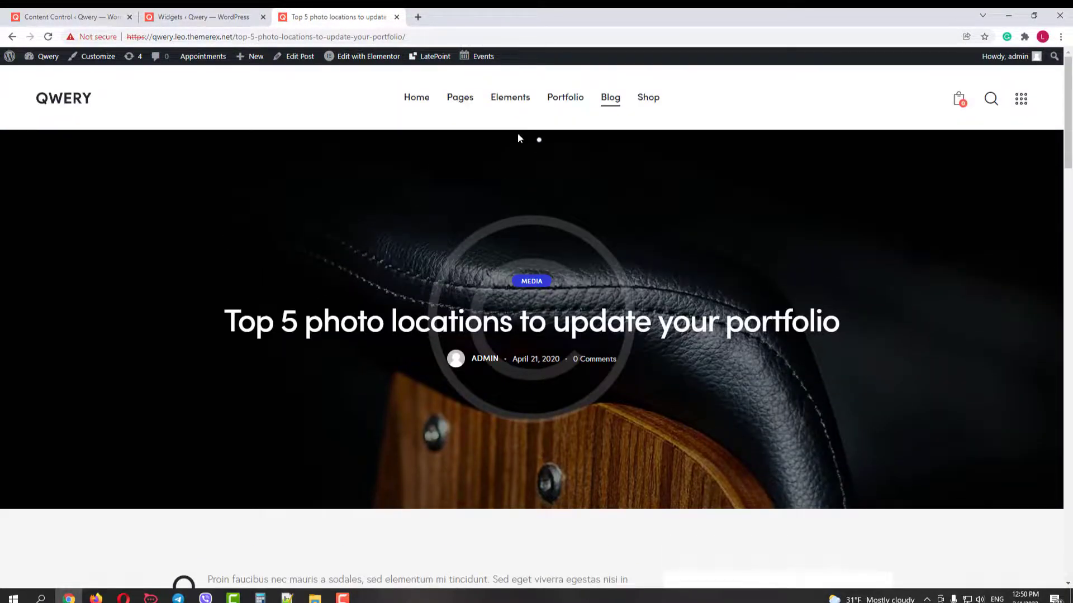
mouse_move(648, 96)
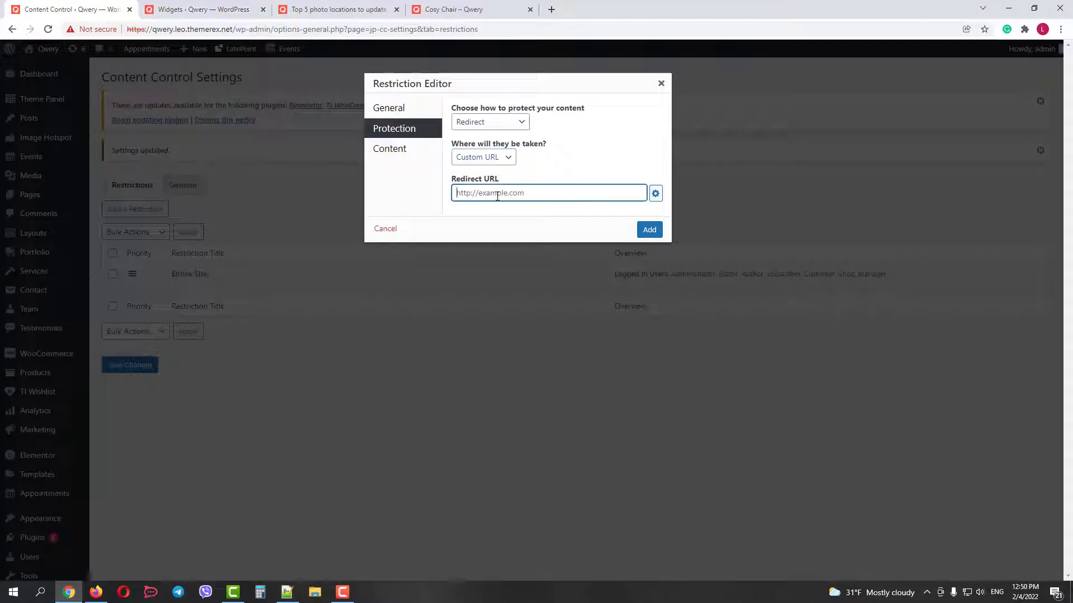
text(https://qwery.leo.themerex.net/product/cosy-chair/)
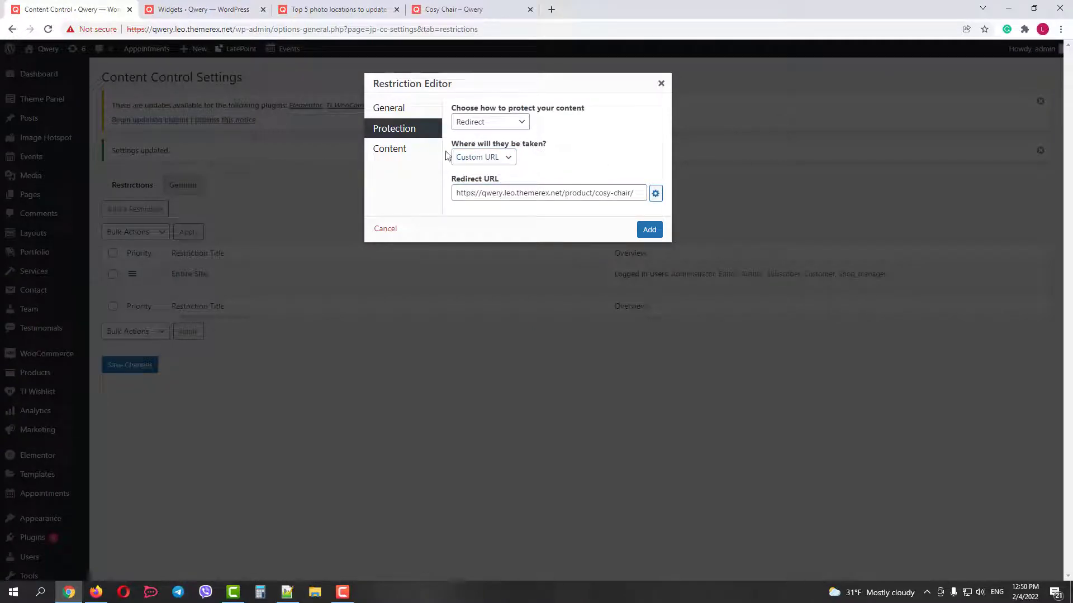
click(389, 149)
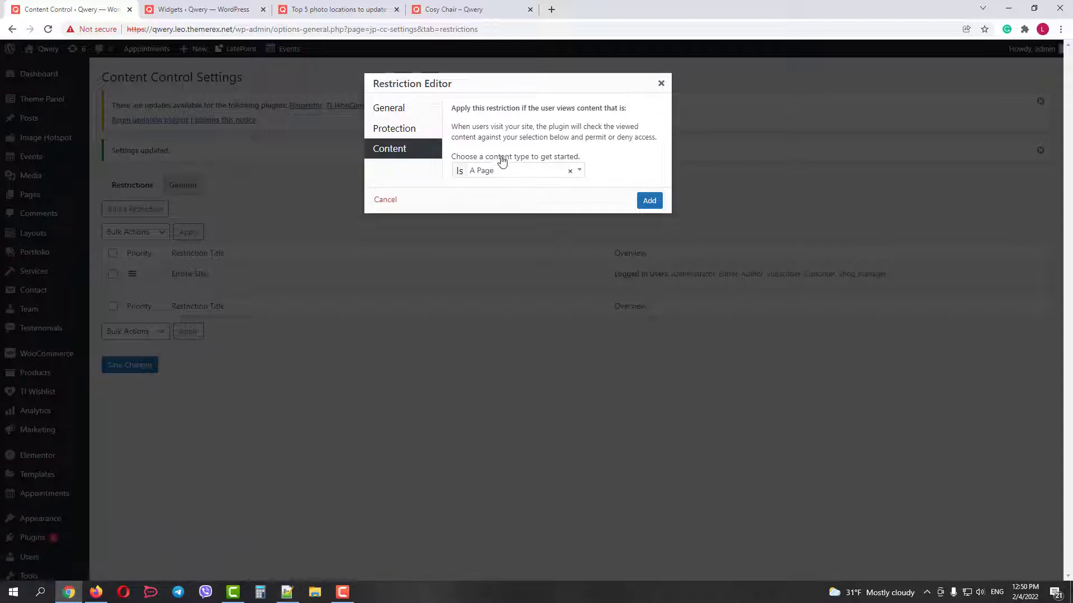
Apply Paid Content to The Home Page, add it to the list and save changes.
click(516, 170)
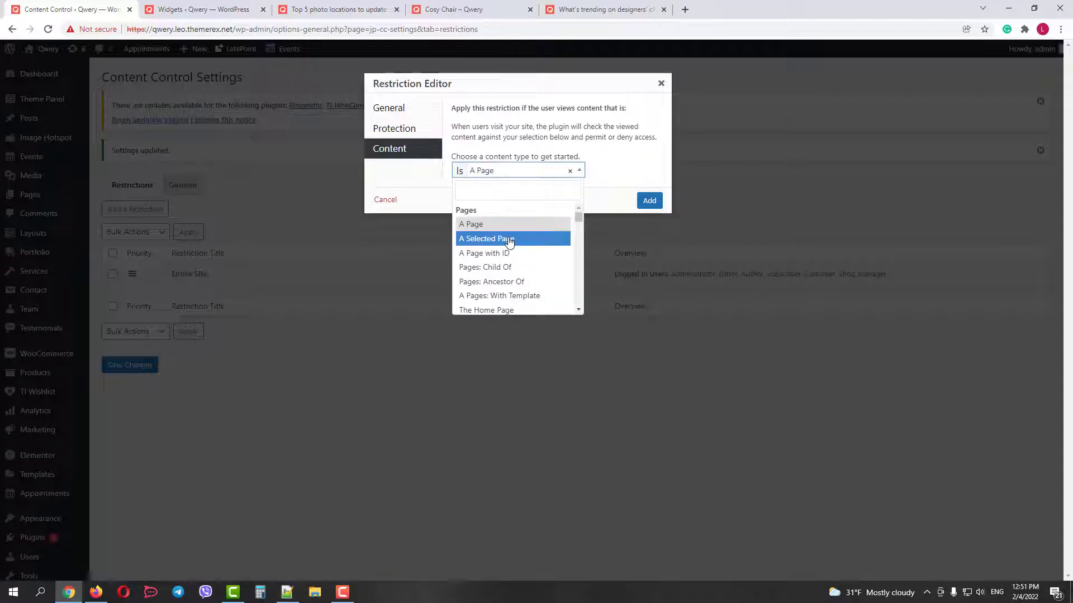
click(486, 238)
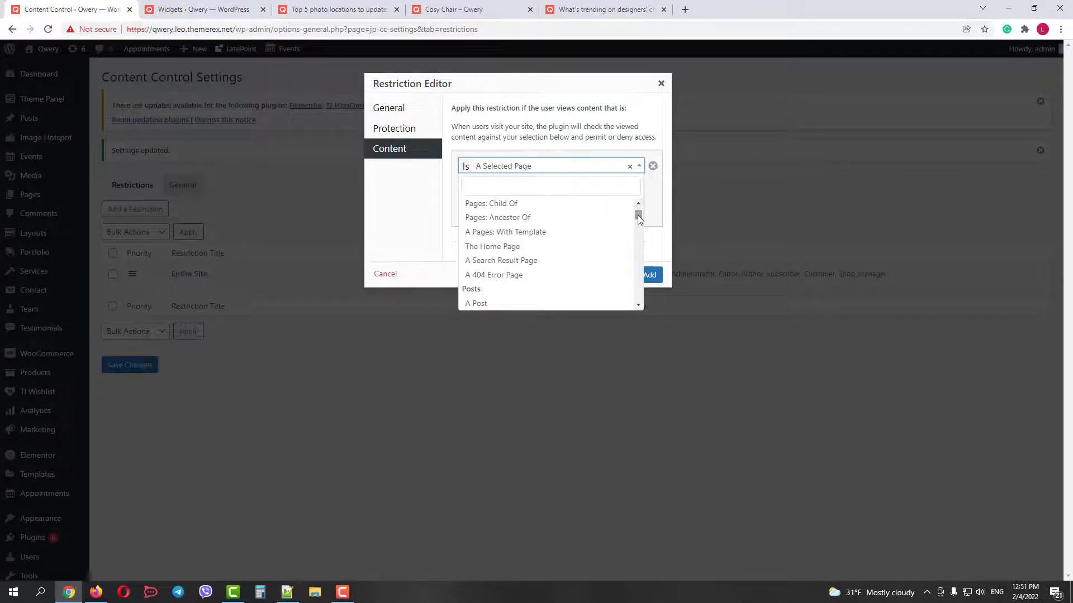
click(492, 246)
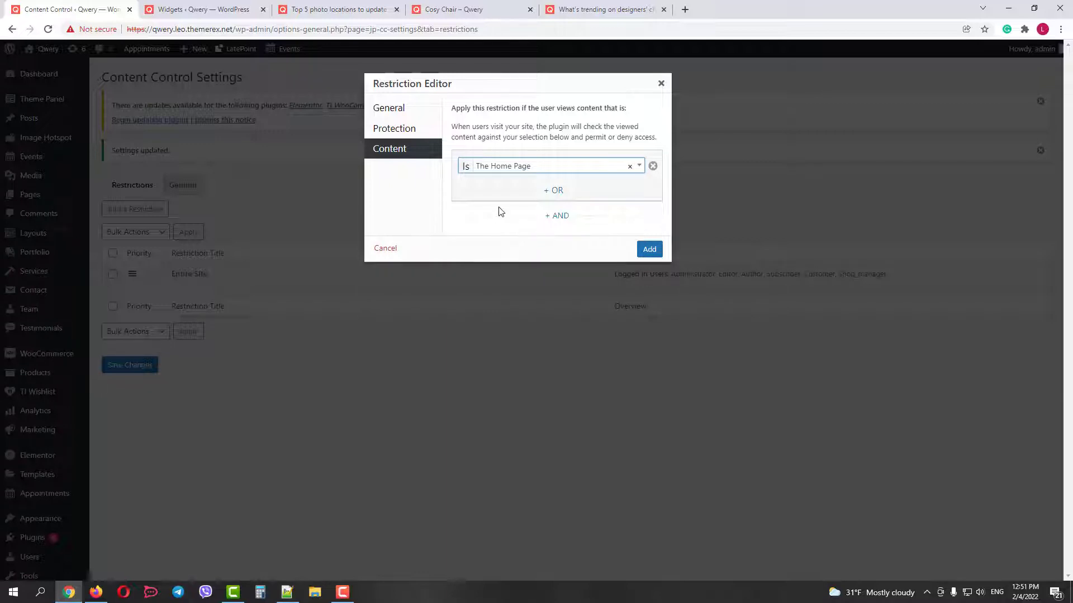
click(648, 248)
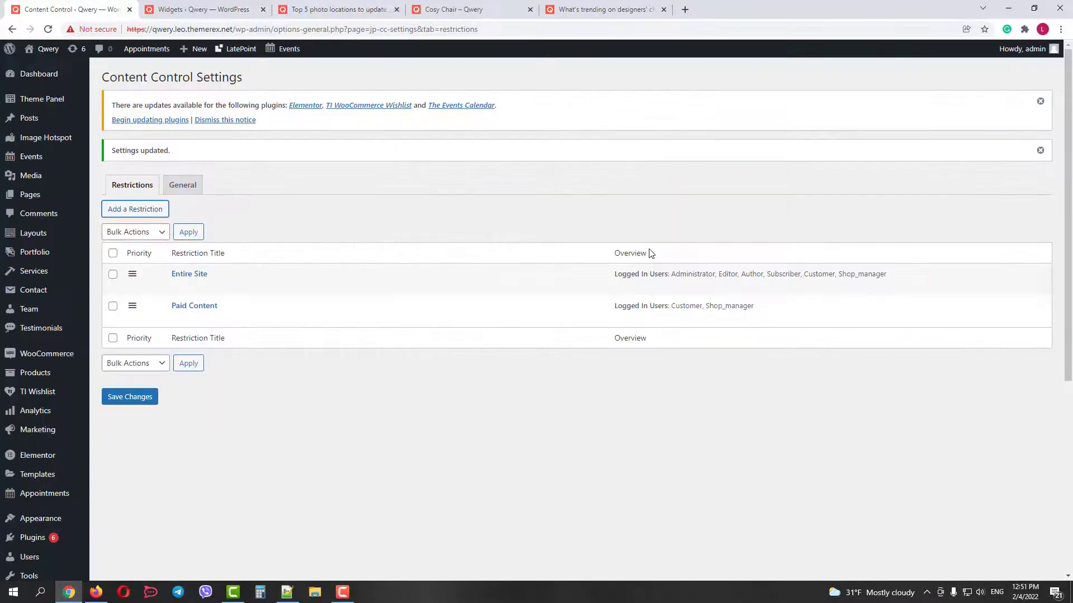
click(130, 397)
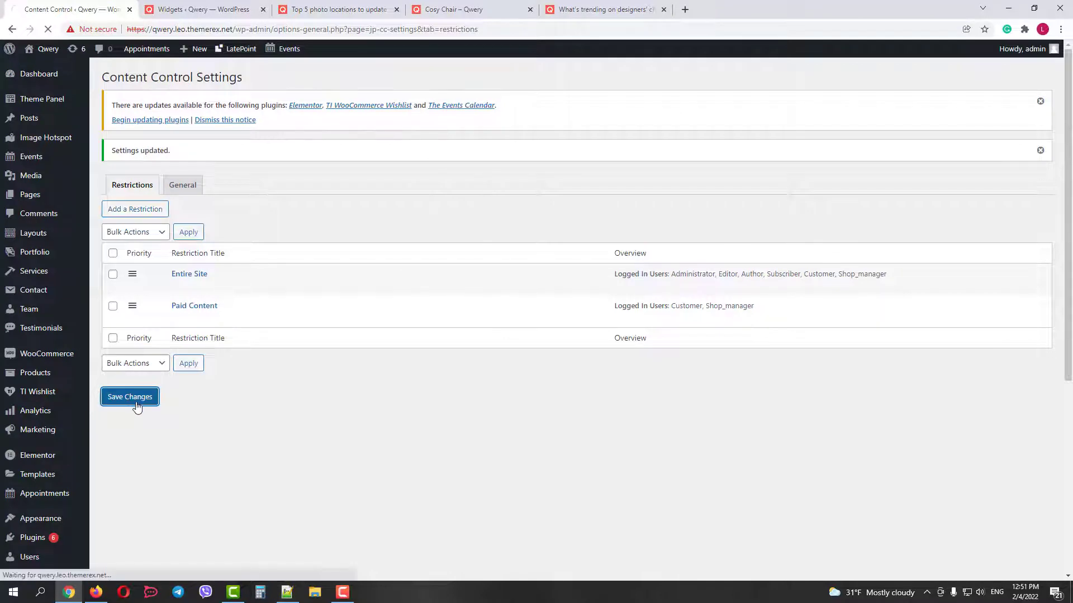
click(129, 397)
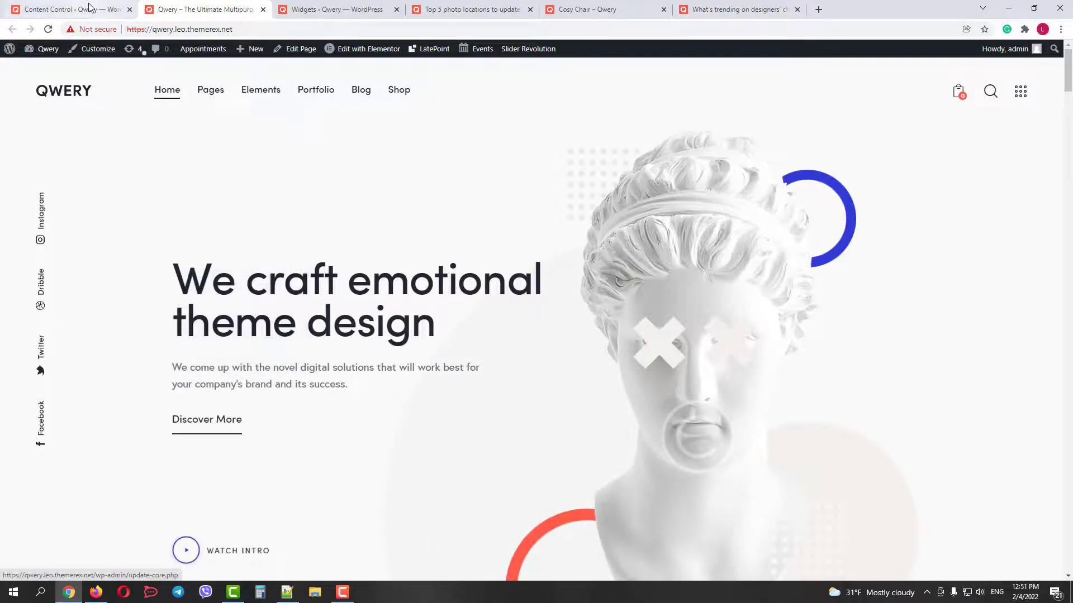
Save Paid Content as first priority above Entire Site and reload the home page to see the Cosy Chair redirect.
click(65, 9)
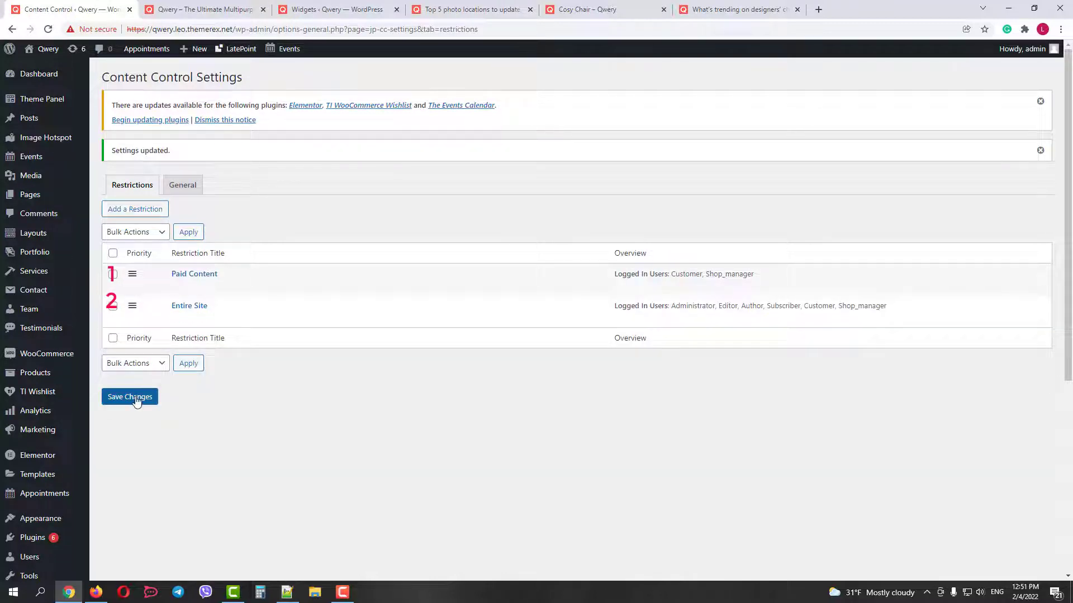
click(130, 396)
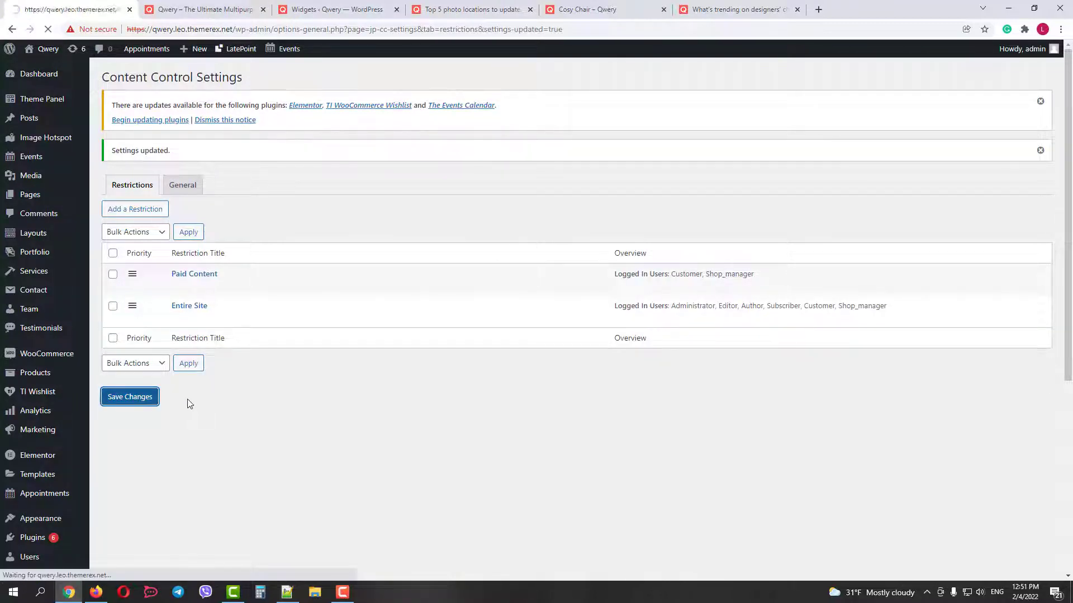
click(199, 9)
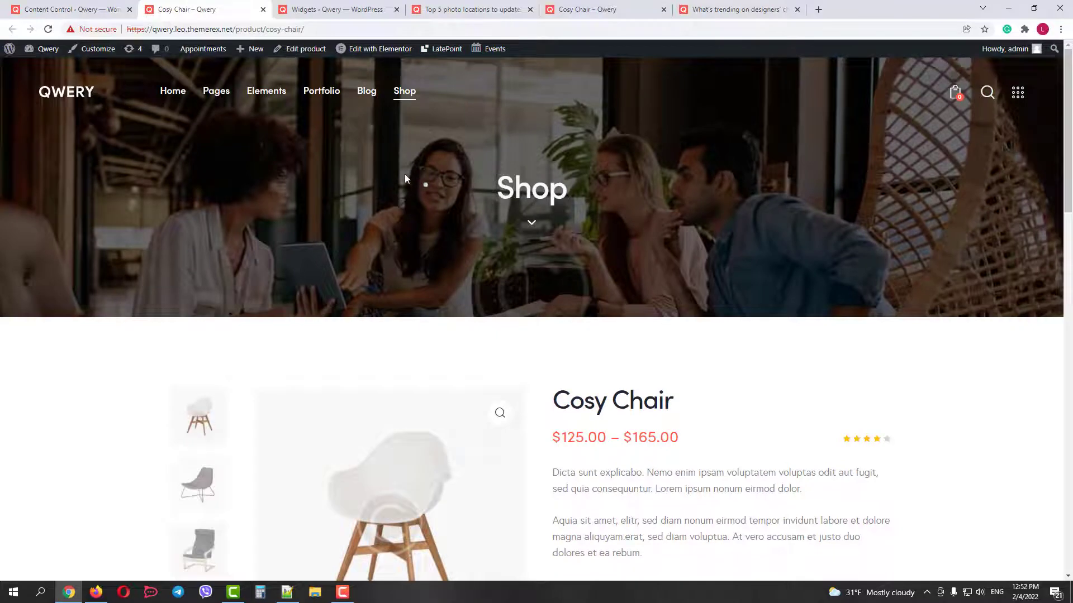
mouse_move(389, 175)
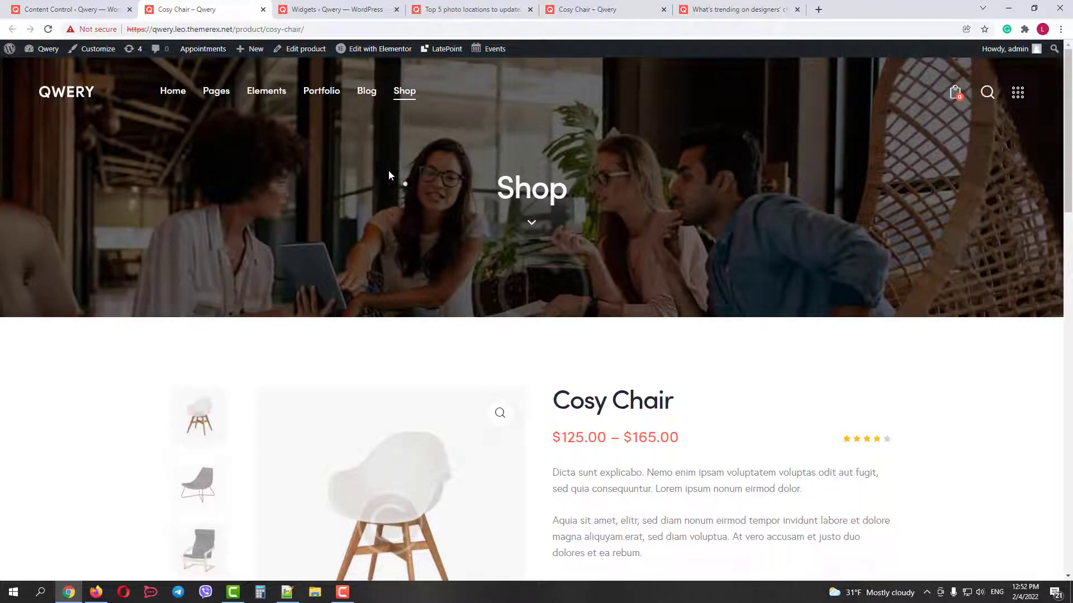
mouse_move(96, 532)
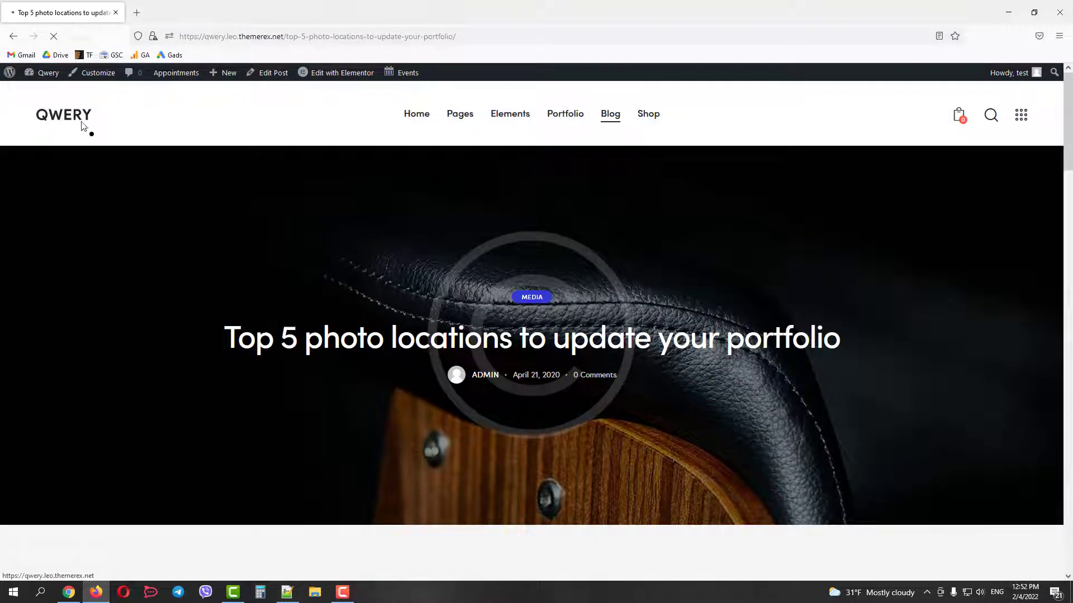
Test the home page as another user, drag Entire Site above Paid Content, and revisit the site home.
click(63, 114)
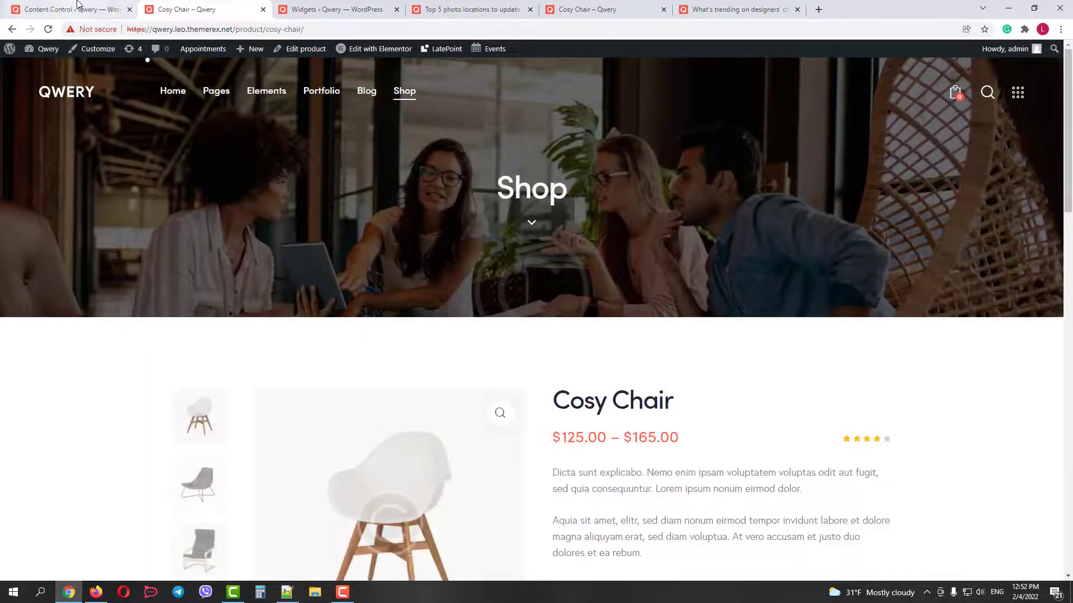
click(65, 9)
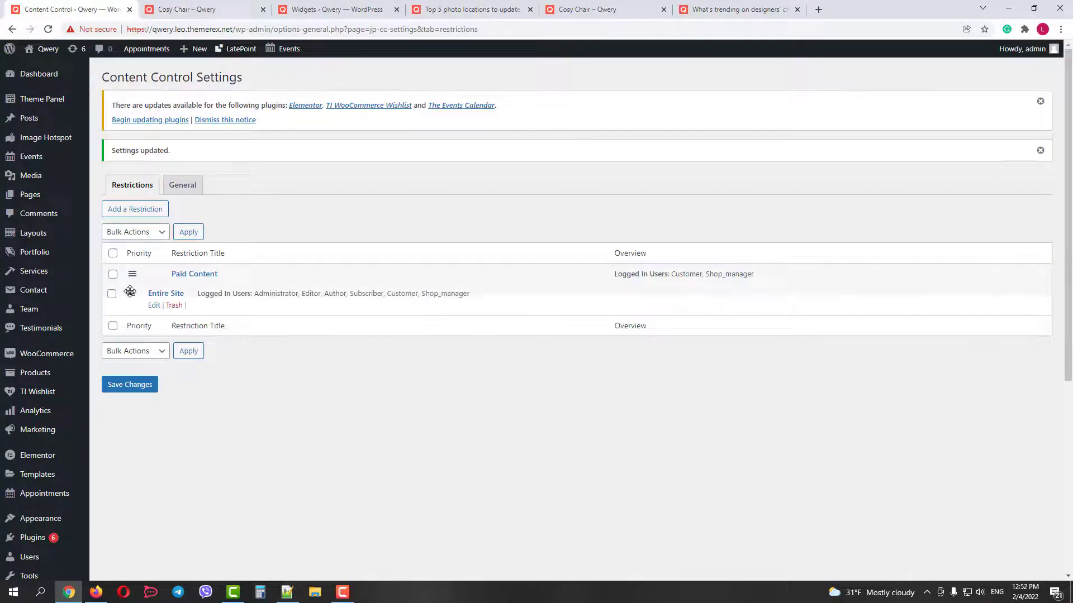
drag(130, 292, 130, 267)
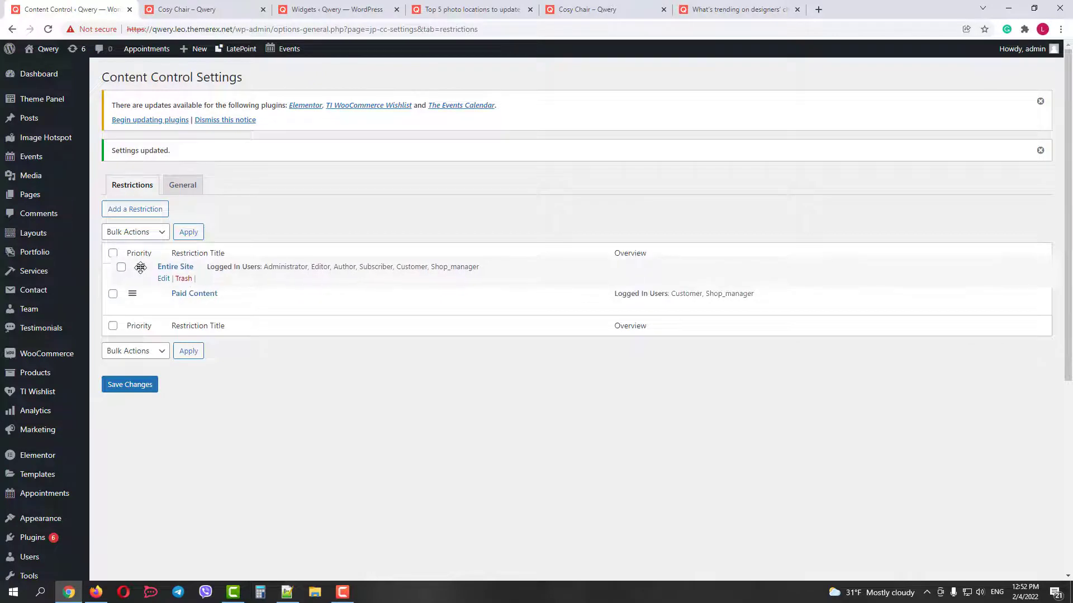
click(199, 9)
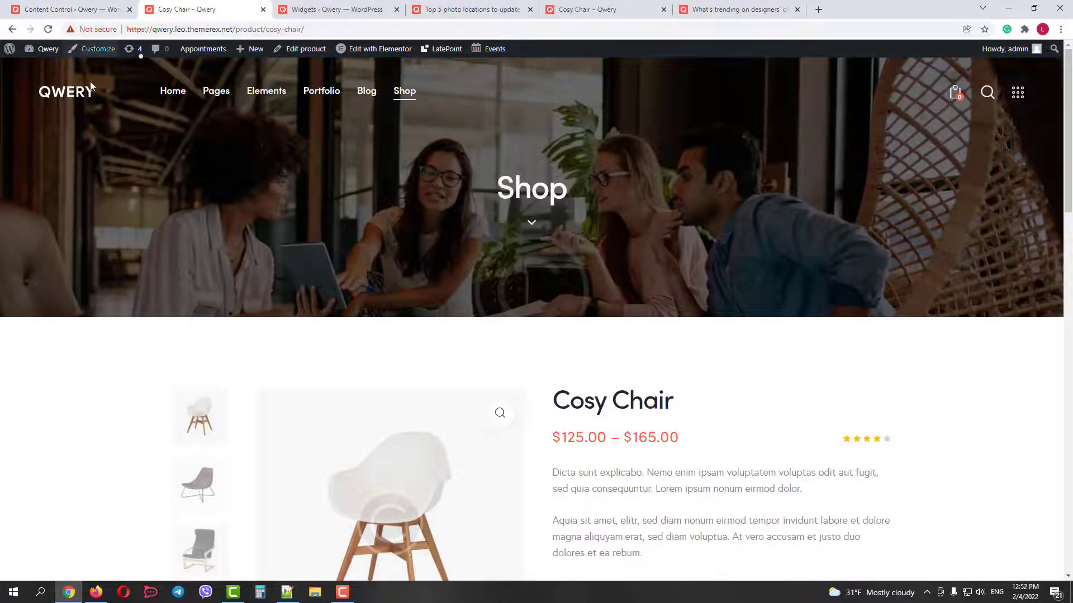
click(66, 90)
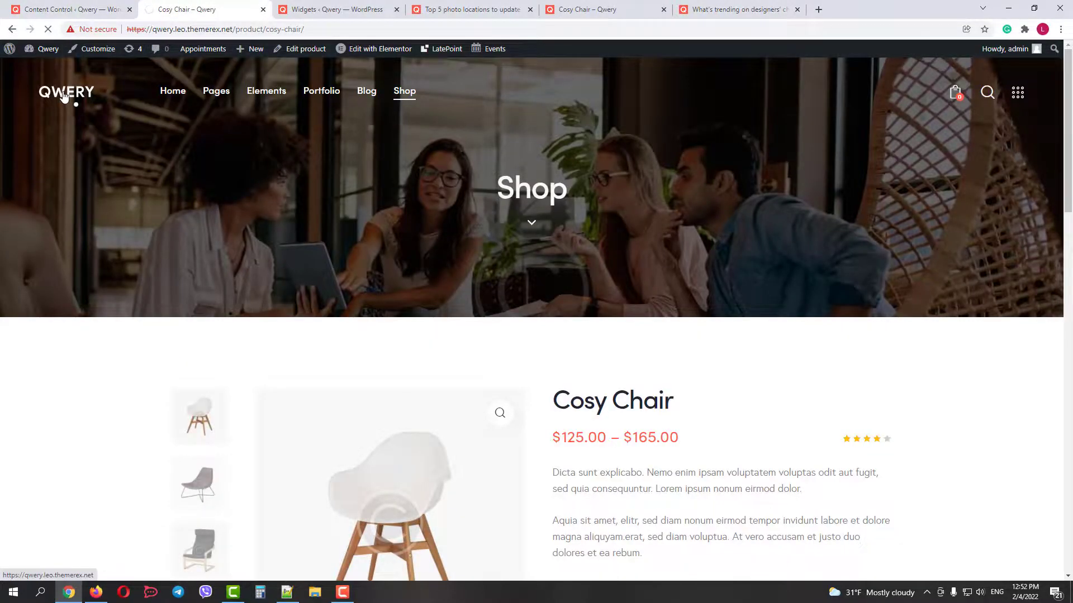